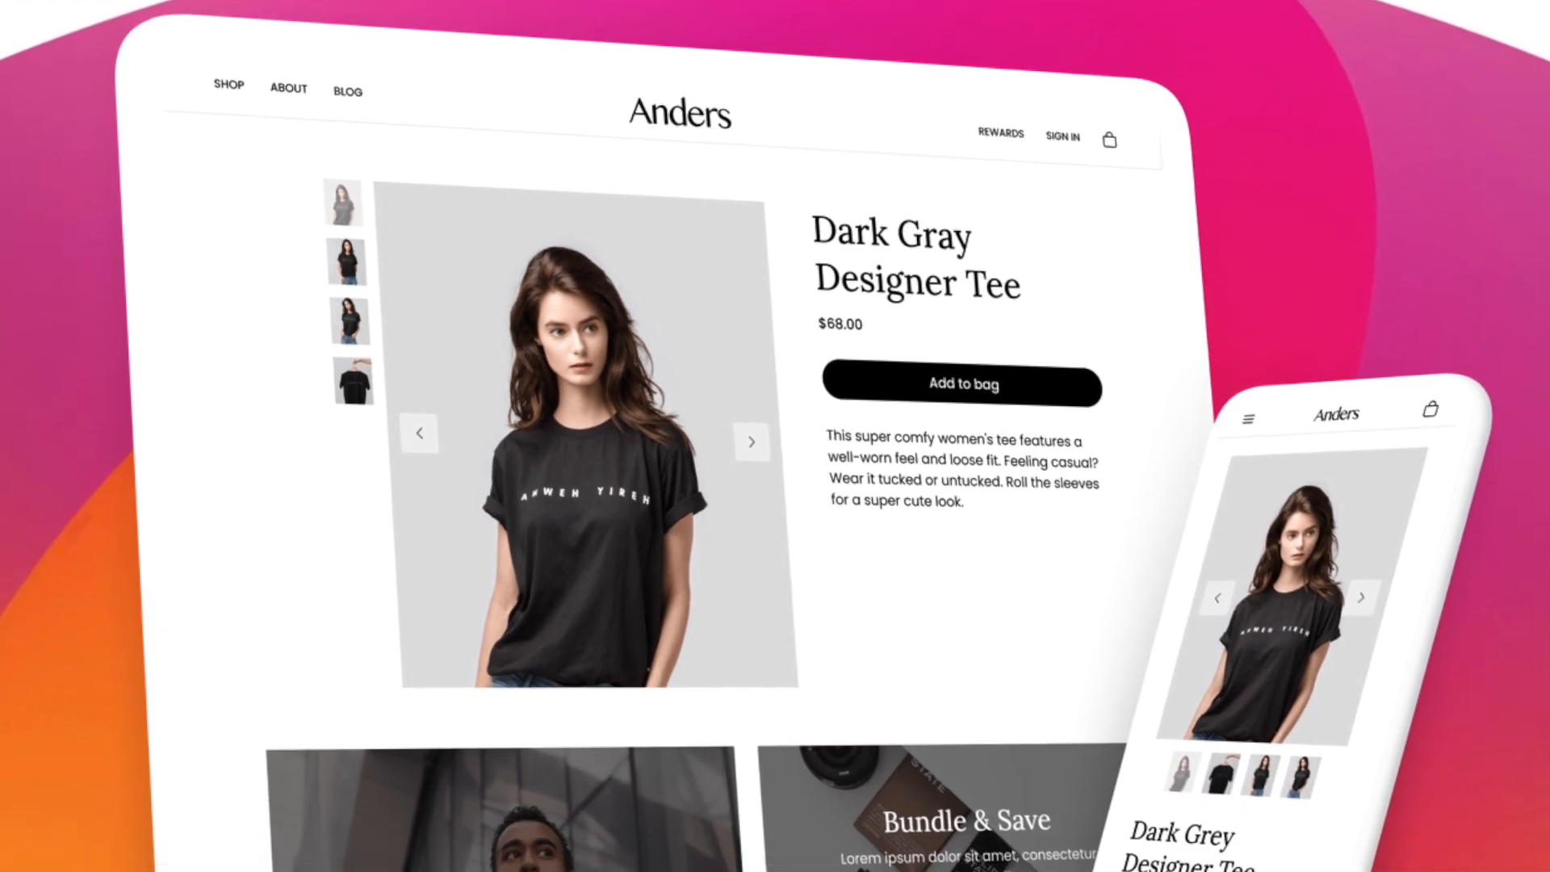
Review the site's Design style guide, scrolling through its colour palette and Lora and Poppins fonts
scroll("down", 3)
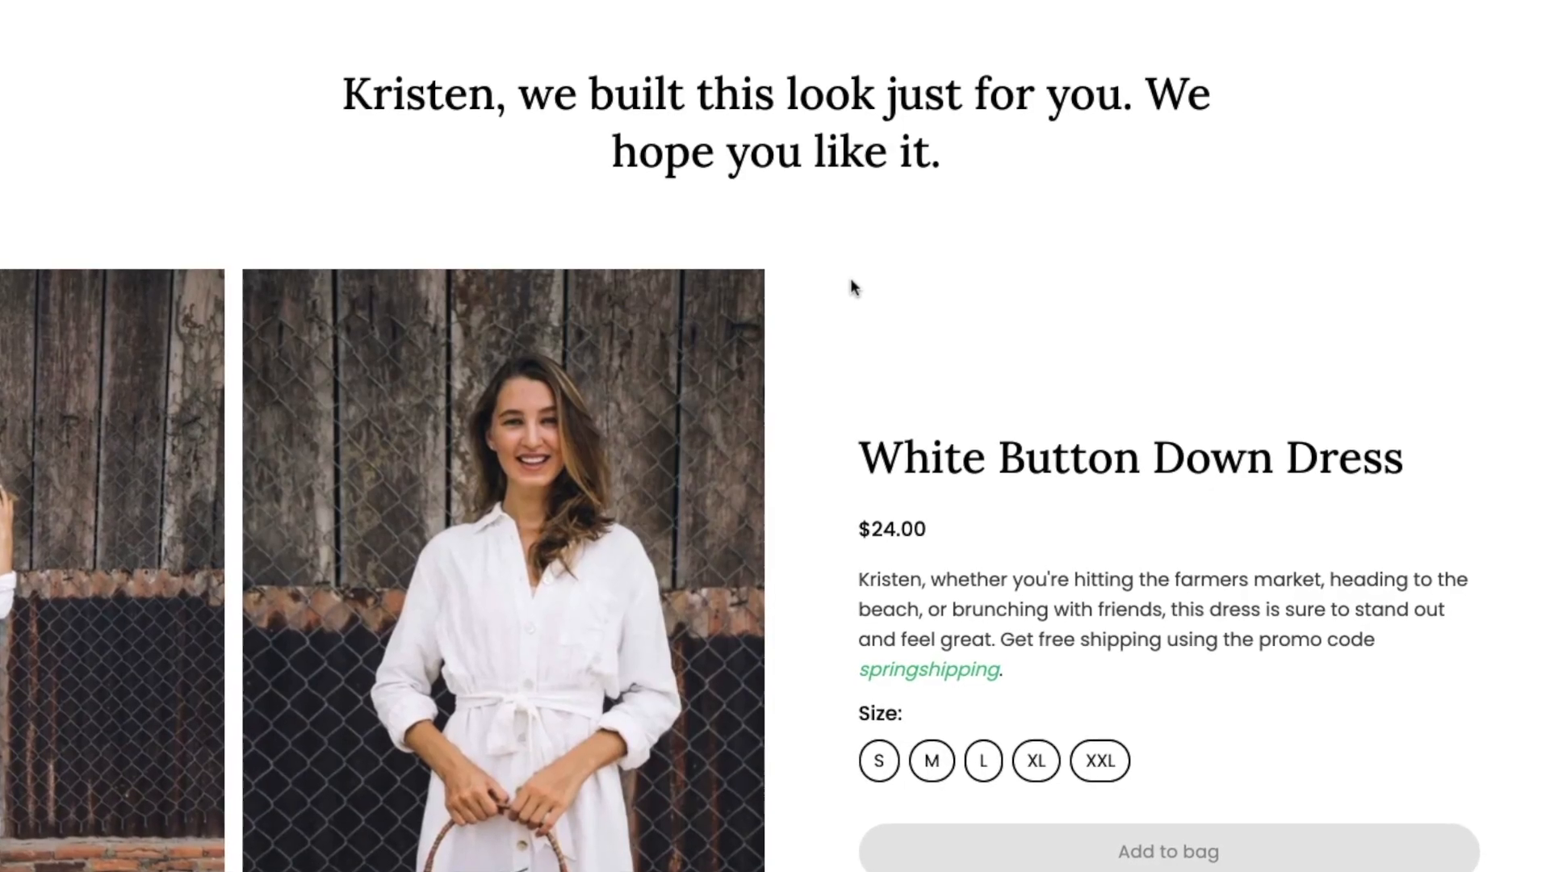
scroll("down", 3)
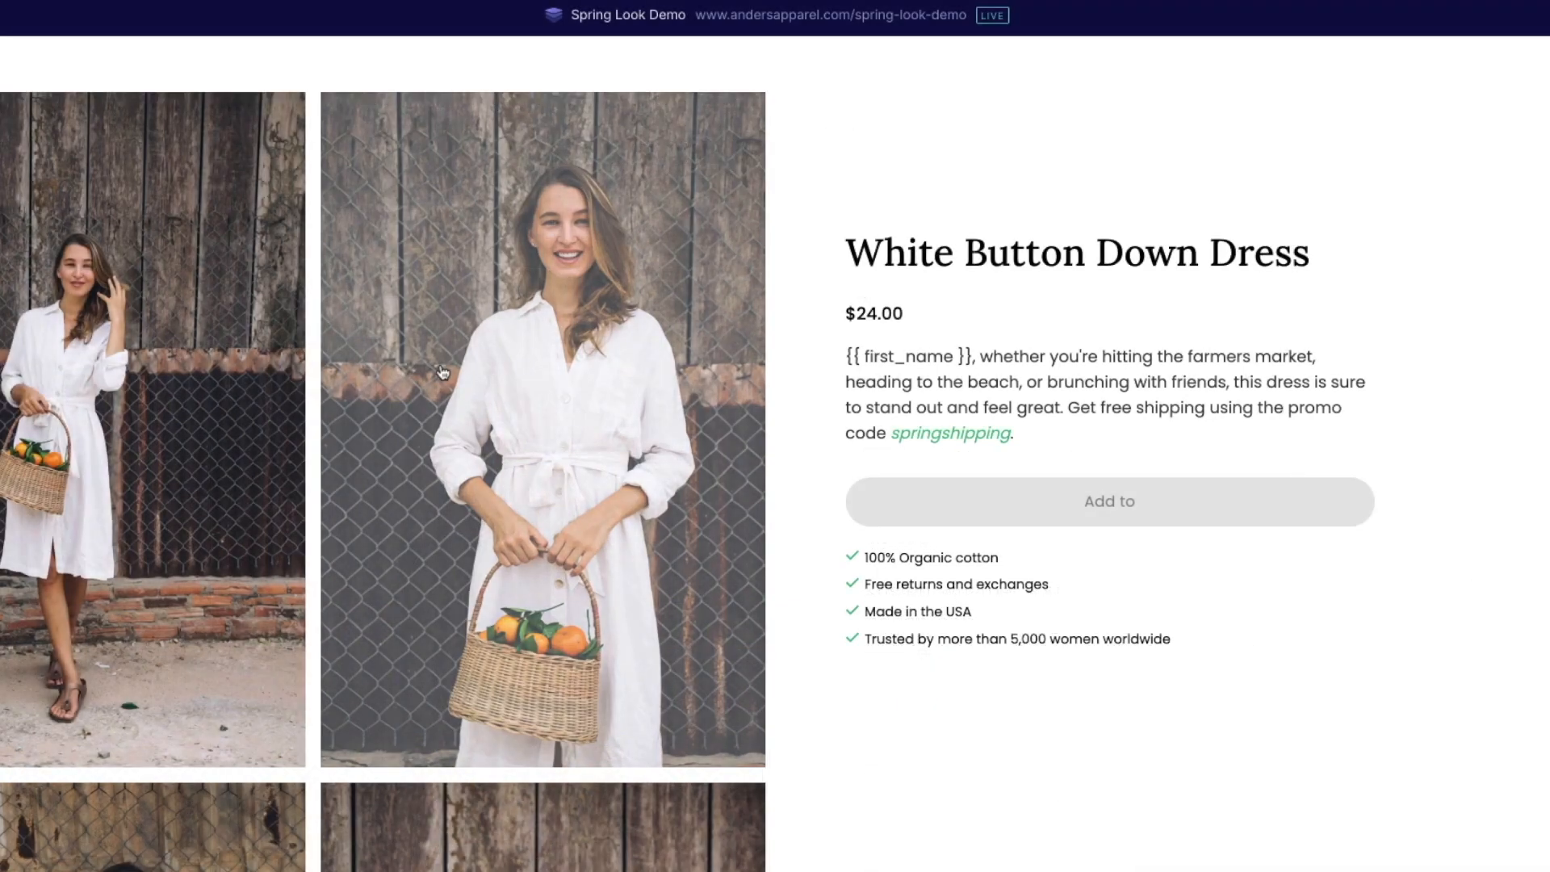
scroll("down", 3)
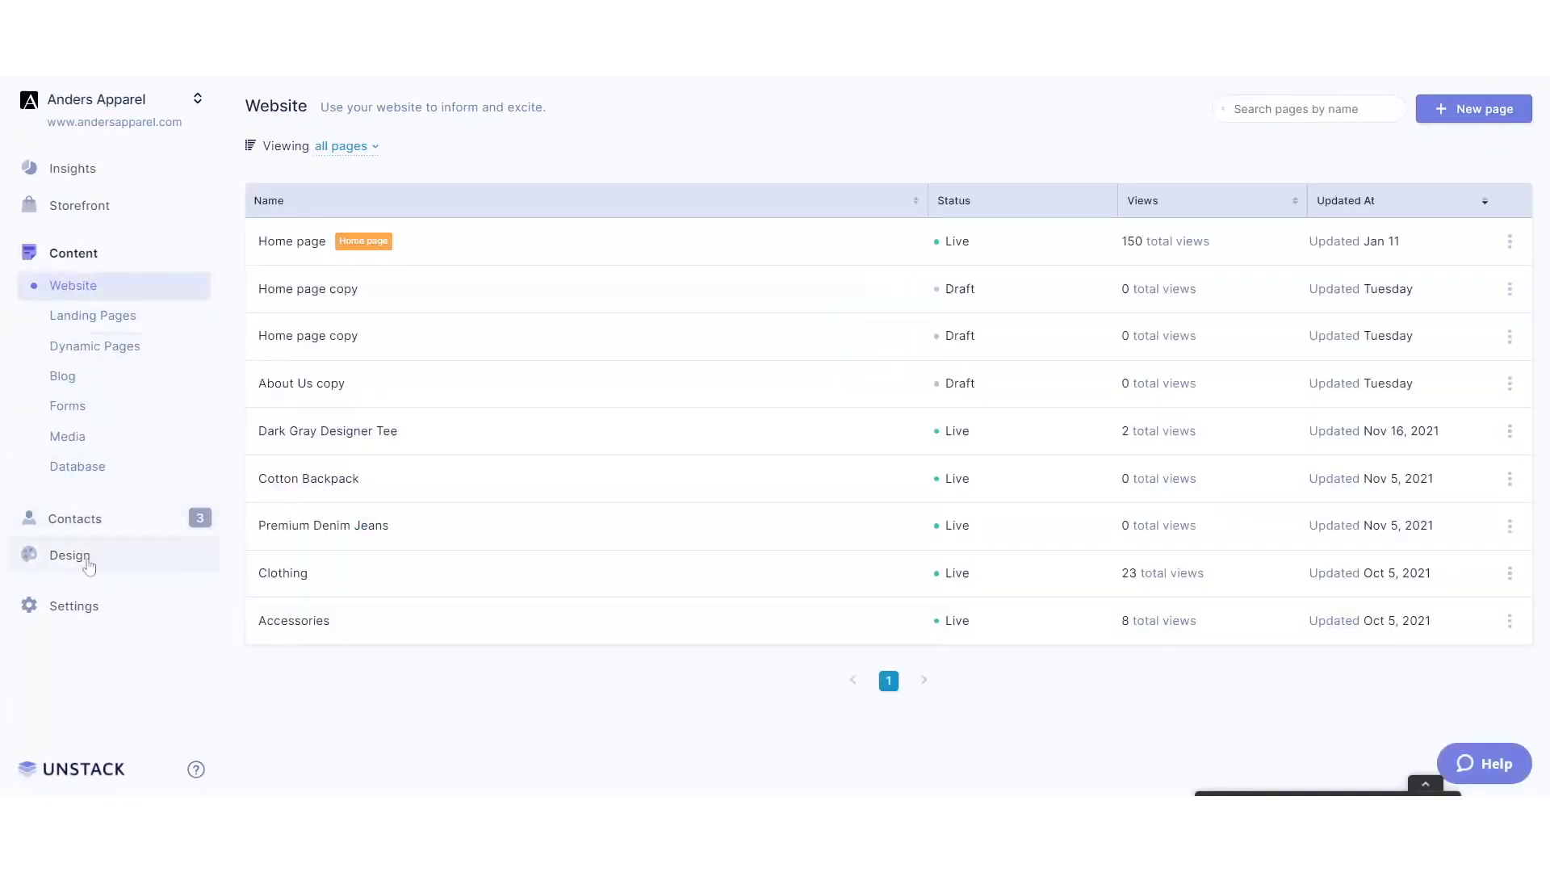
left_click(70, 555)
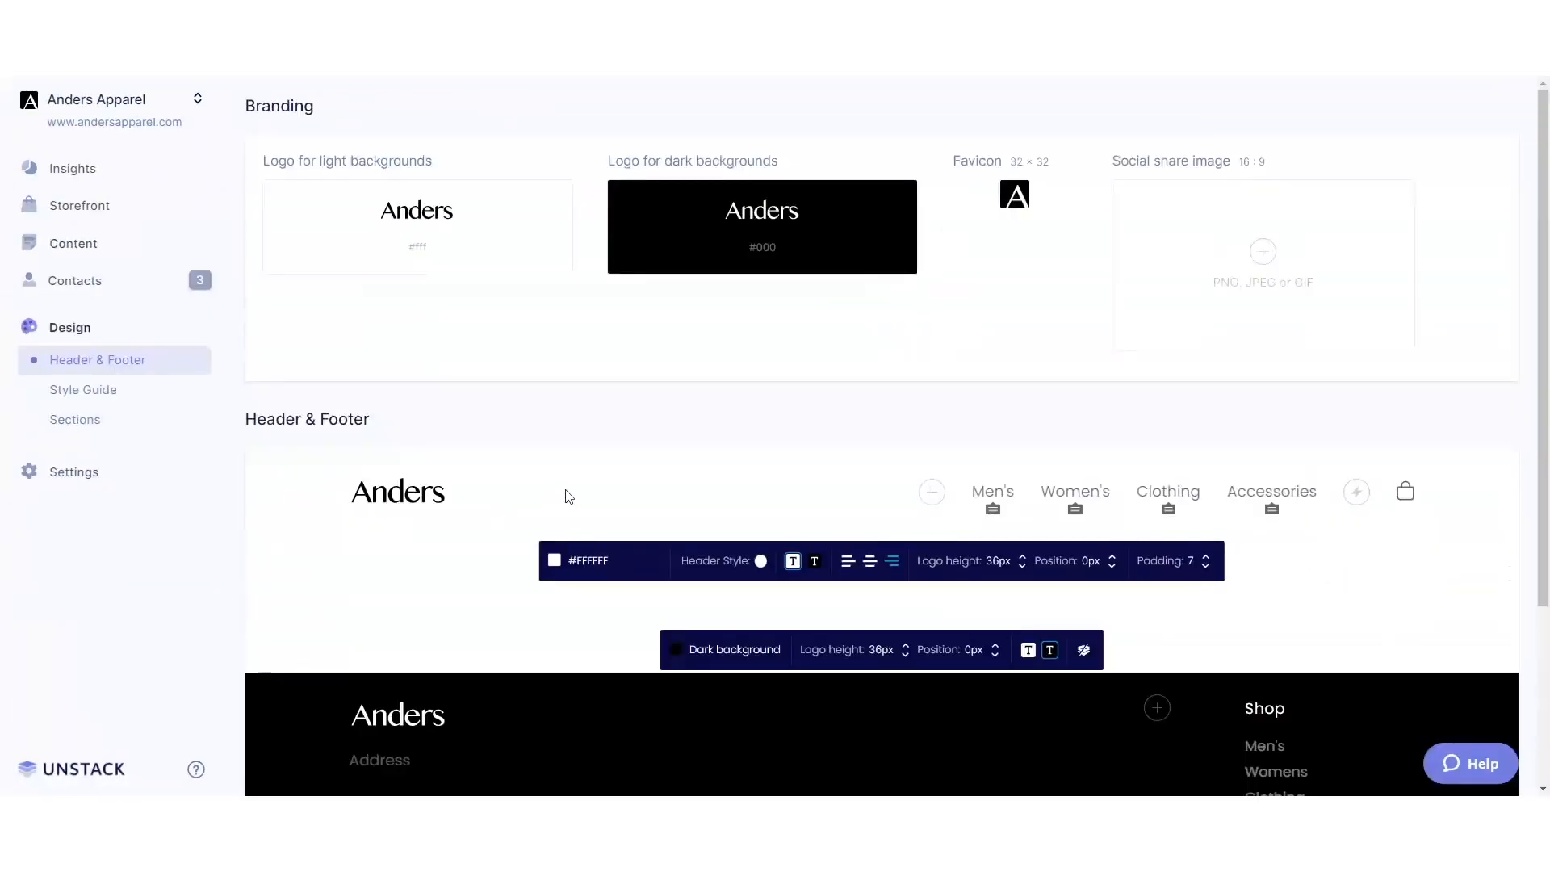
left_click(83, 389)
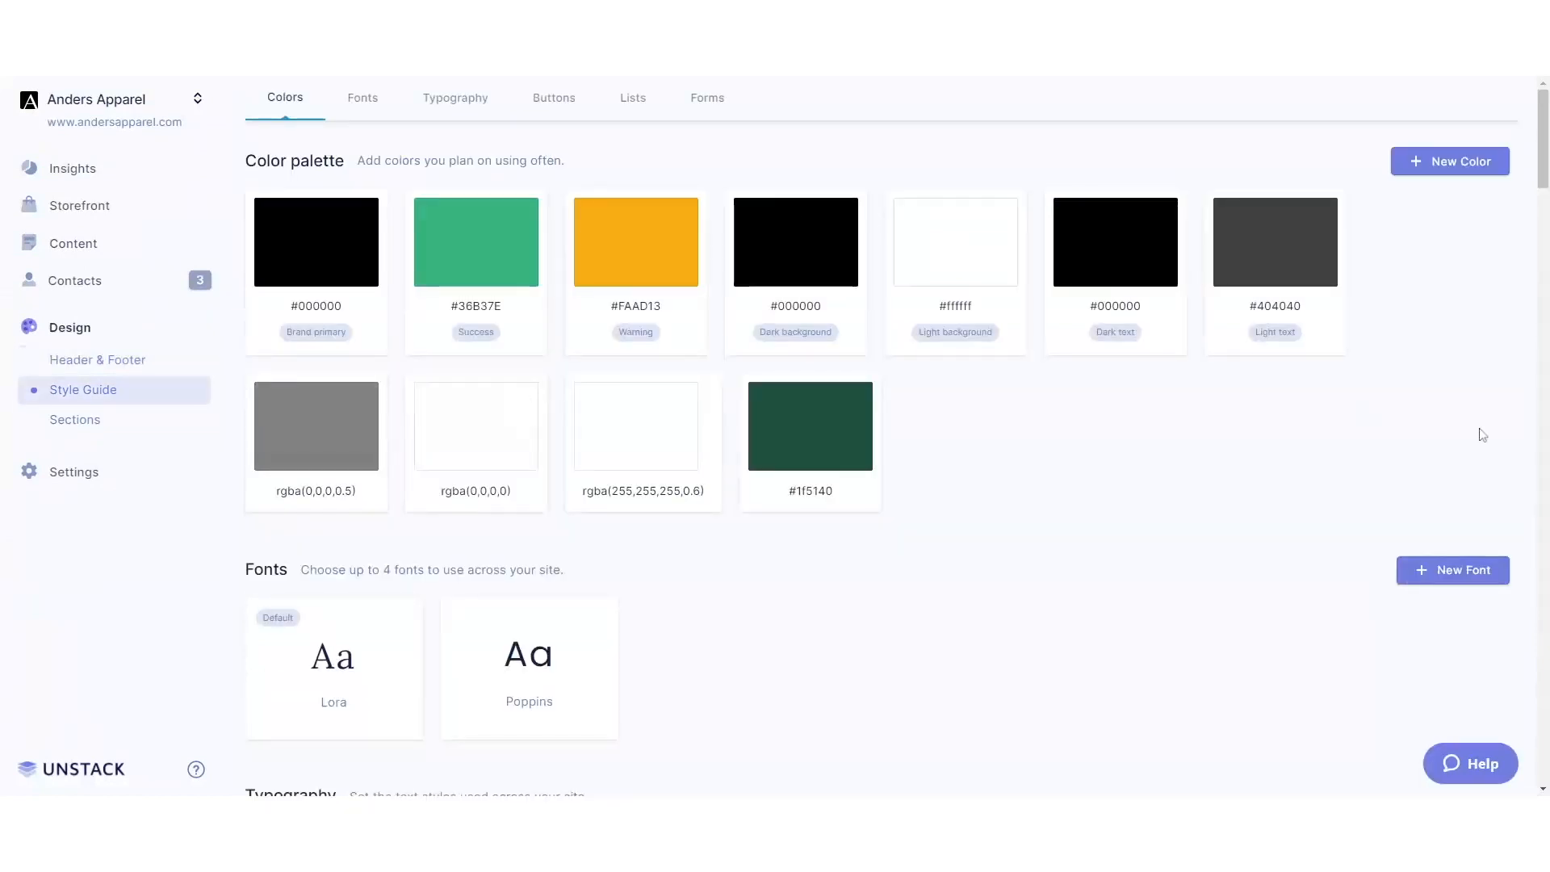
scroll("down", 3)
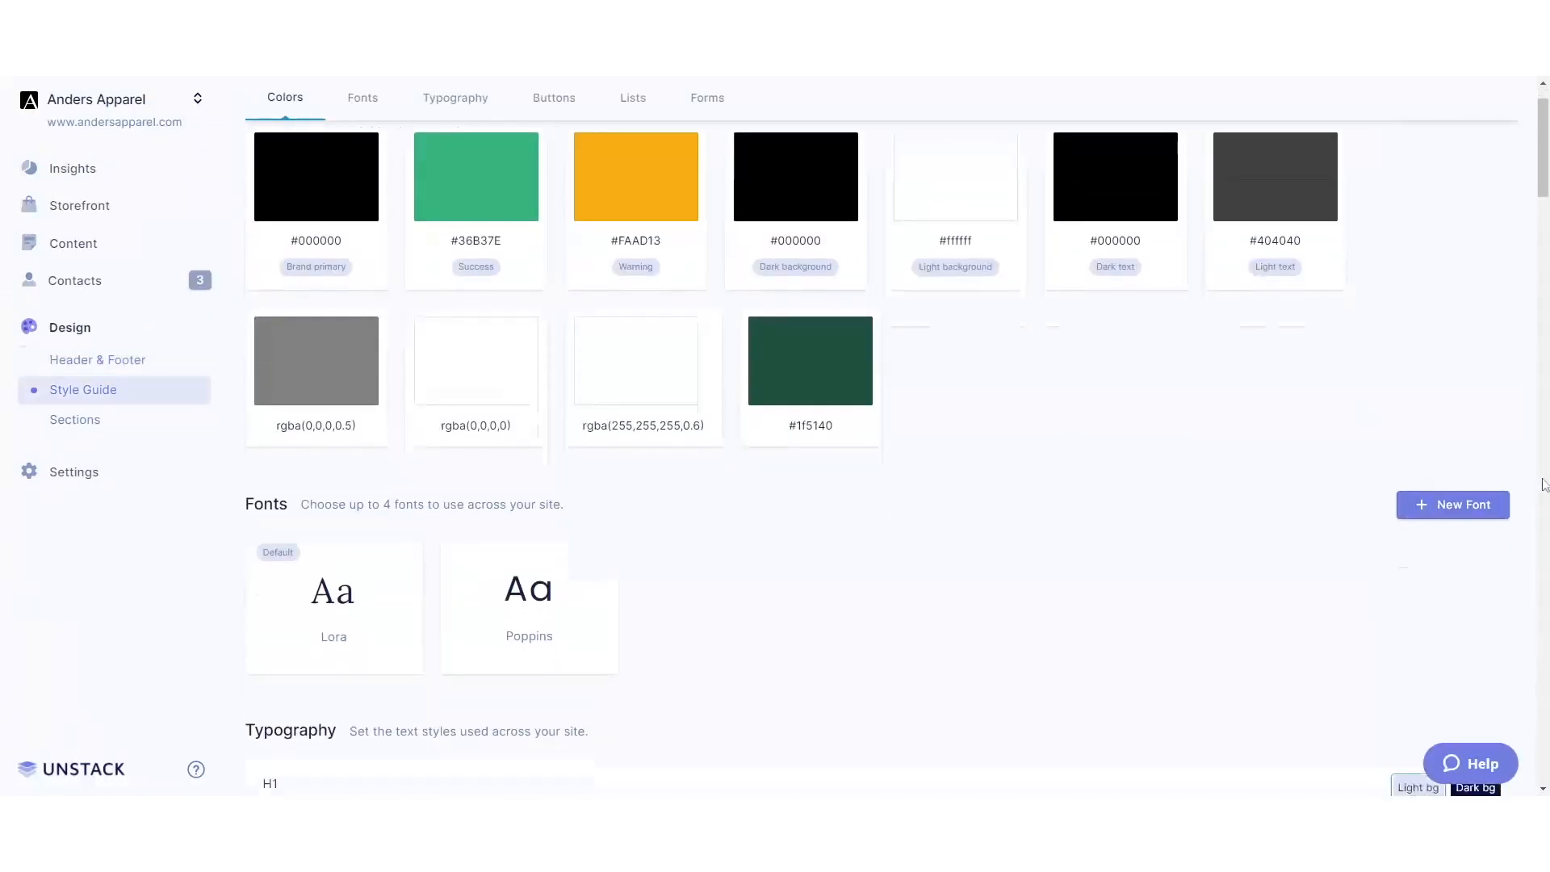
scroll("down", 3)
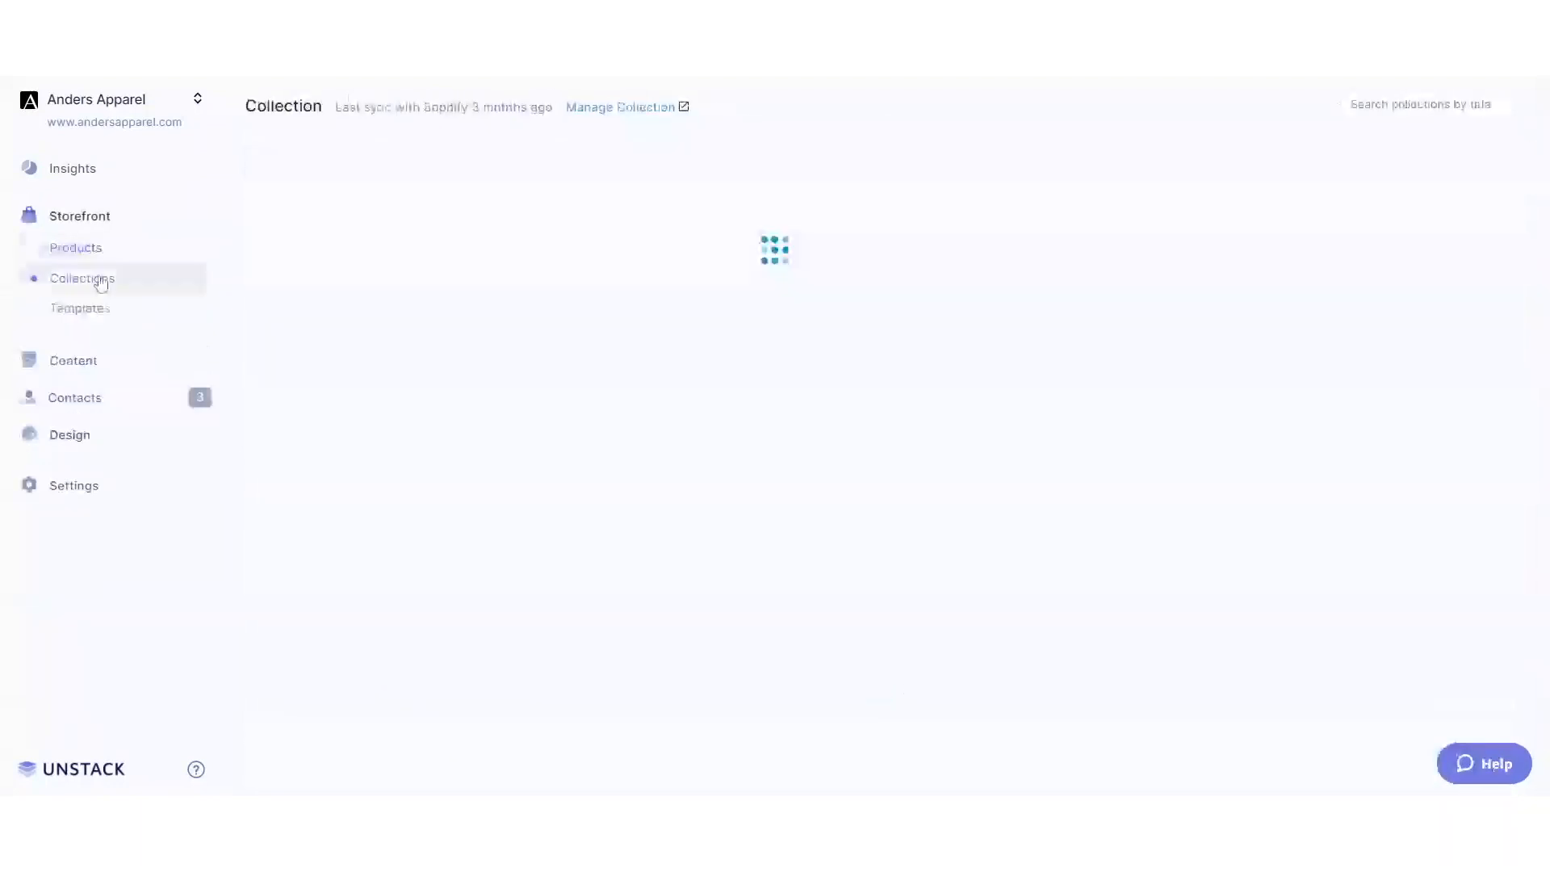
Browse Storefront collections and synced products, then bring up the Landing Pages list
left_click(82, 278)
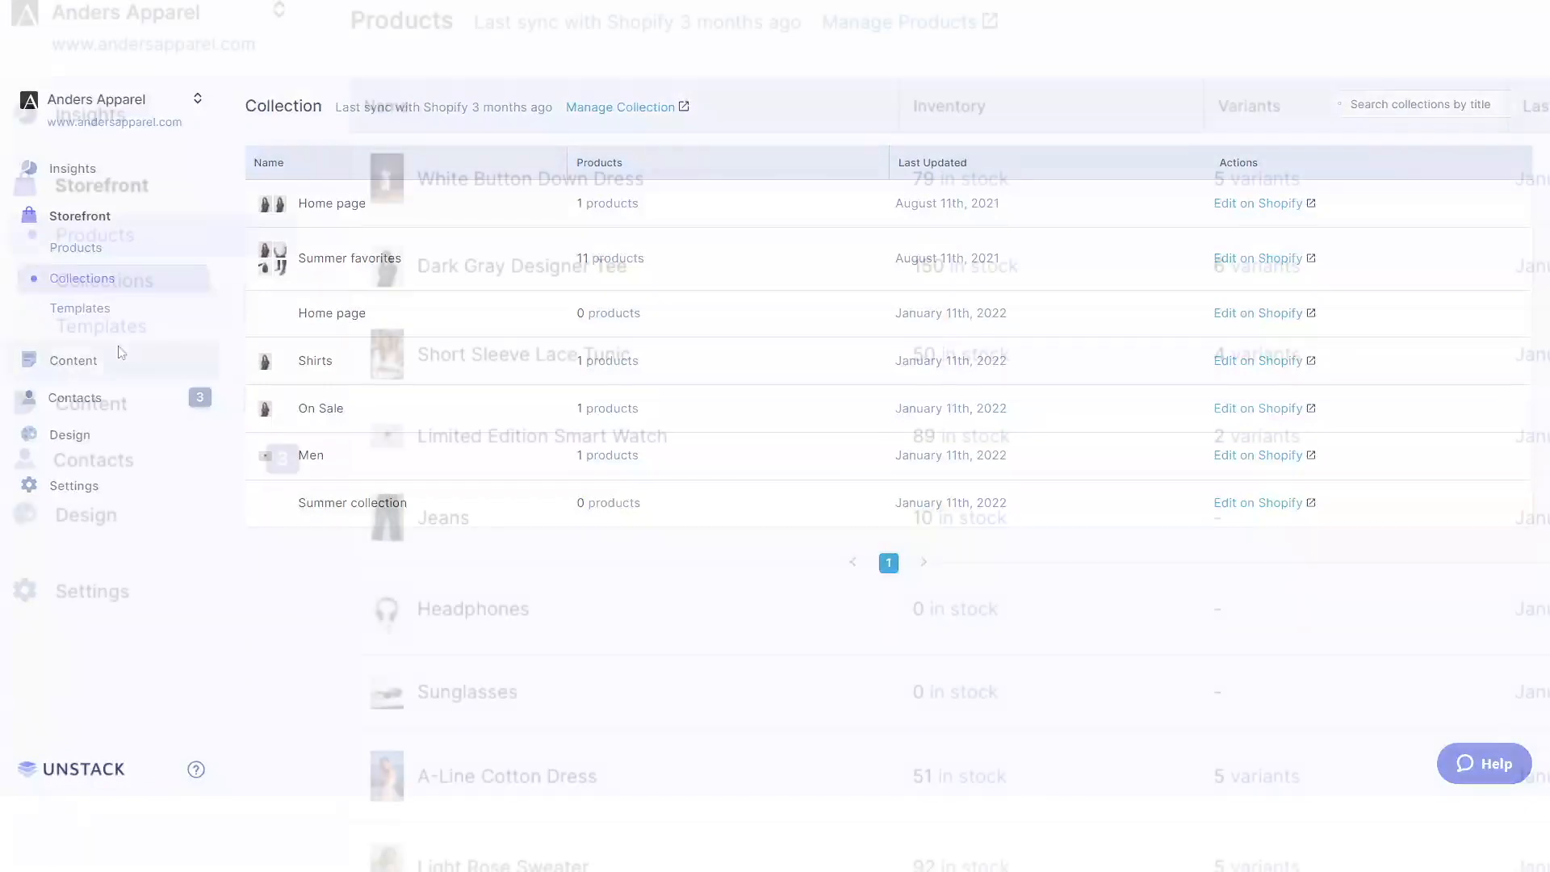
left_click(87, 235)
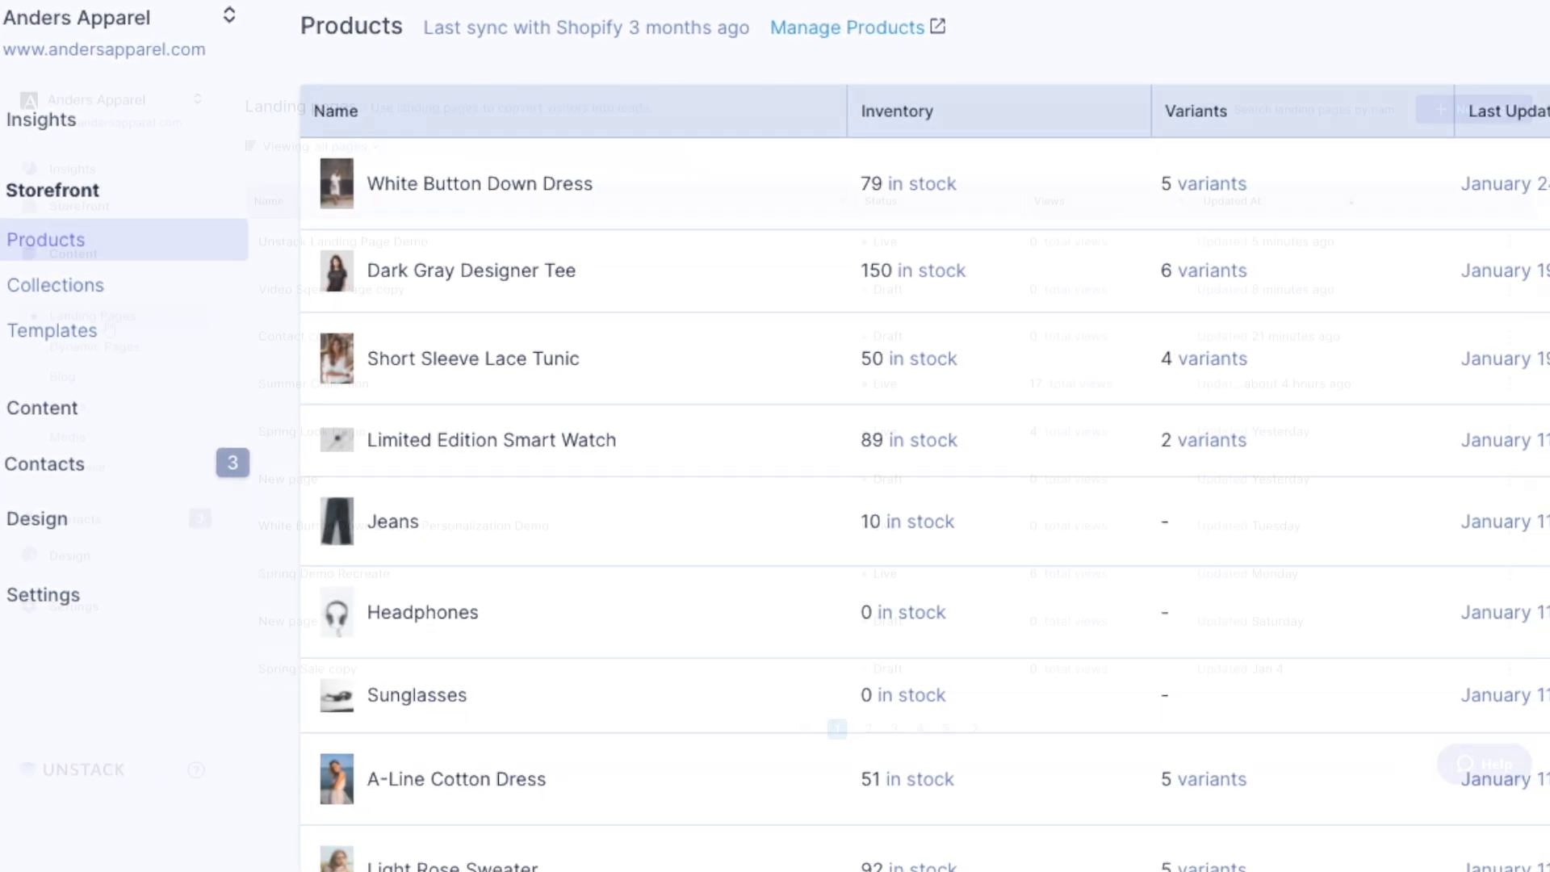
left_click(92, 315)
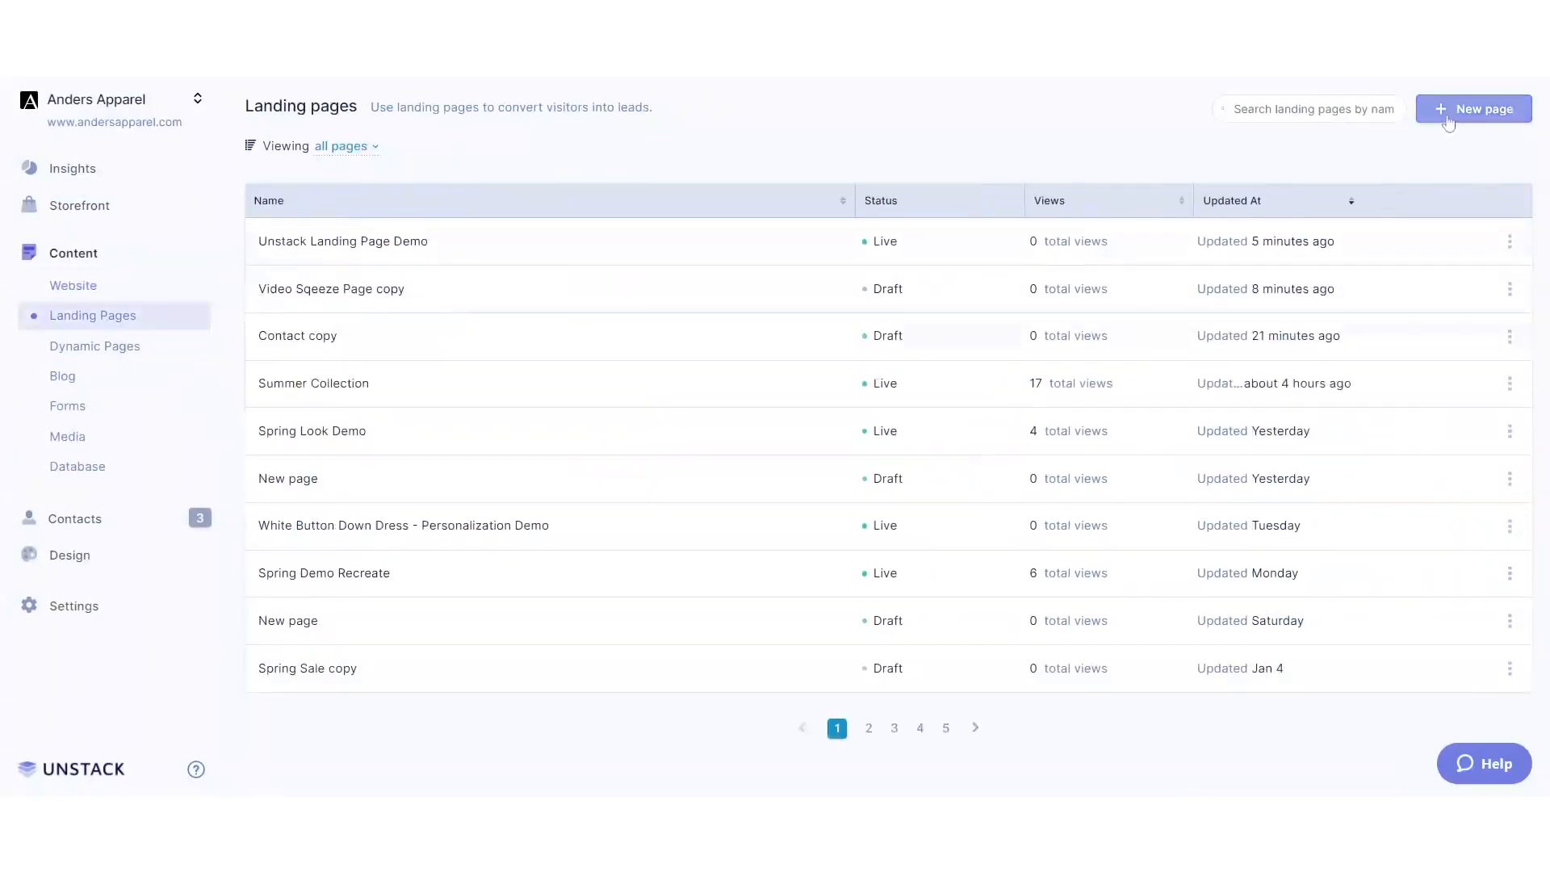
Create a blank landing page and search the section library for 'prod'
left_click(1472, 109)
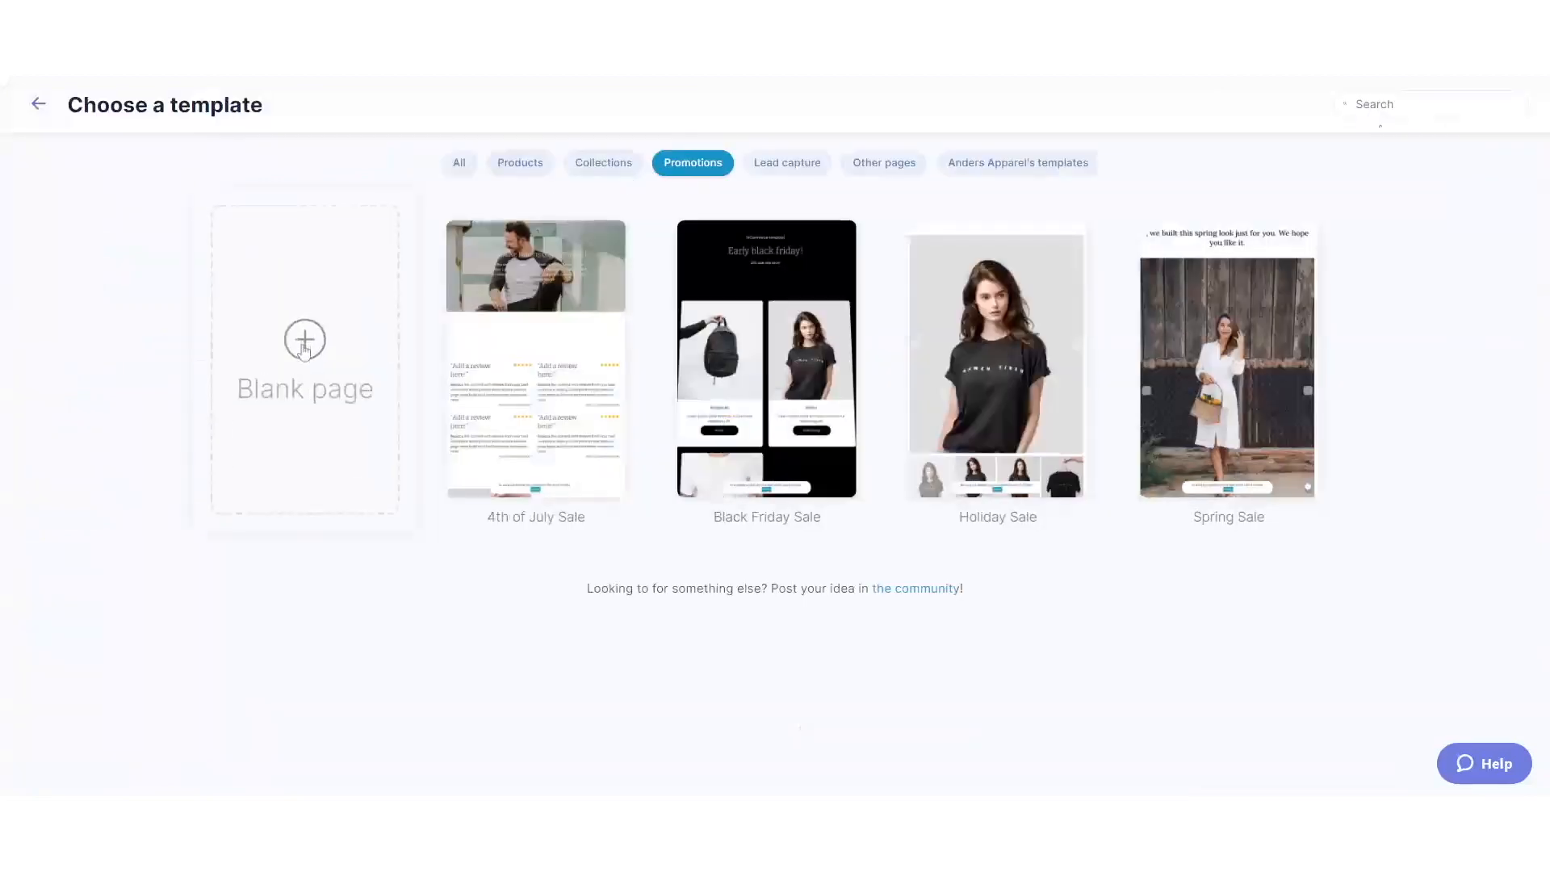
left_click(304, 358)
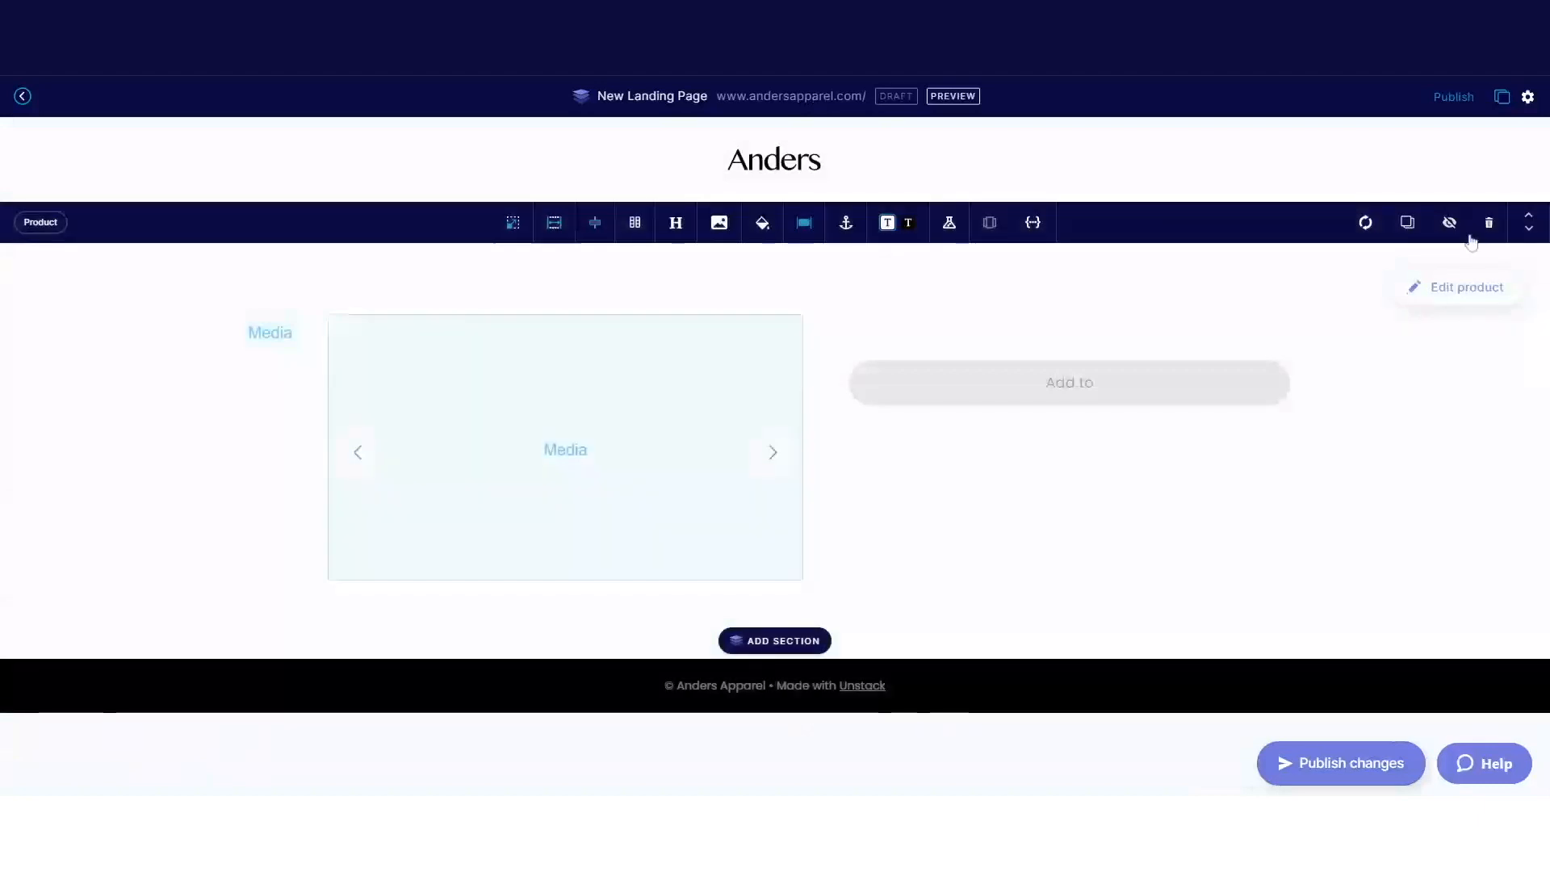
left_click(775, 640)
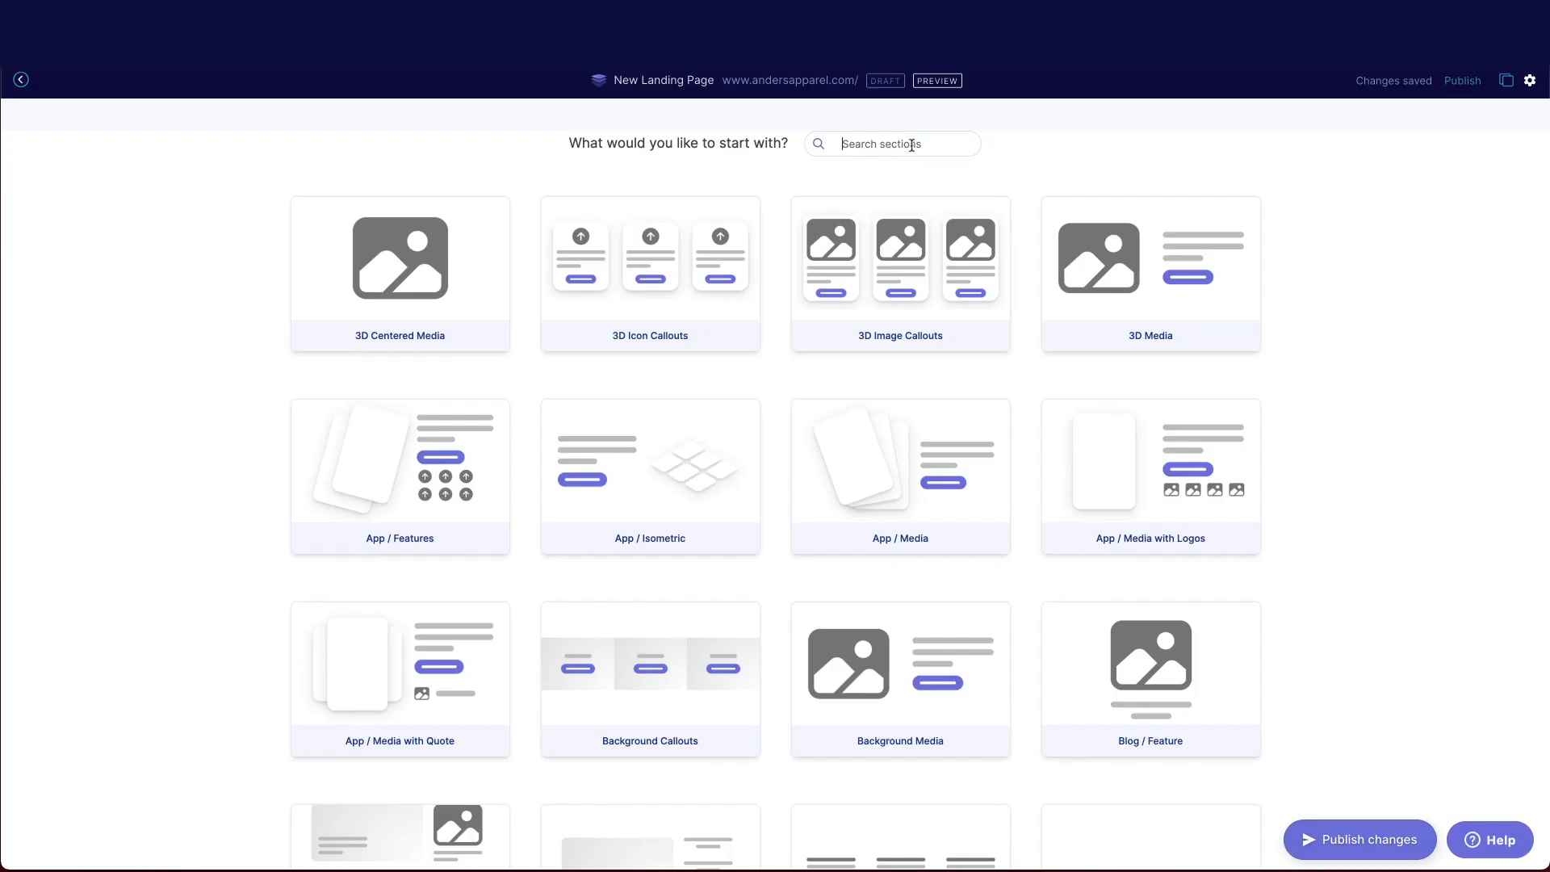
type("prod")
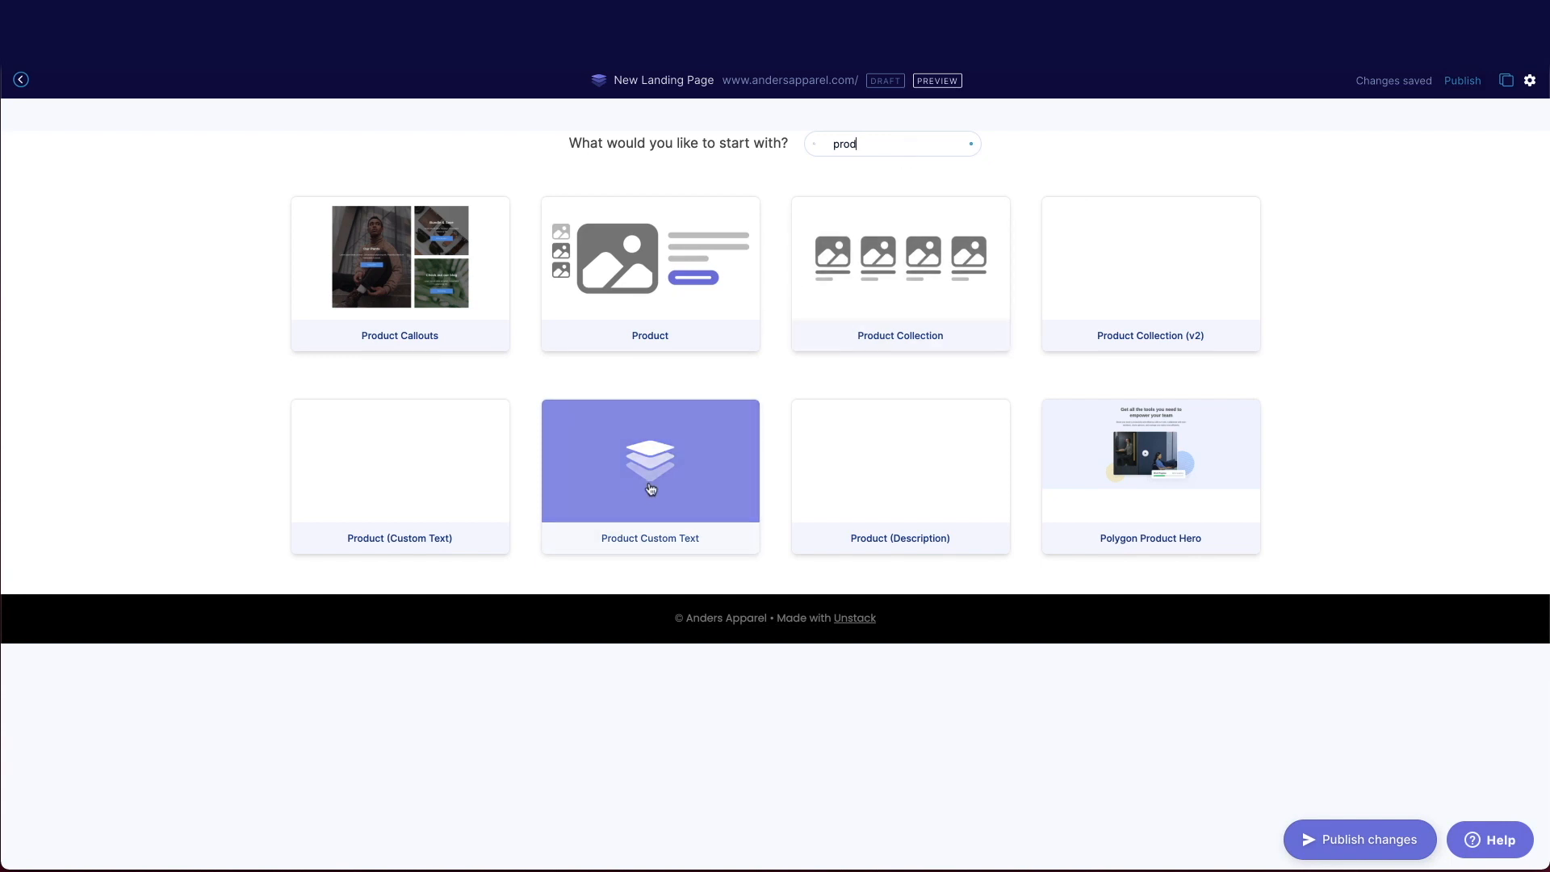
Add a Product Custom Text section featuring the White Button Down Dress
left_click(649, 461)
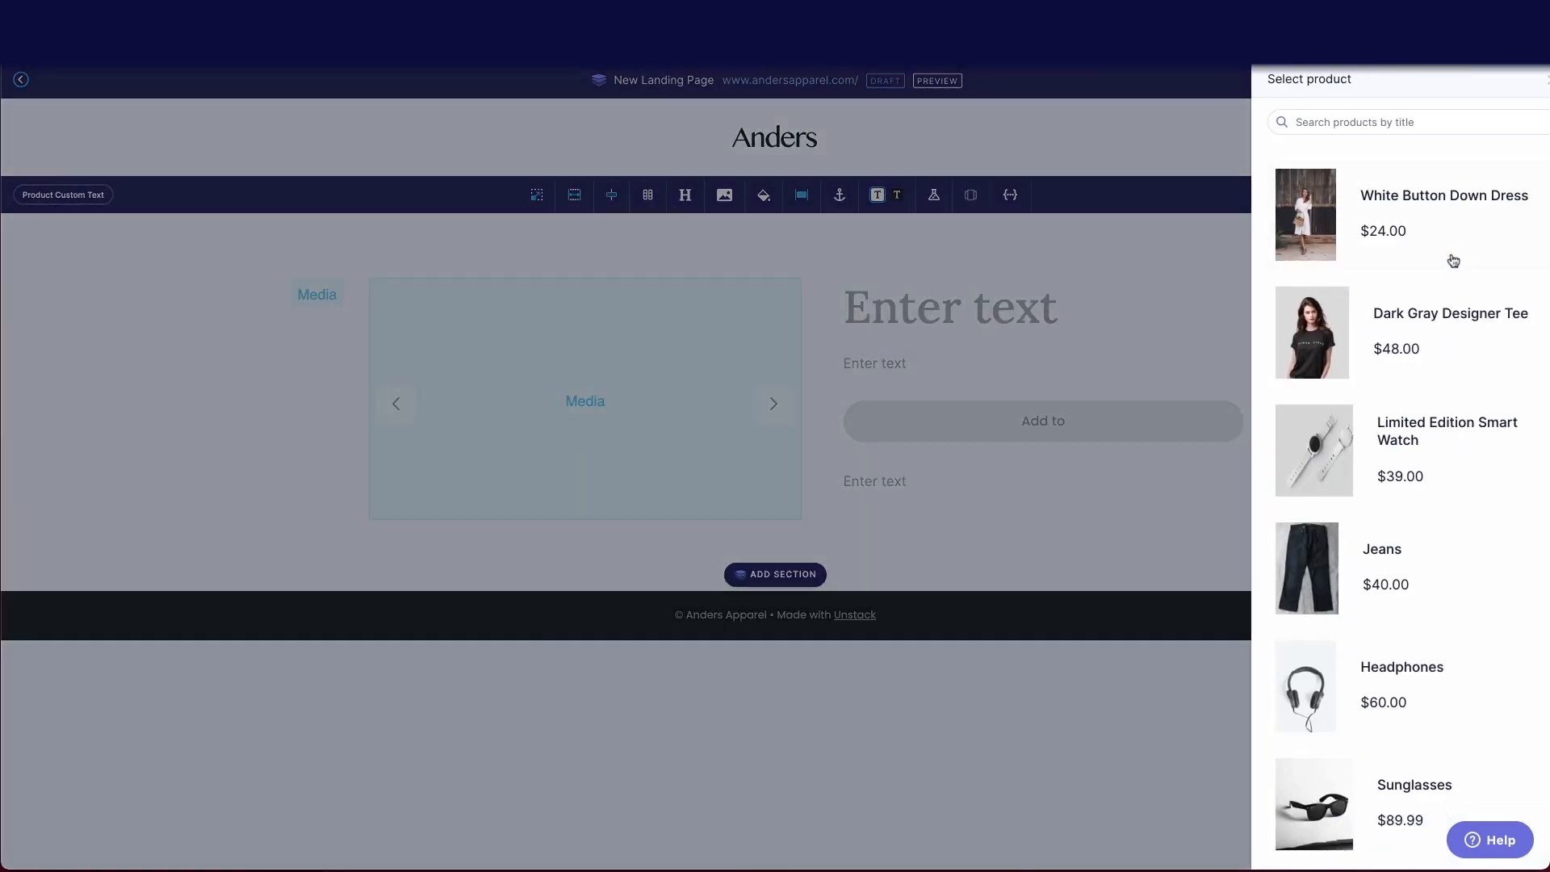
left_click(1444, 213)
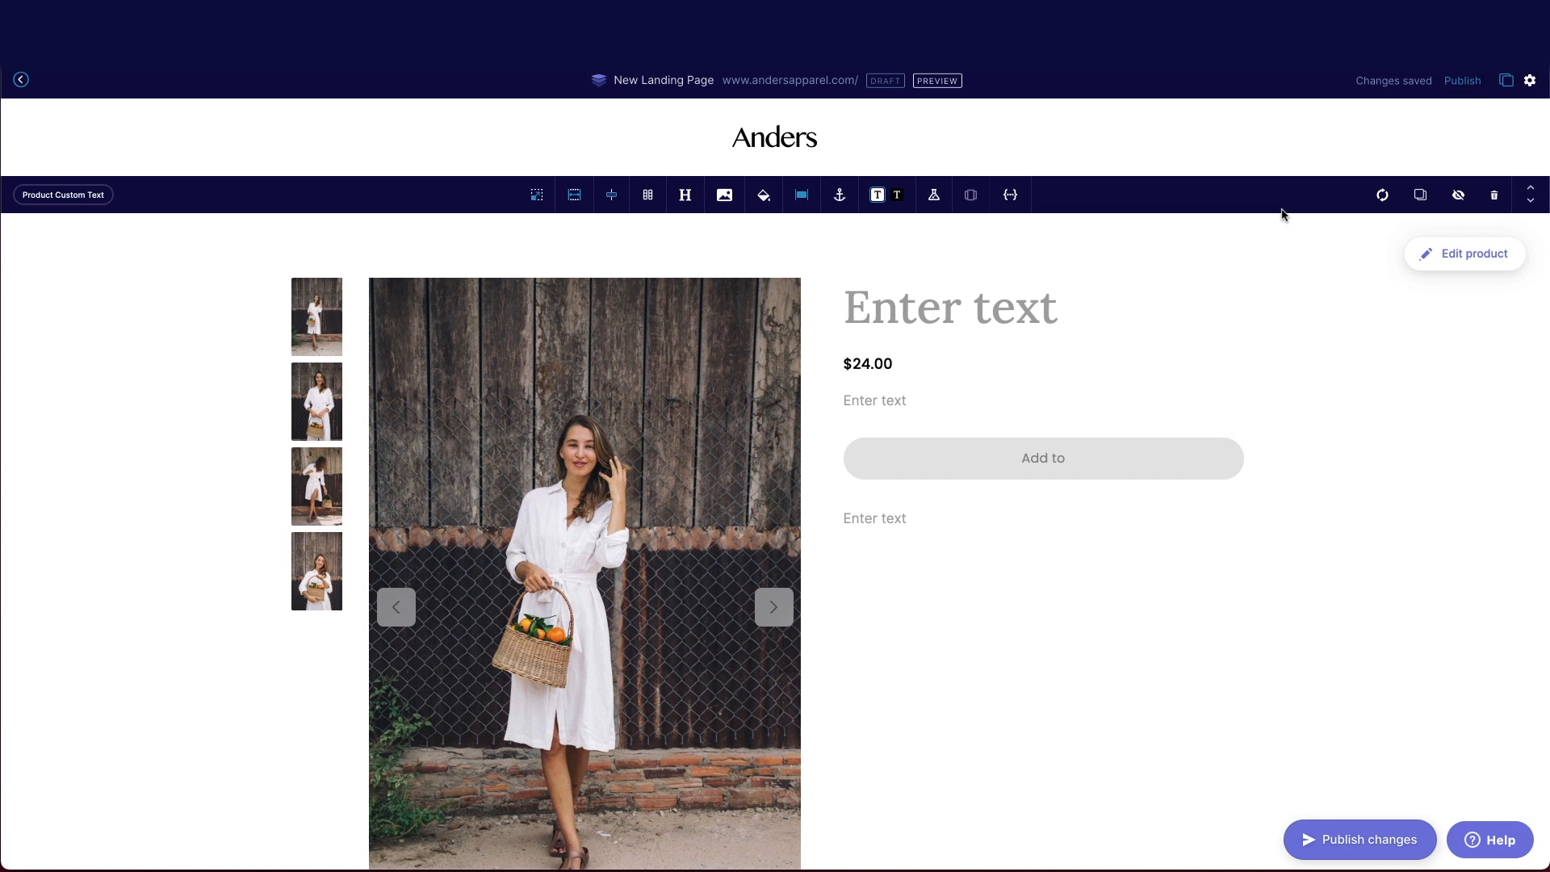
Title the section 'White Button Down Dress', add the {{ first_name }} description, and select springshipping
left_click(950, 307)
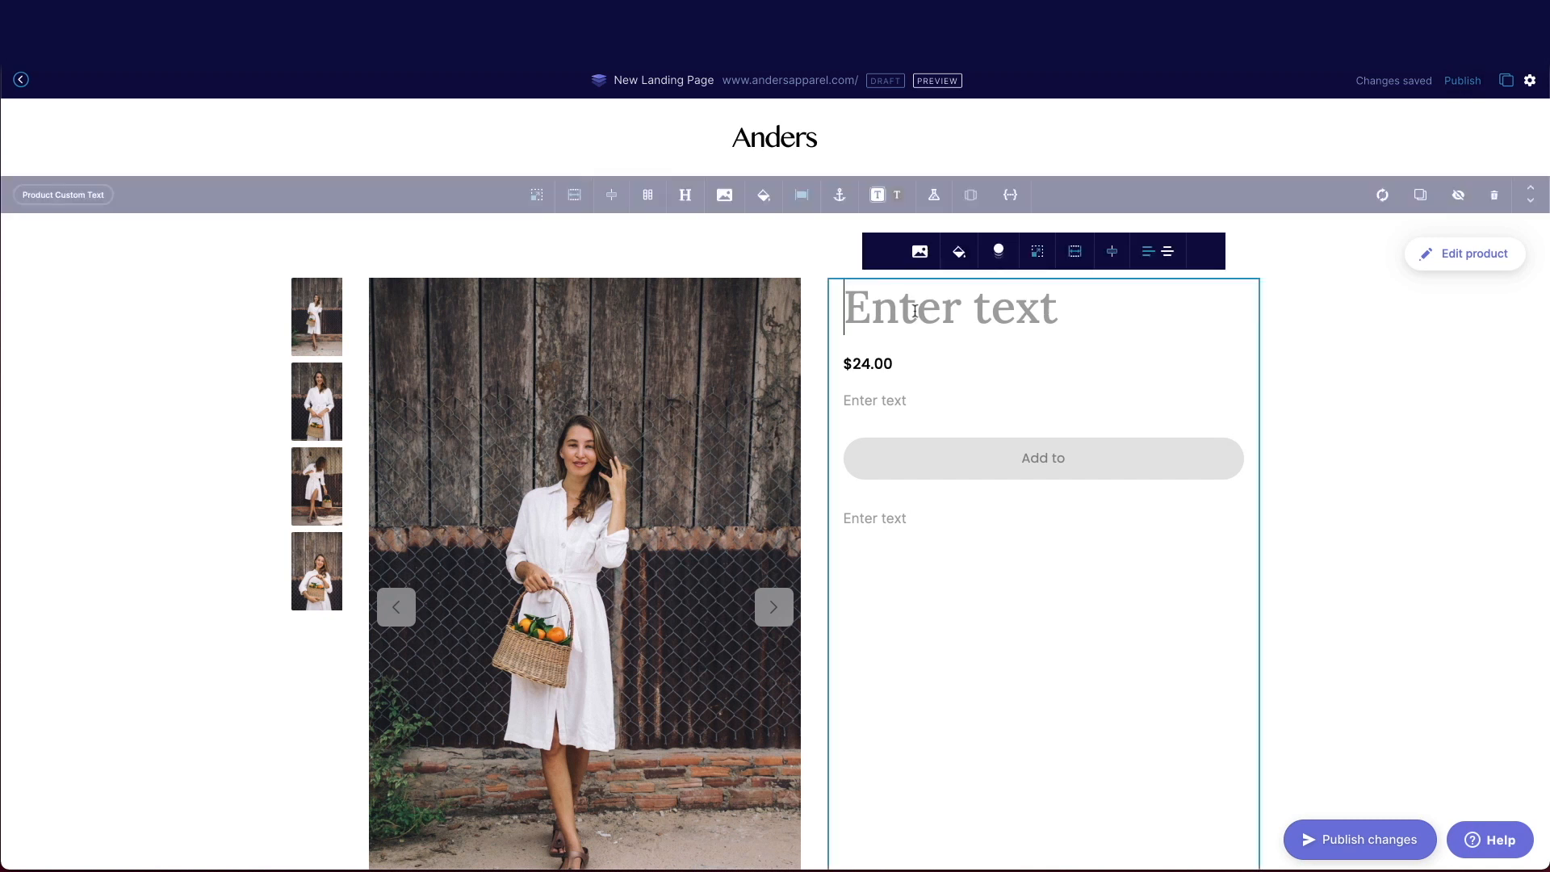
type("White Button Down Dress")
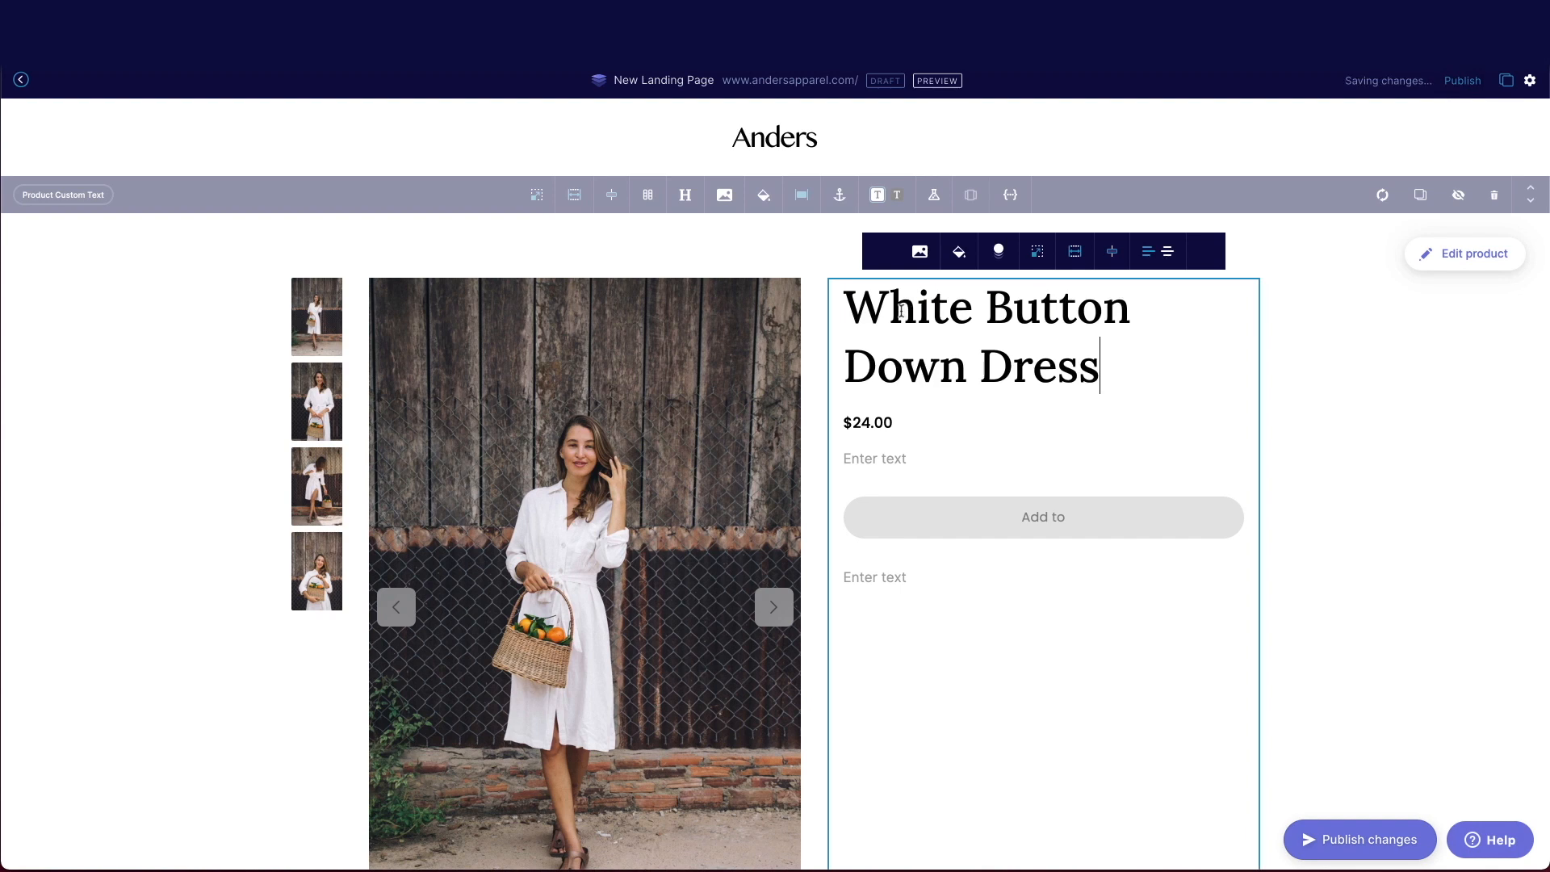
type("{{ first_name }}, whether you're hitting the farmers market, heading to the beach, or brunching with friends, this dress is sure to stand out and feel great. Get free shipping using the promo code springshipping.")
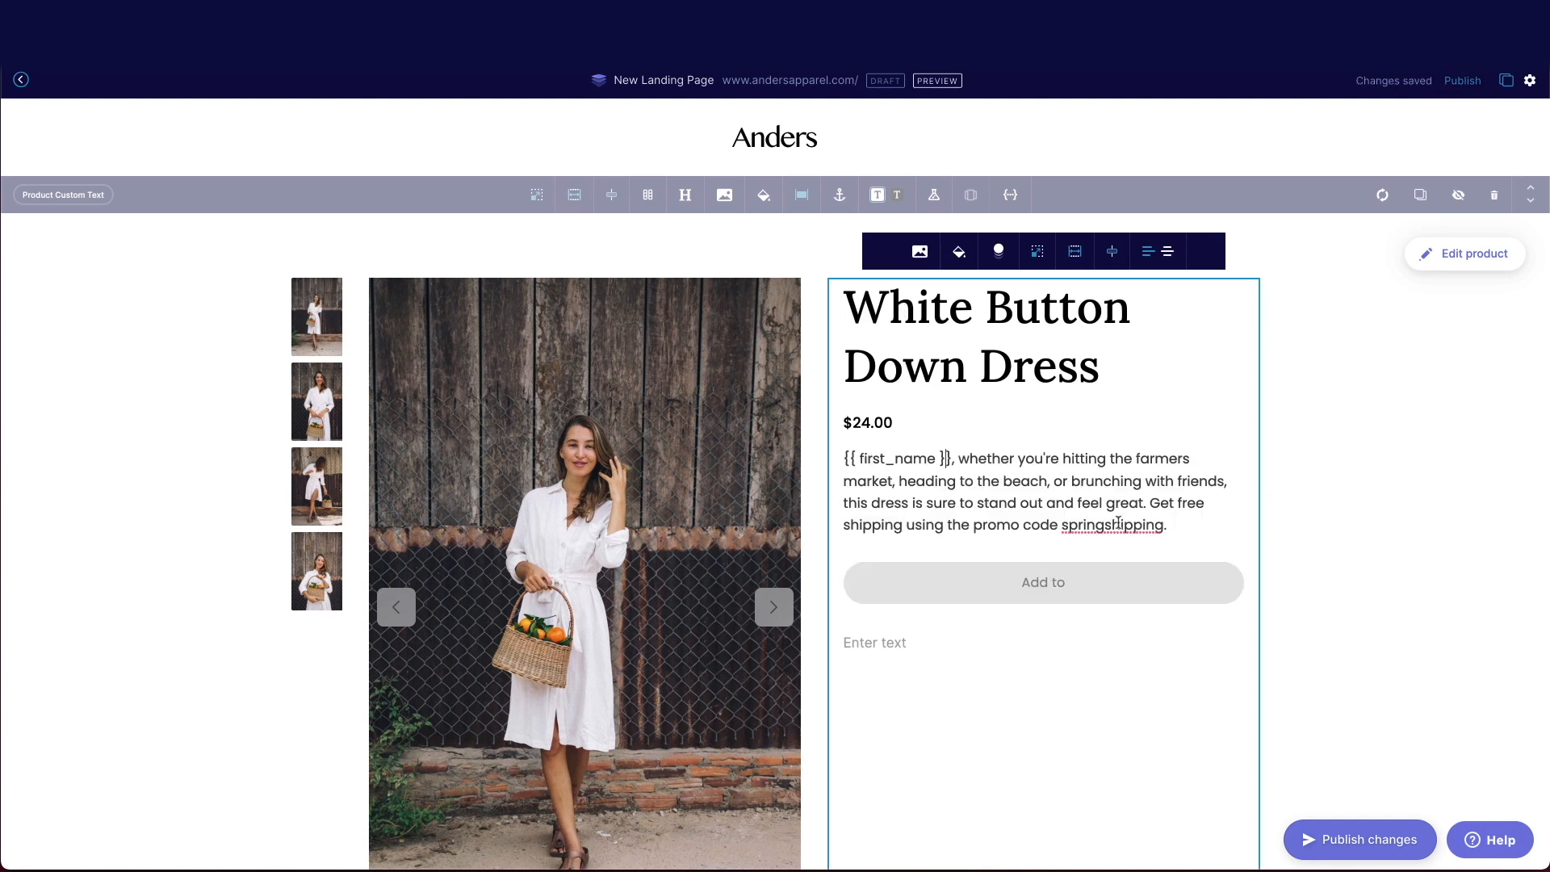
double_click(1110, 525)
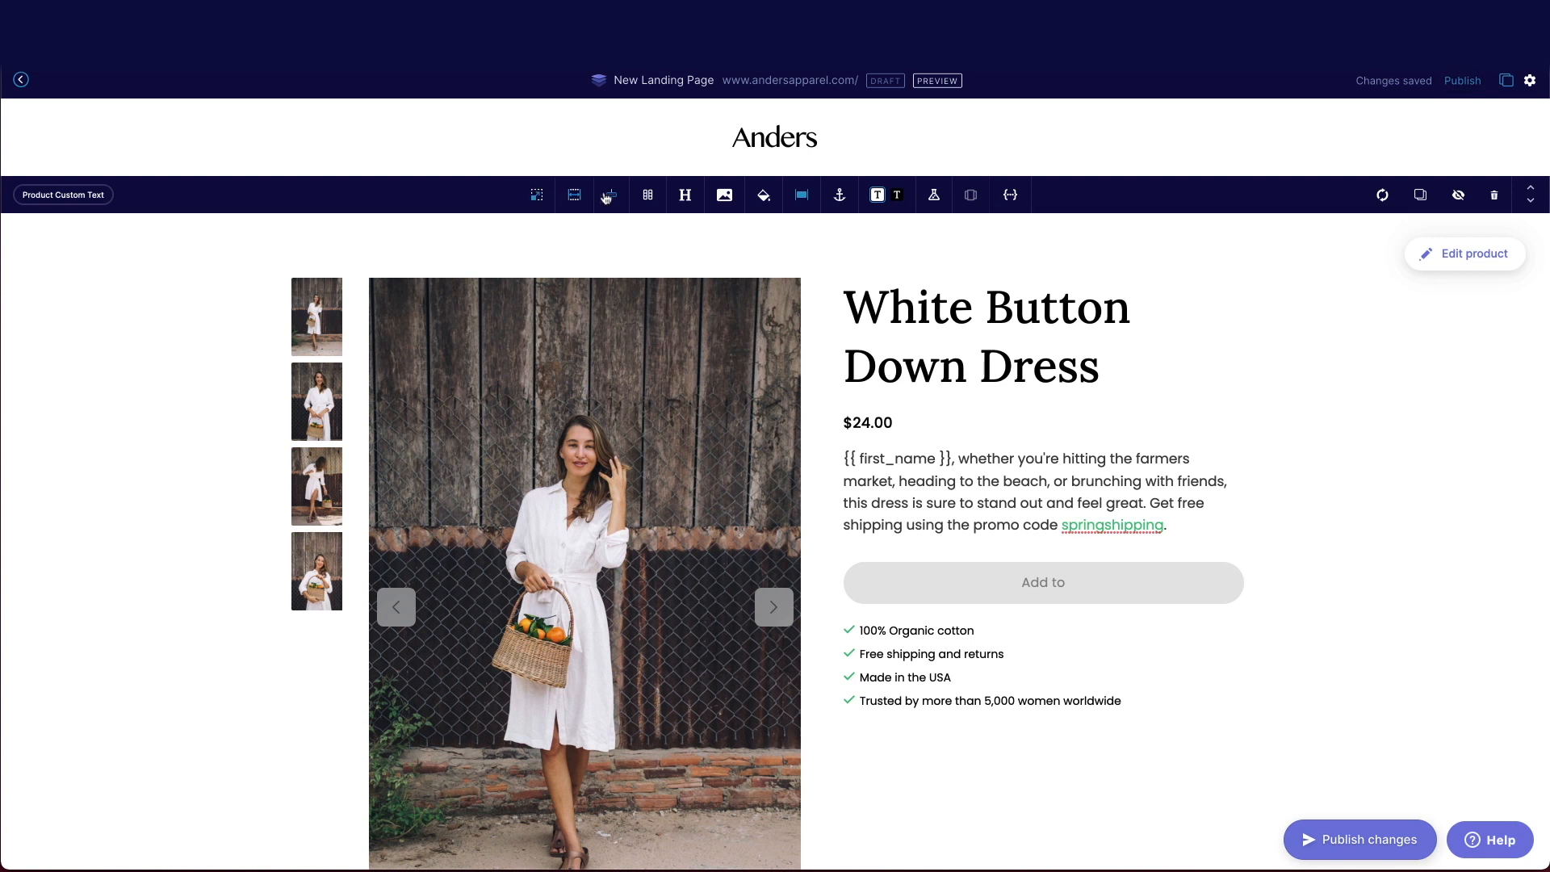
mouse_move(608, 195)
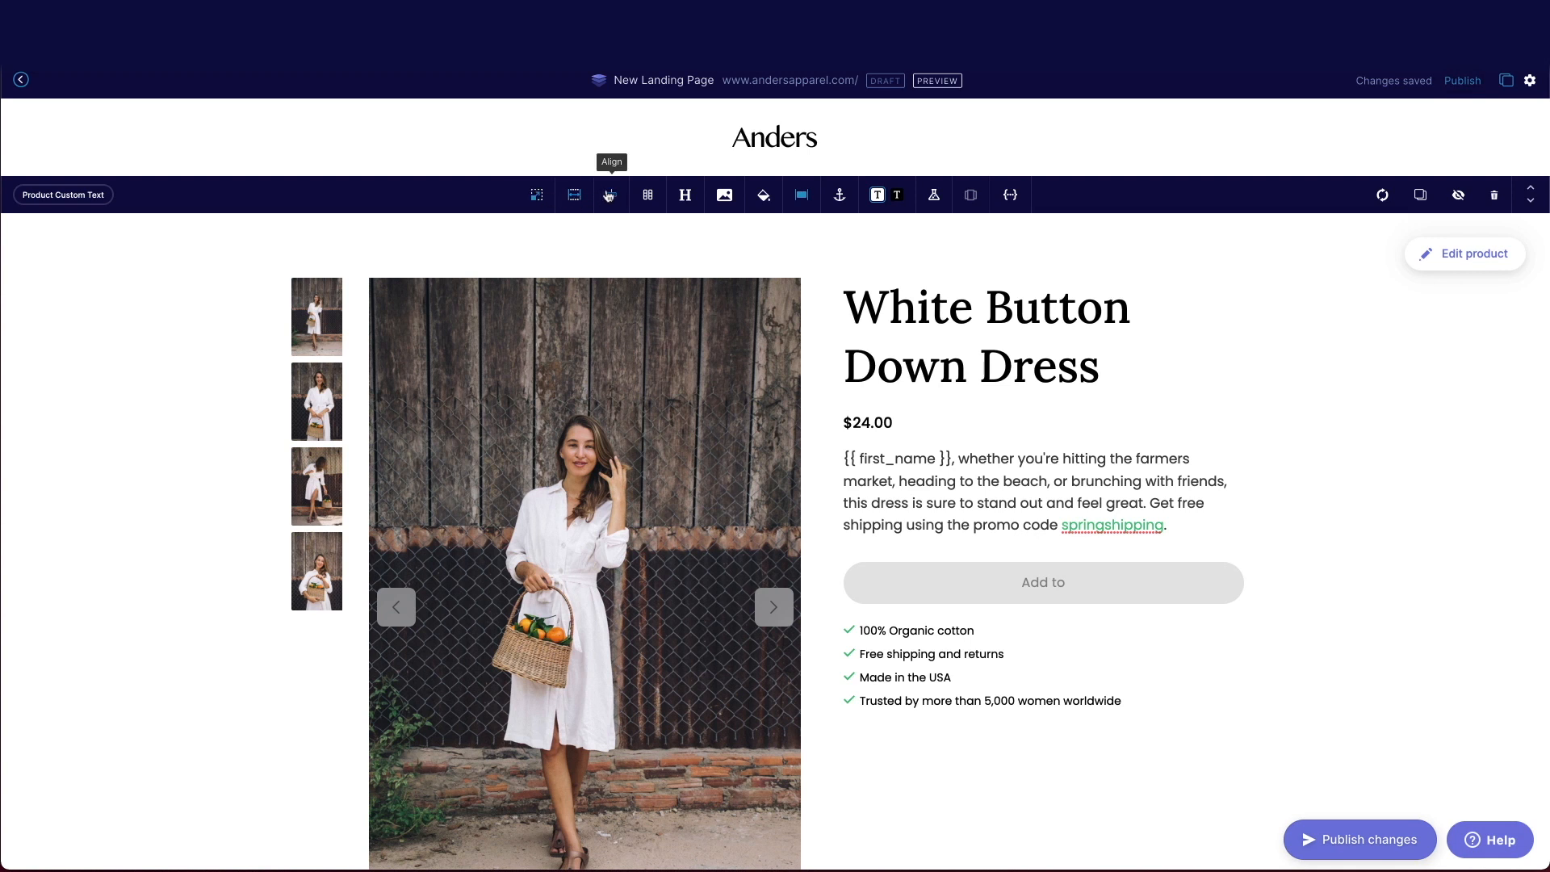
Switch the dress photo layout to Grid after trying another layout option
left_click(648, 195)
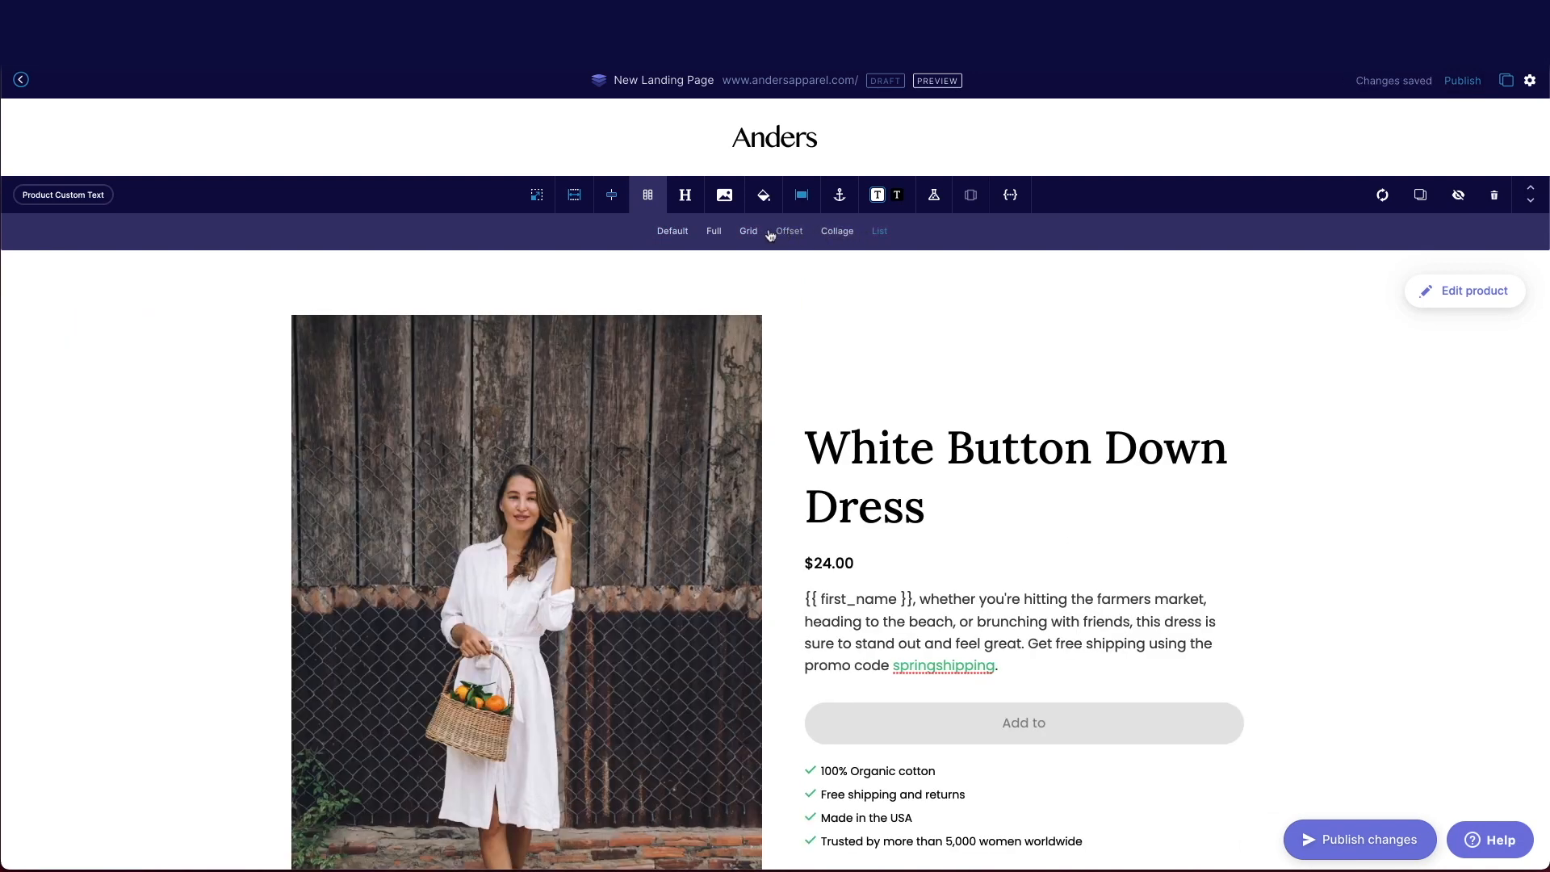
left_click(748, 232)
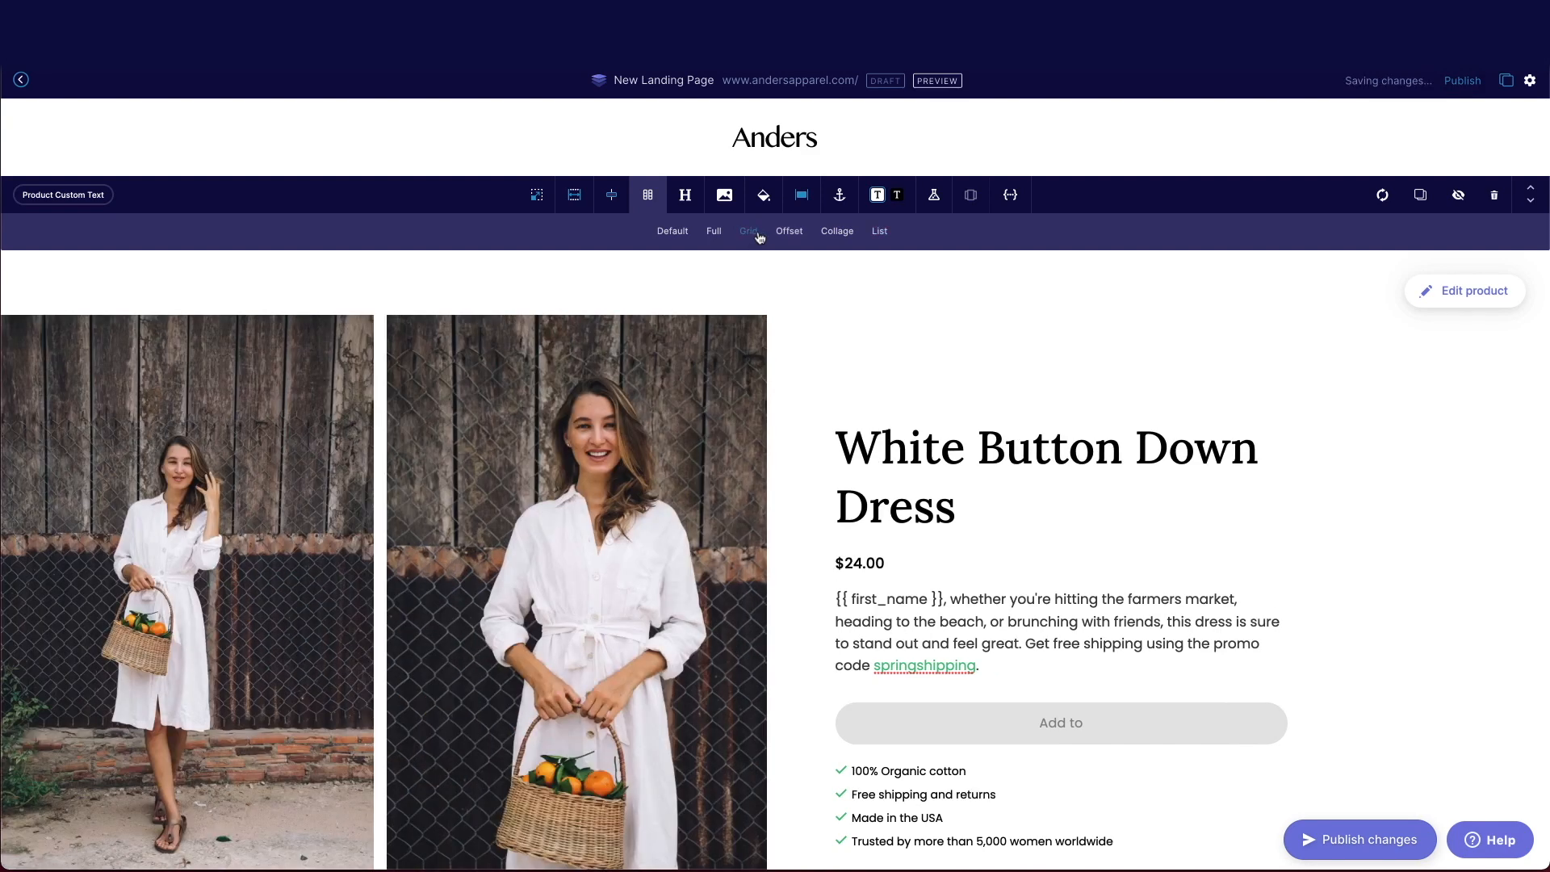
left_click(685, 195)
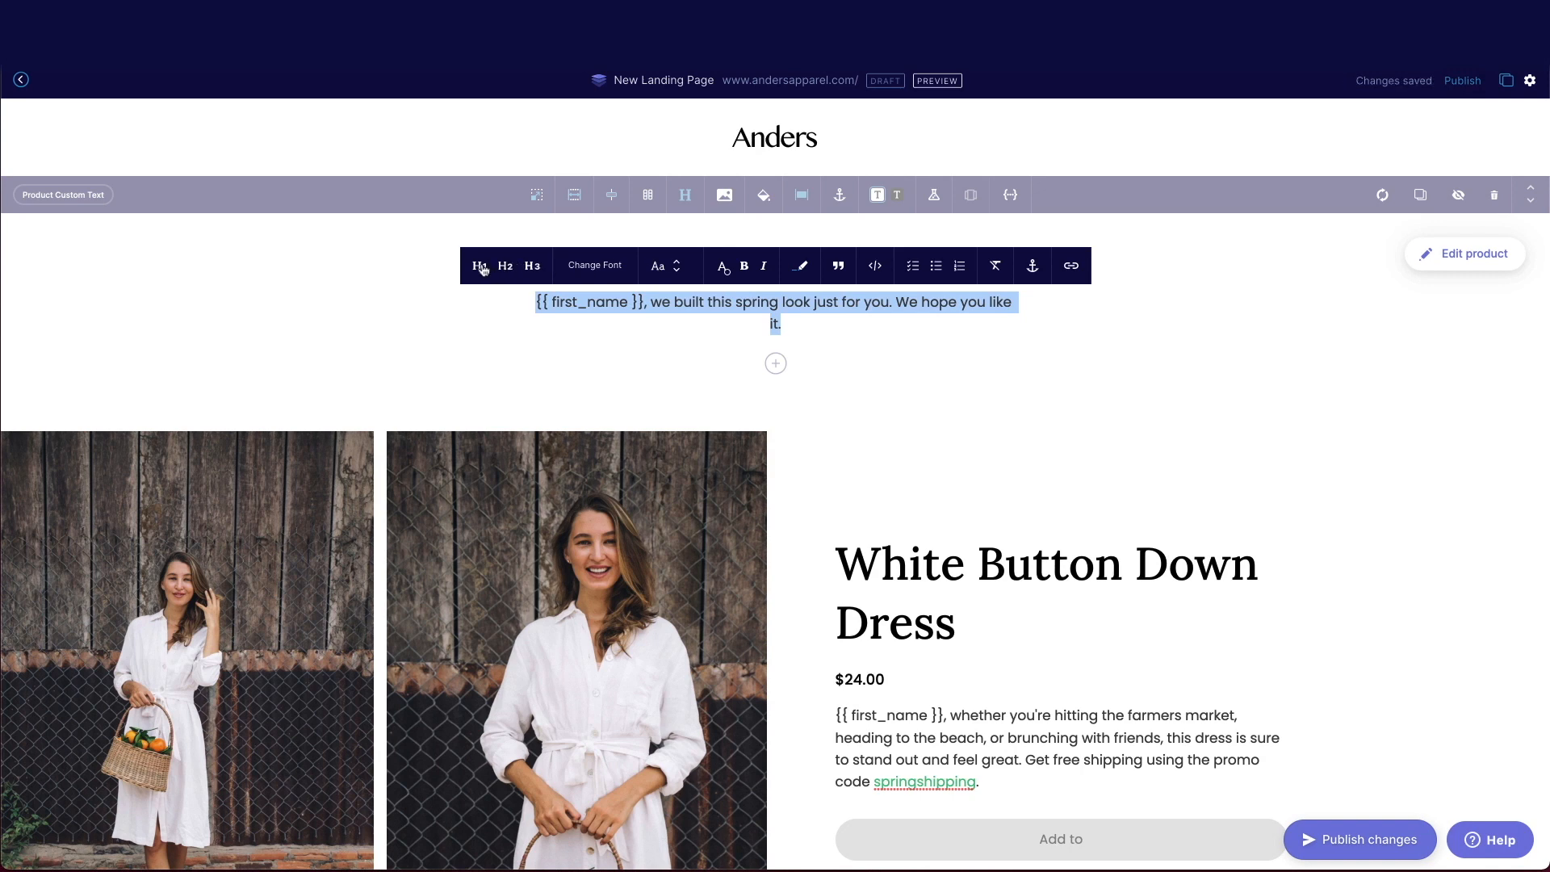
Style the '{{ first_name }}, we built this spring look just for you' greeting as H2
left_click(504, 265)
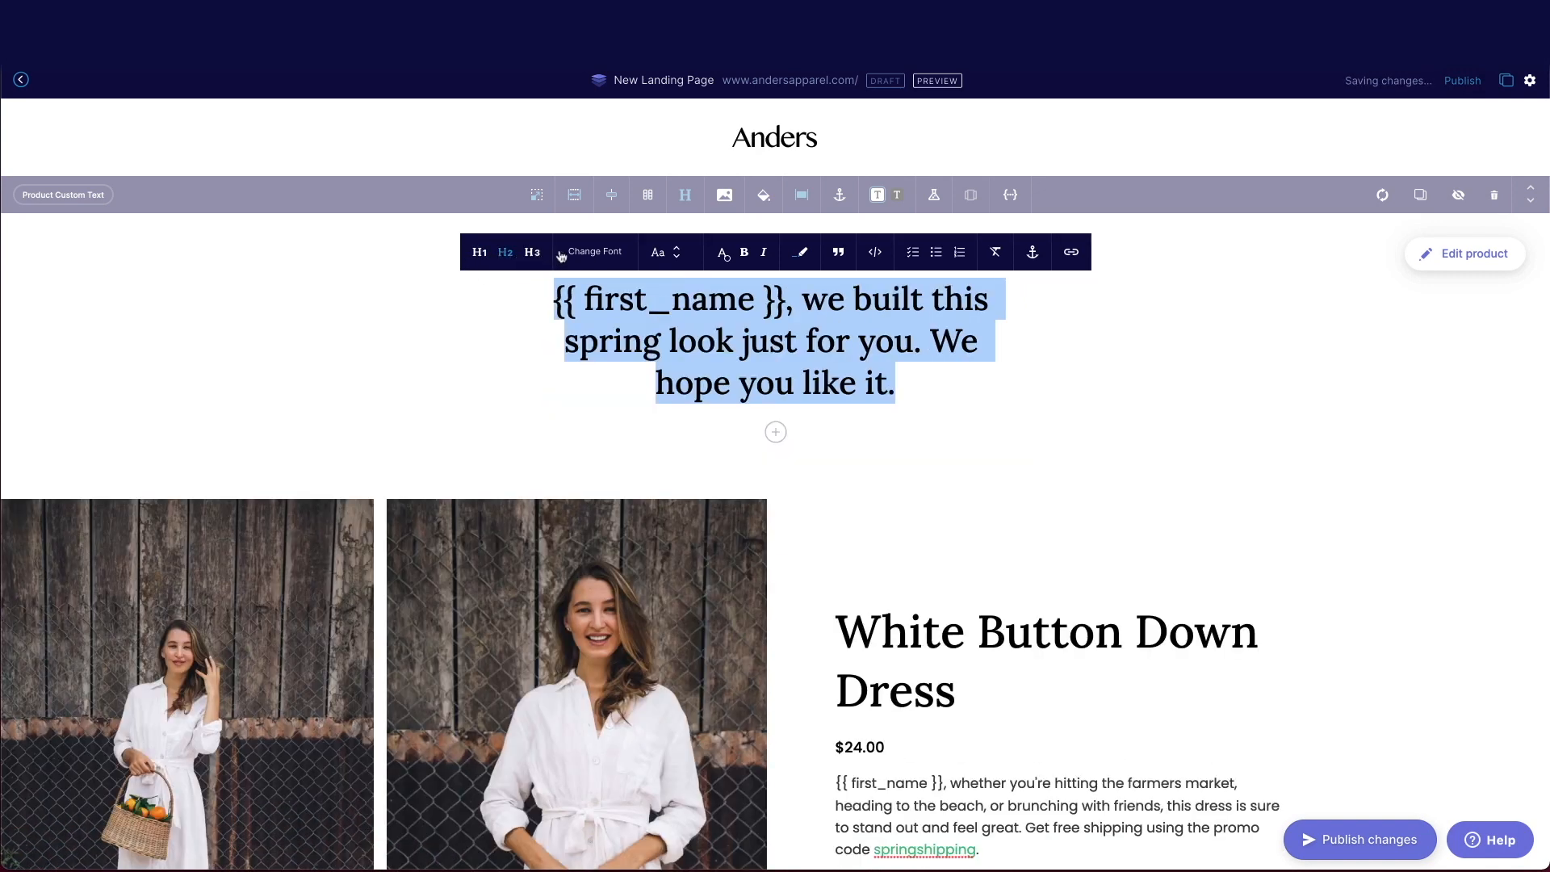
mouse_move(683, 195)
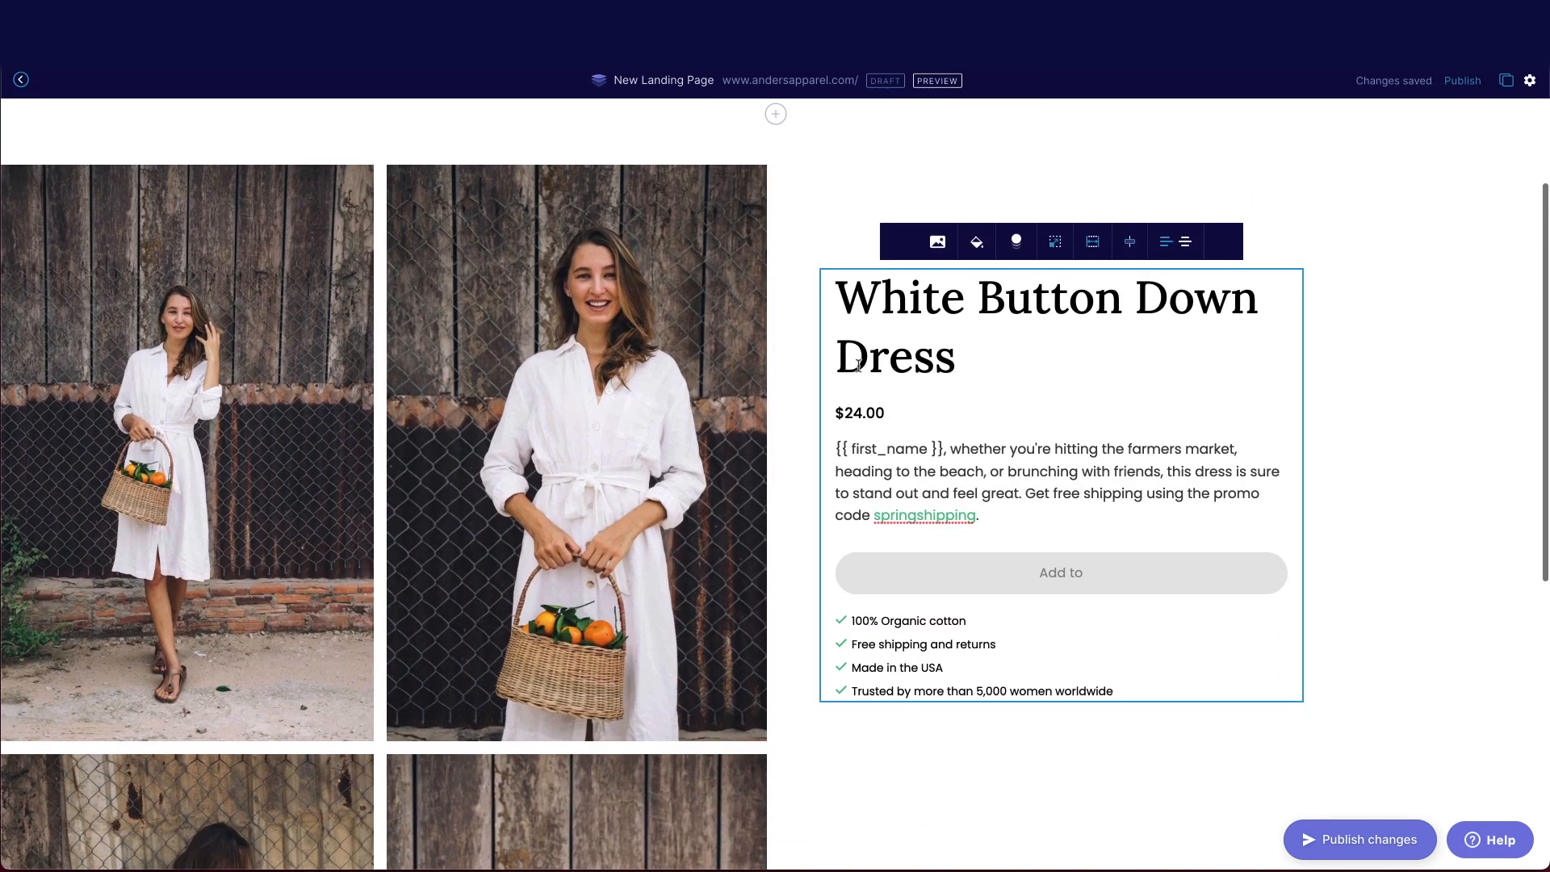
Add a Product Collection (v2) section from the E-Commerce layouts below the dress
scroll("down", 3)
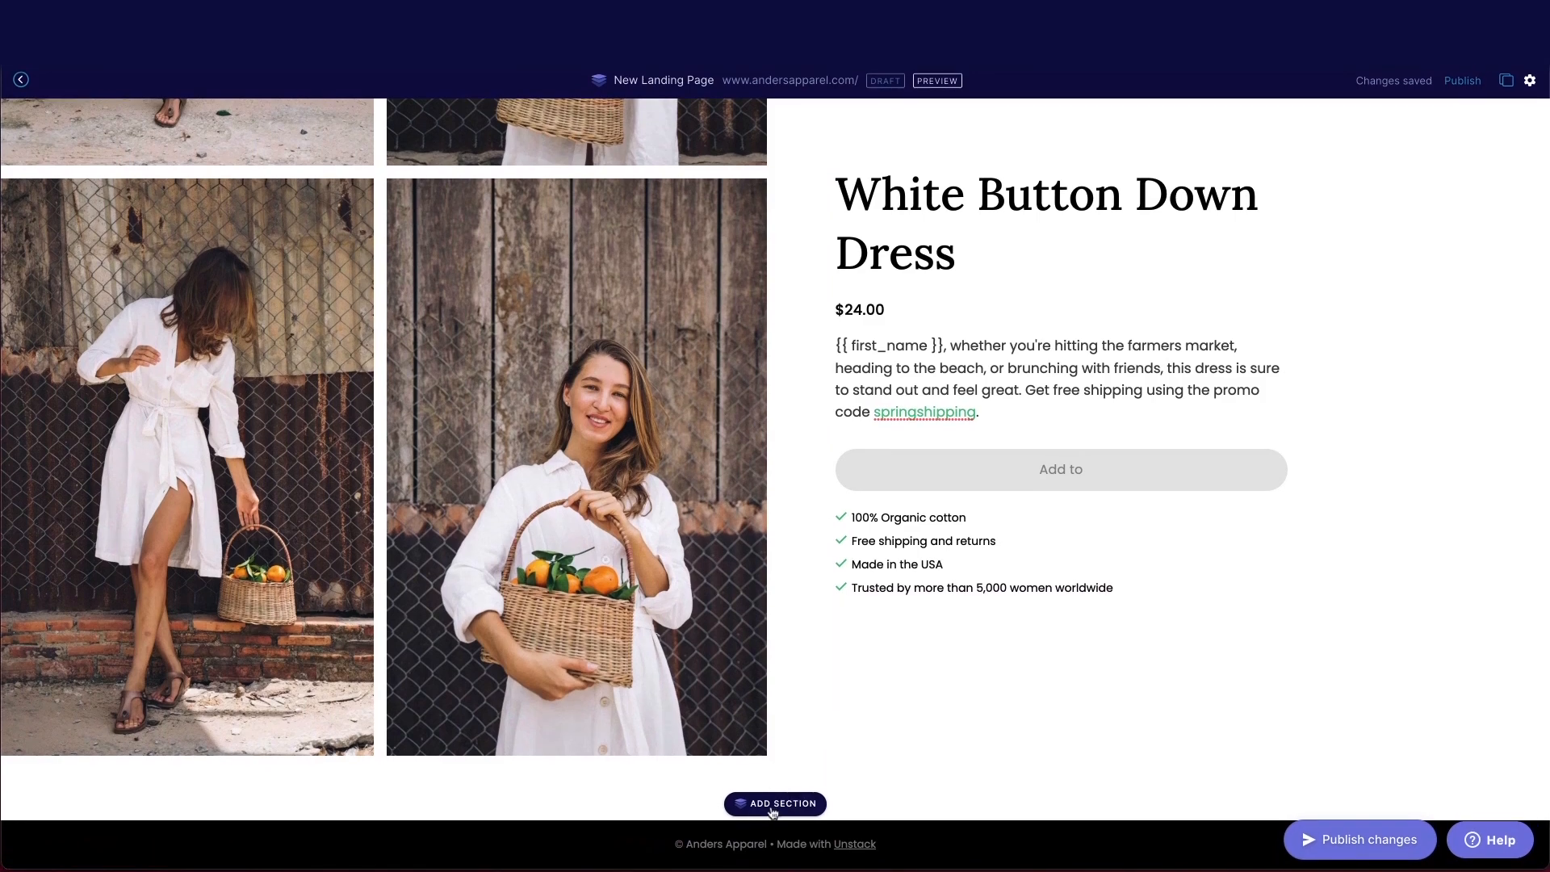
left_click(774, 803)
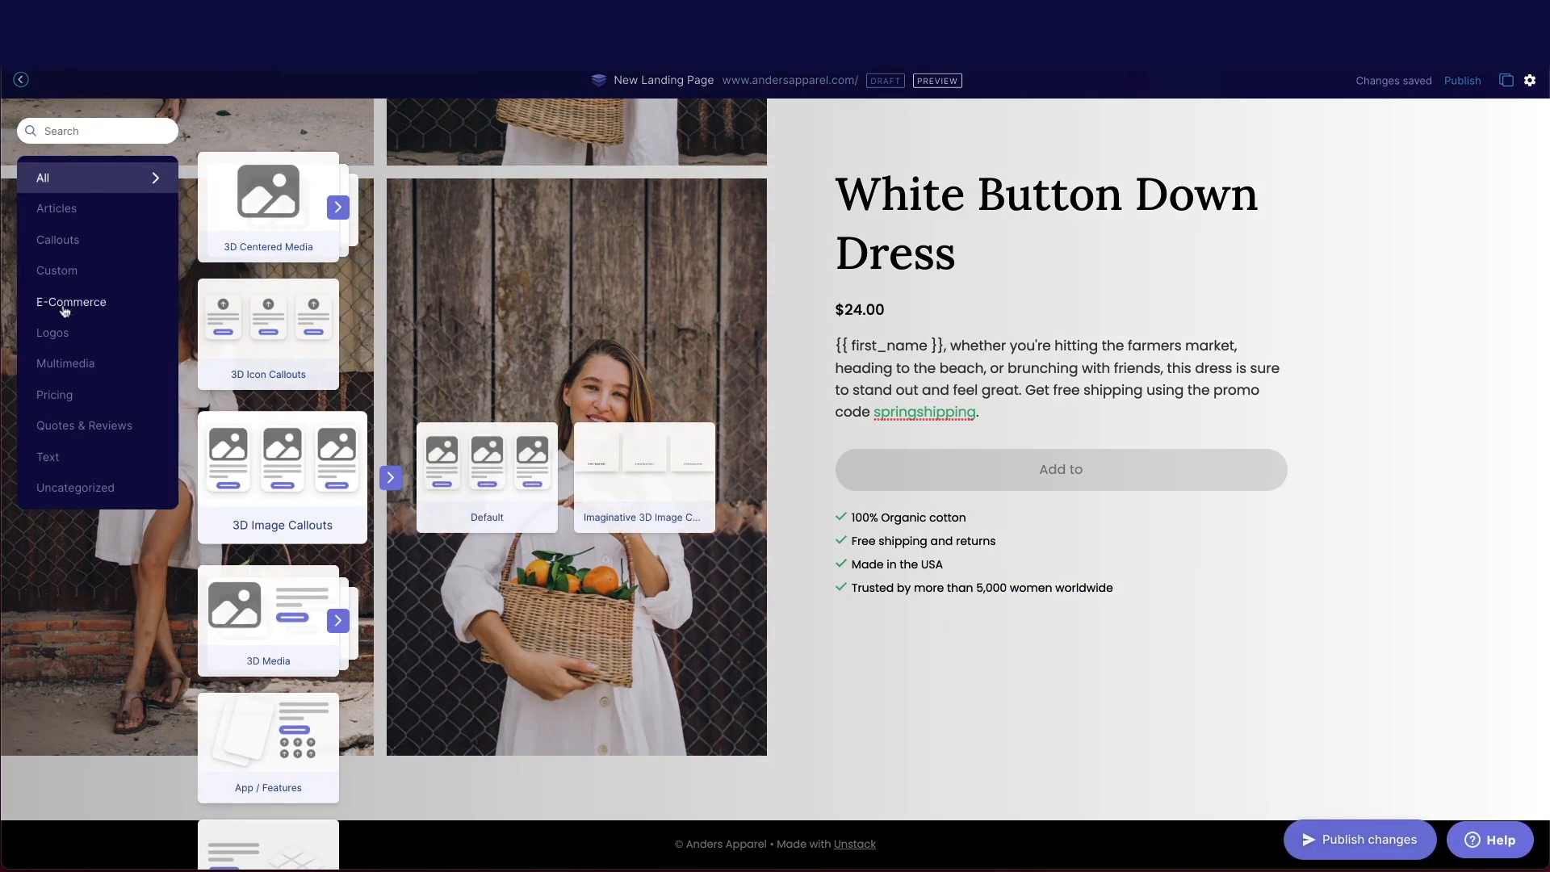
left_click(70, 301)
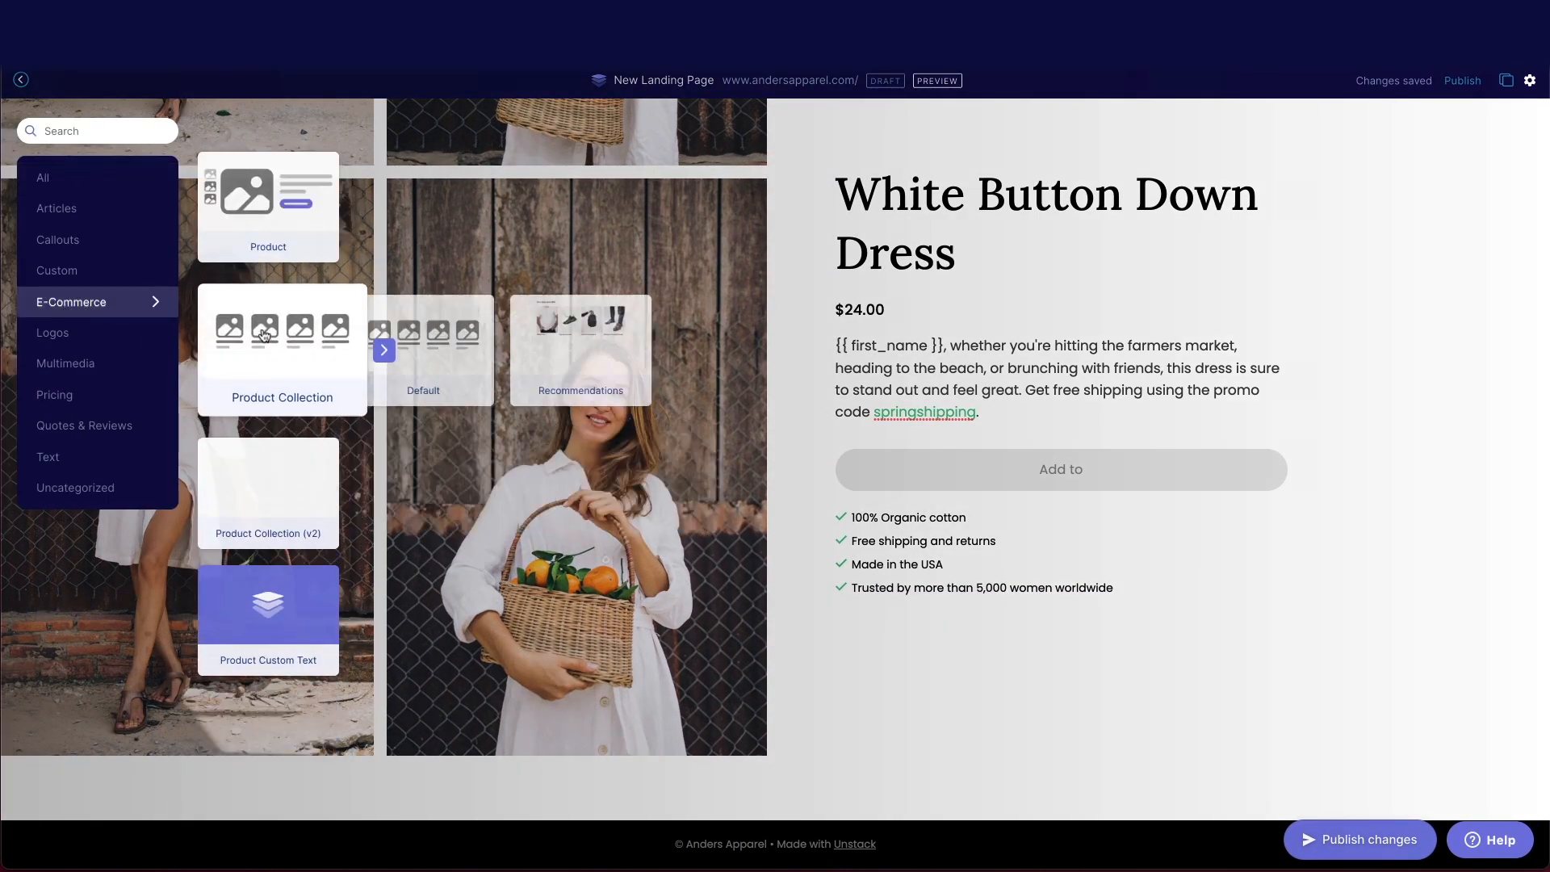
left_click(267, 492)
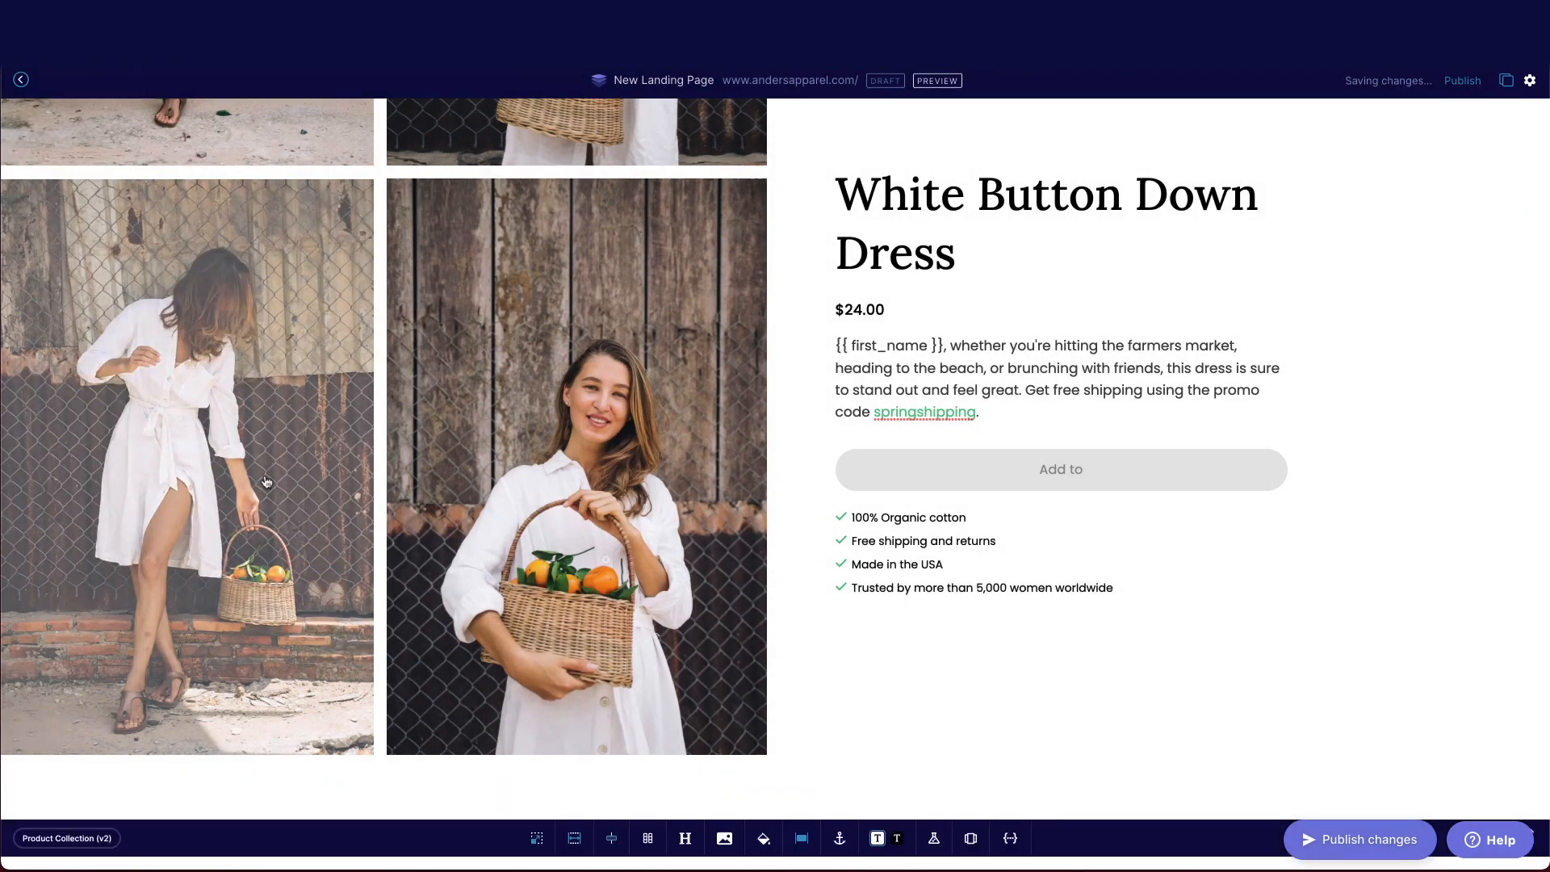
scroll("down", 3)
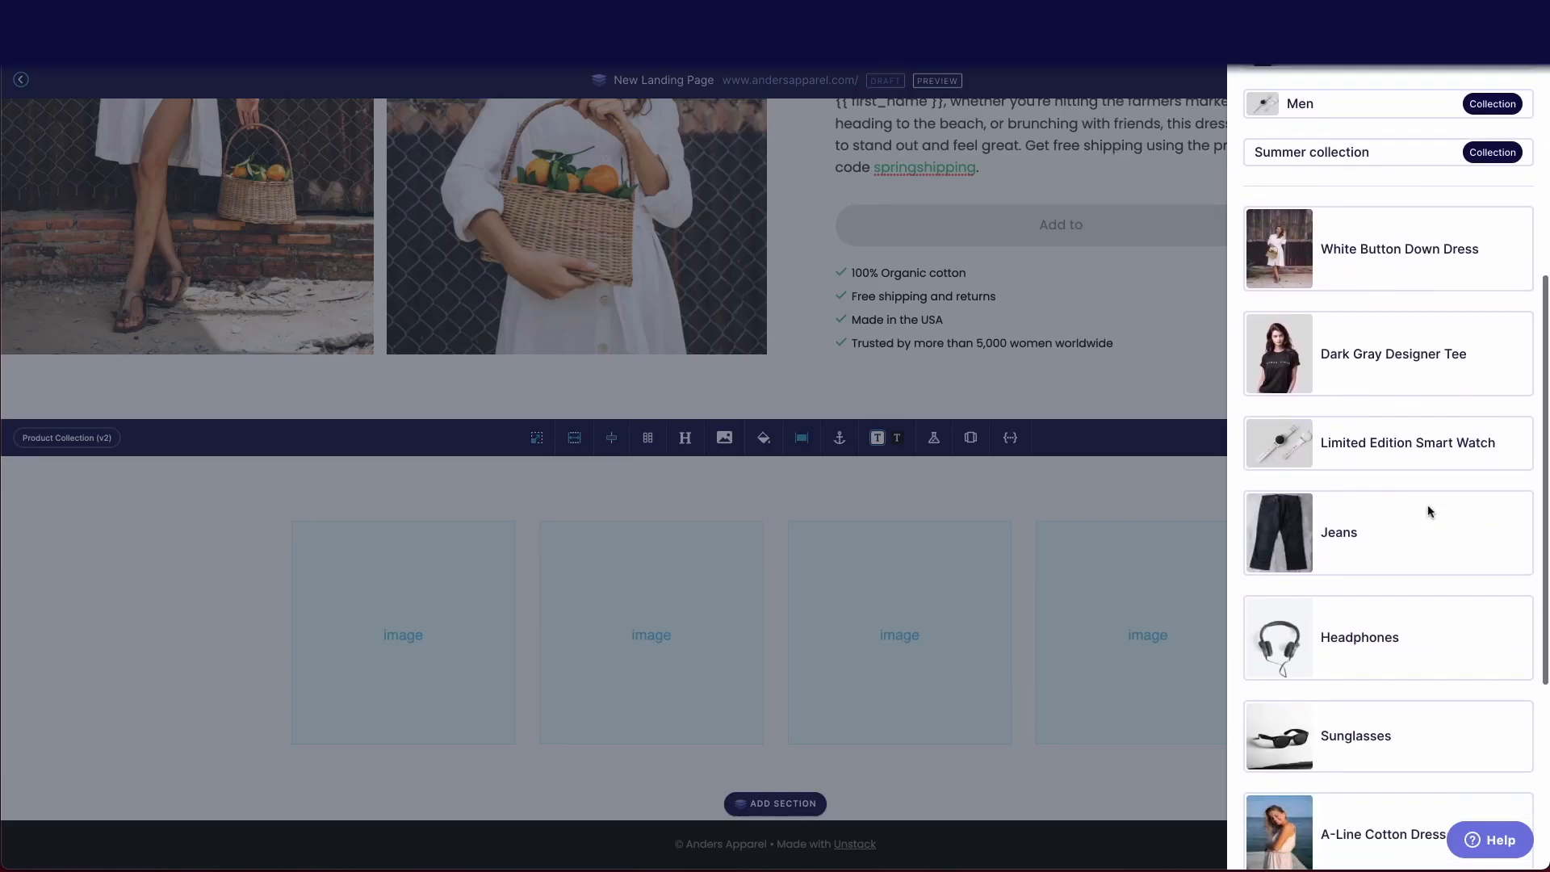
Add the four recommended products and enter the heading 'Ok {{ first_name }}, let's complete the look!'
scroll("down", 3)
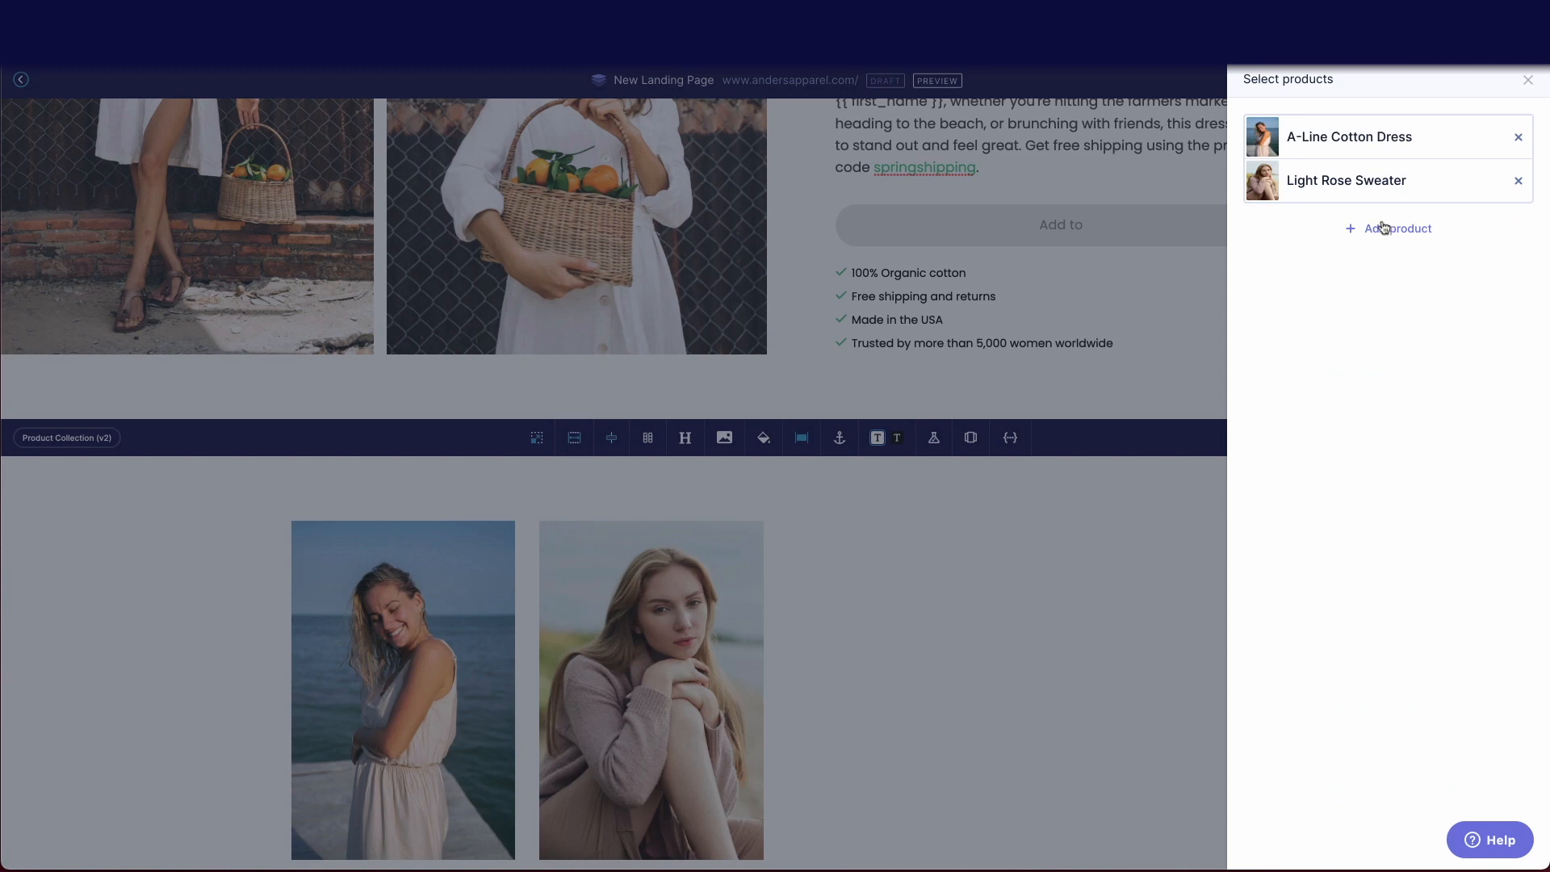
left_click(1388, 229)
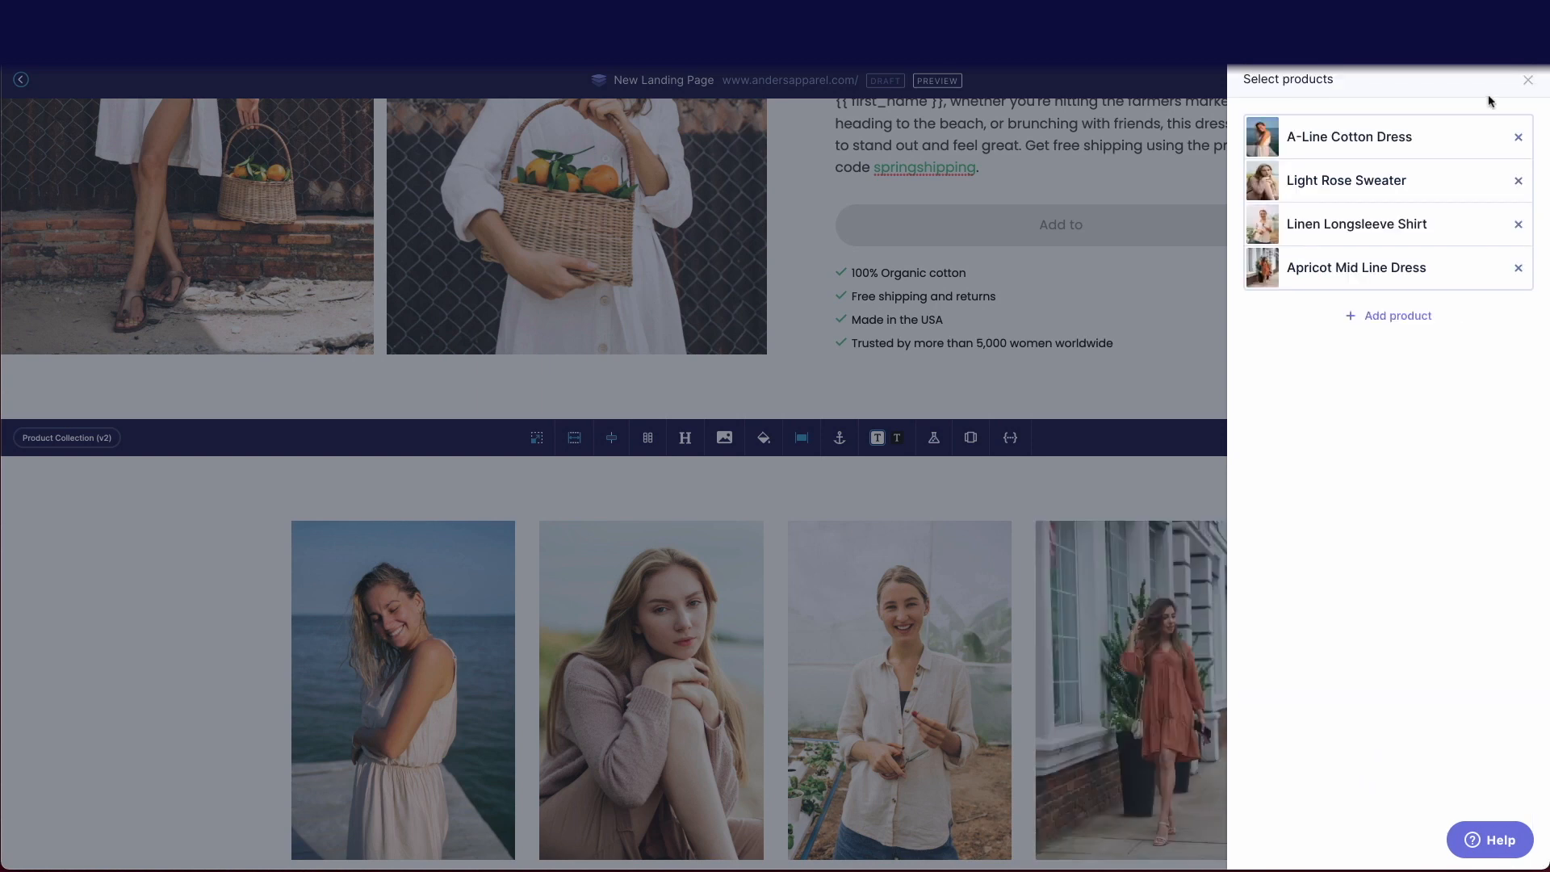
left_click(1527, 79)
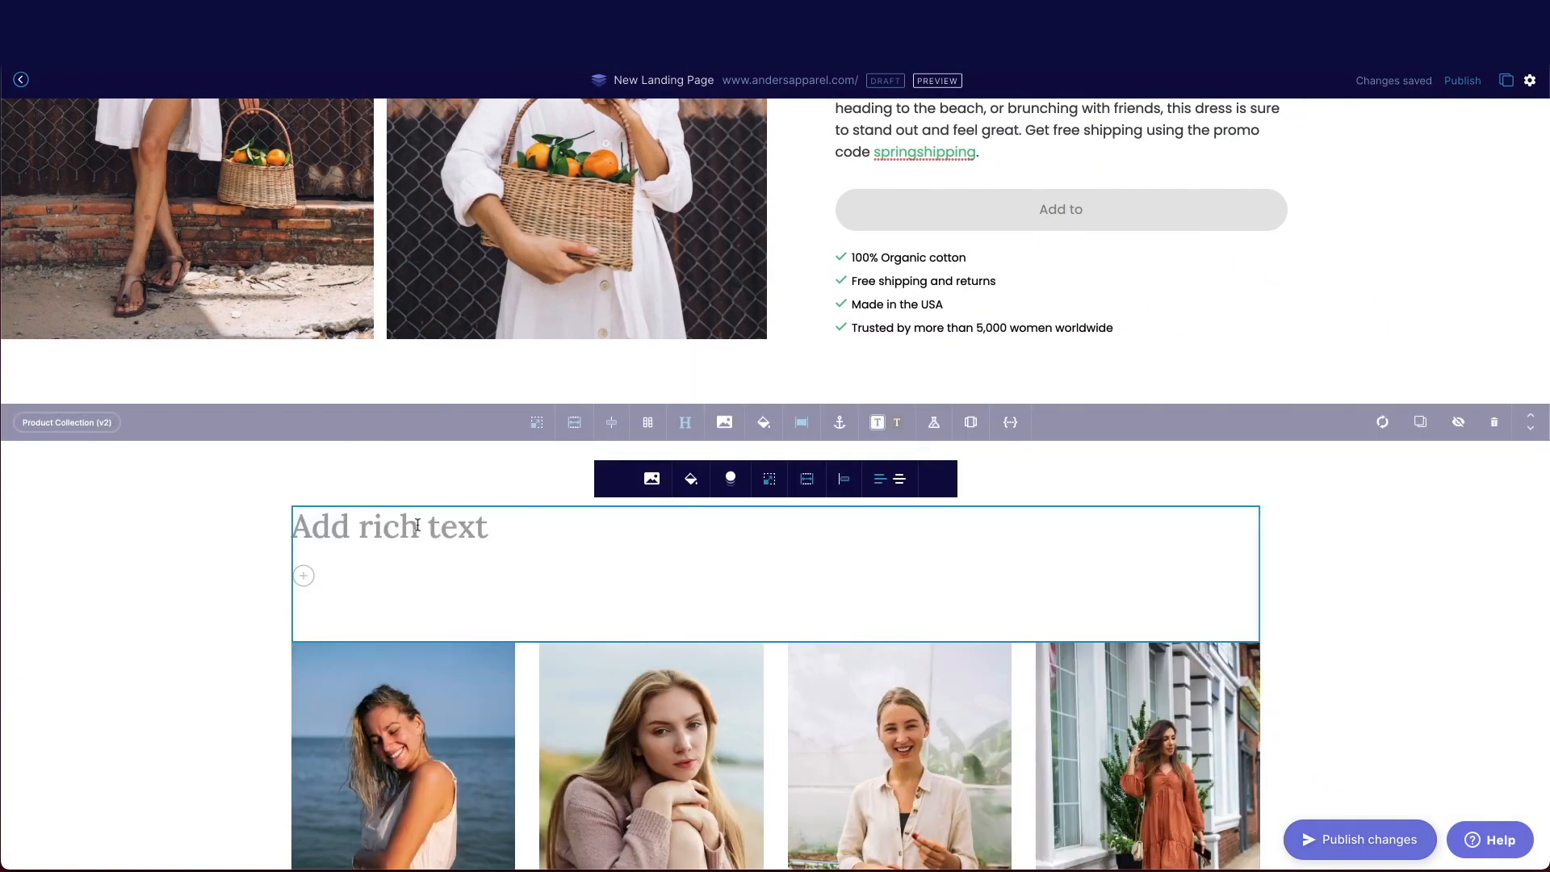
type("Ok {{ first_name }}, let's complete the look!")
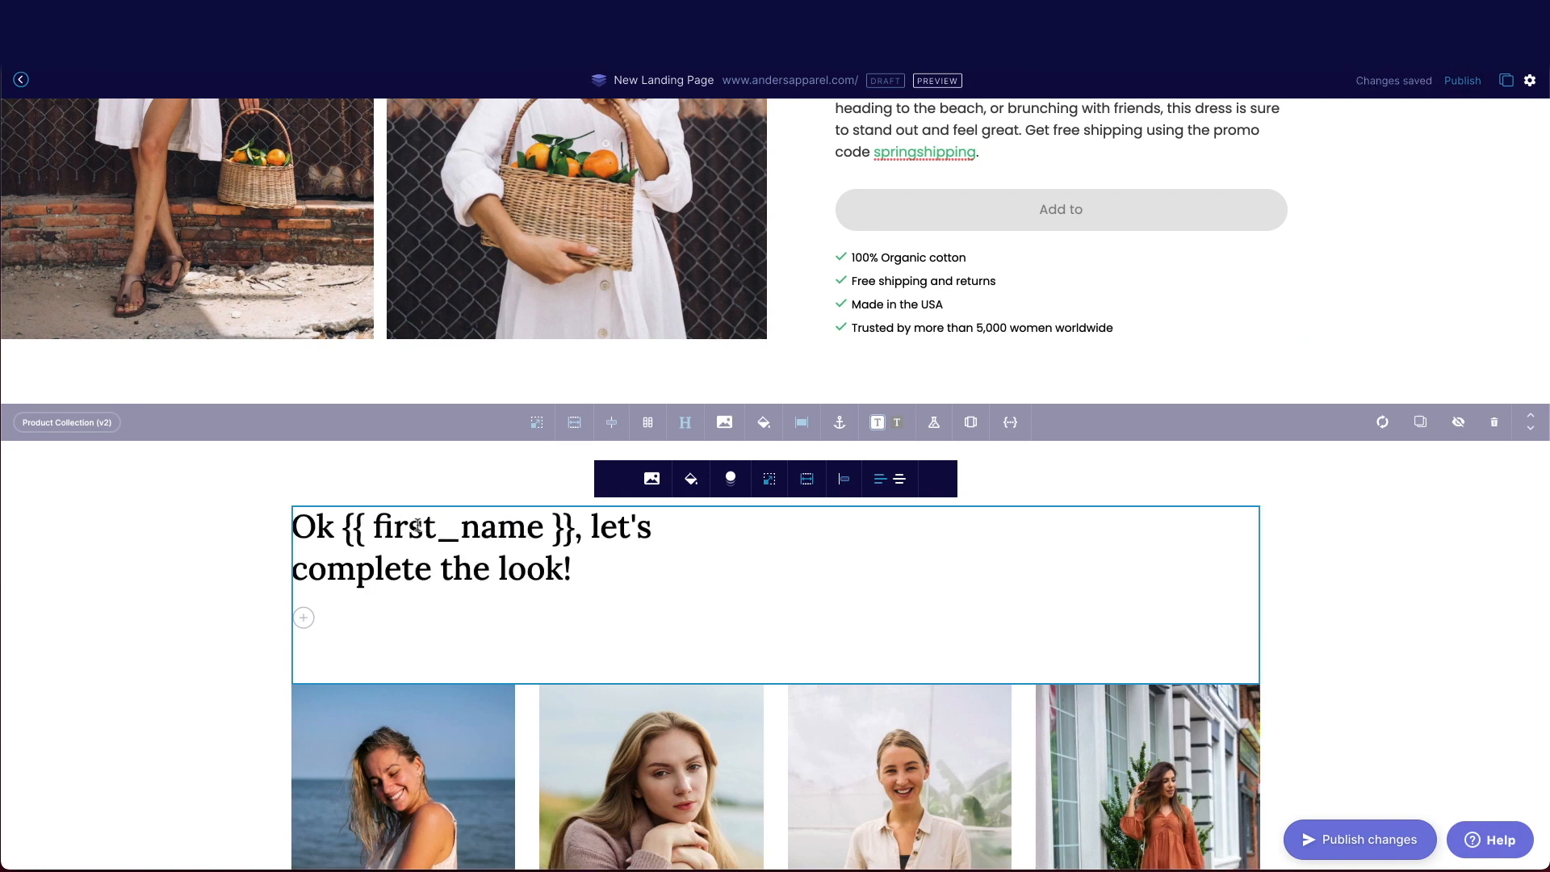
mouse_move(806, 479)
type("1000")
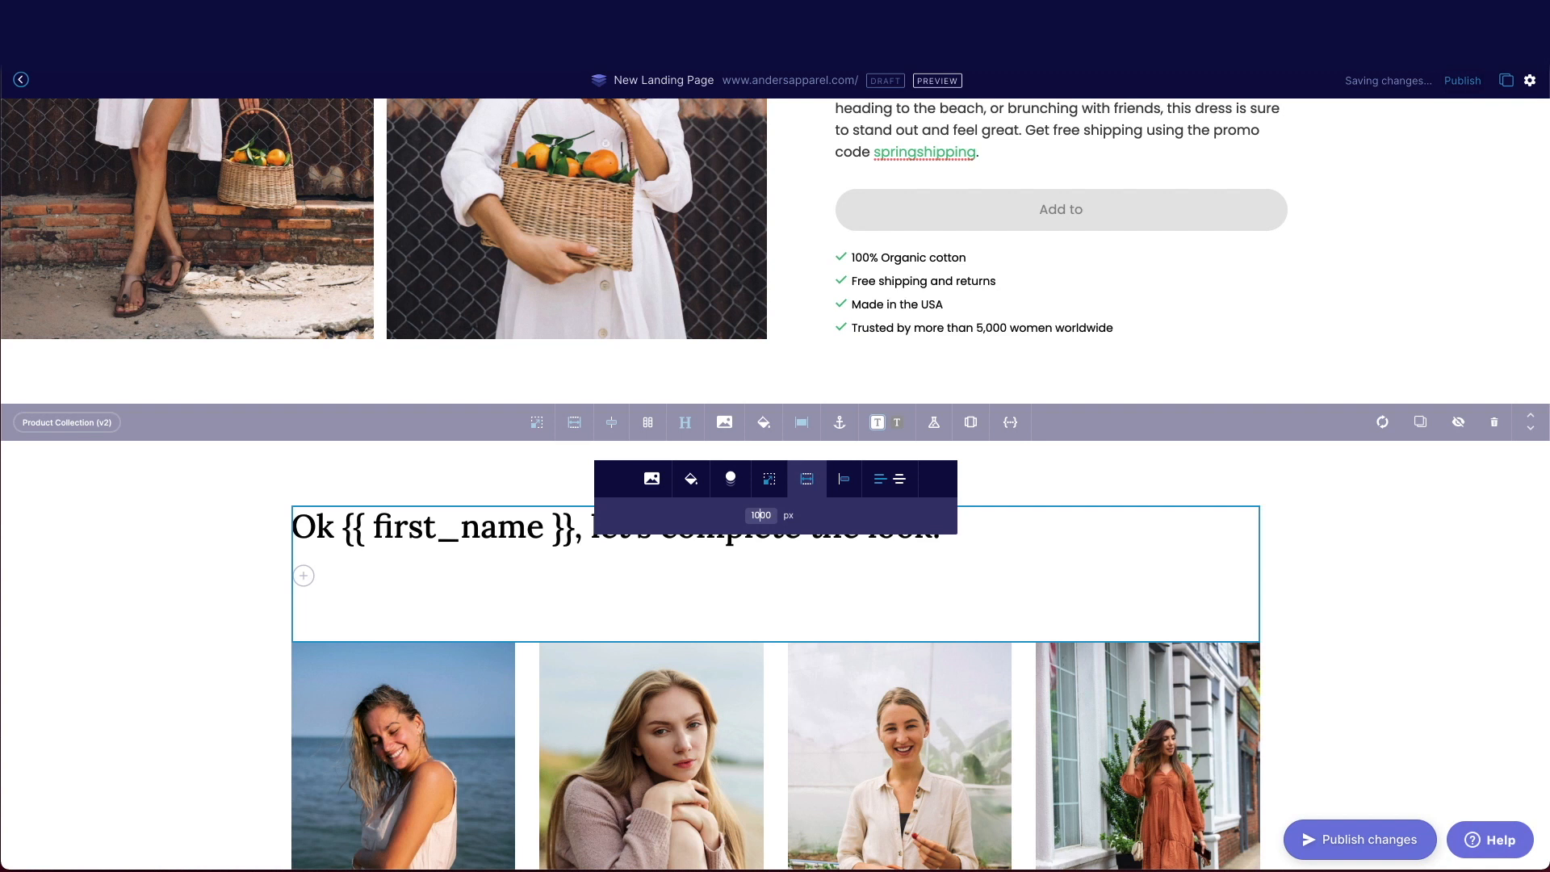
Adjust the padding around the collection heading and widen its block to 1000 px
left_click(768, 480)
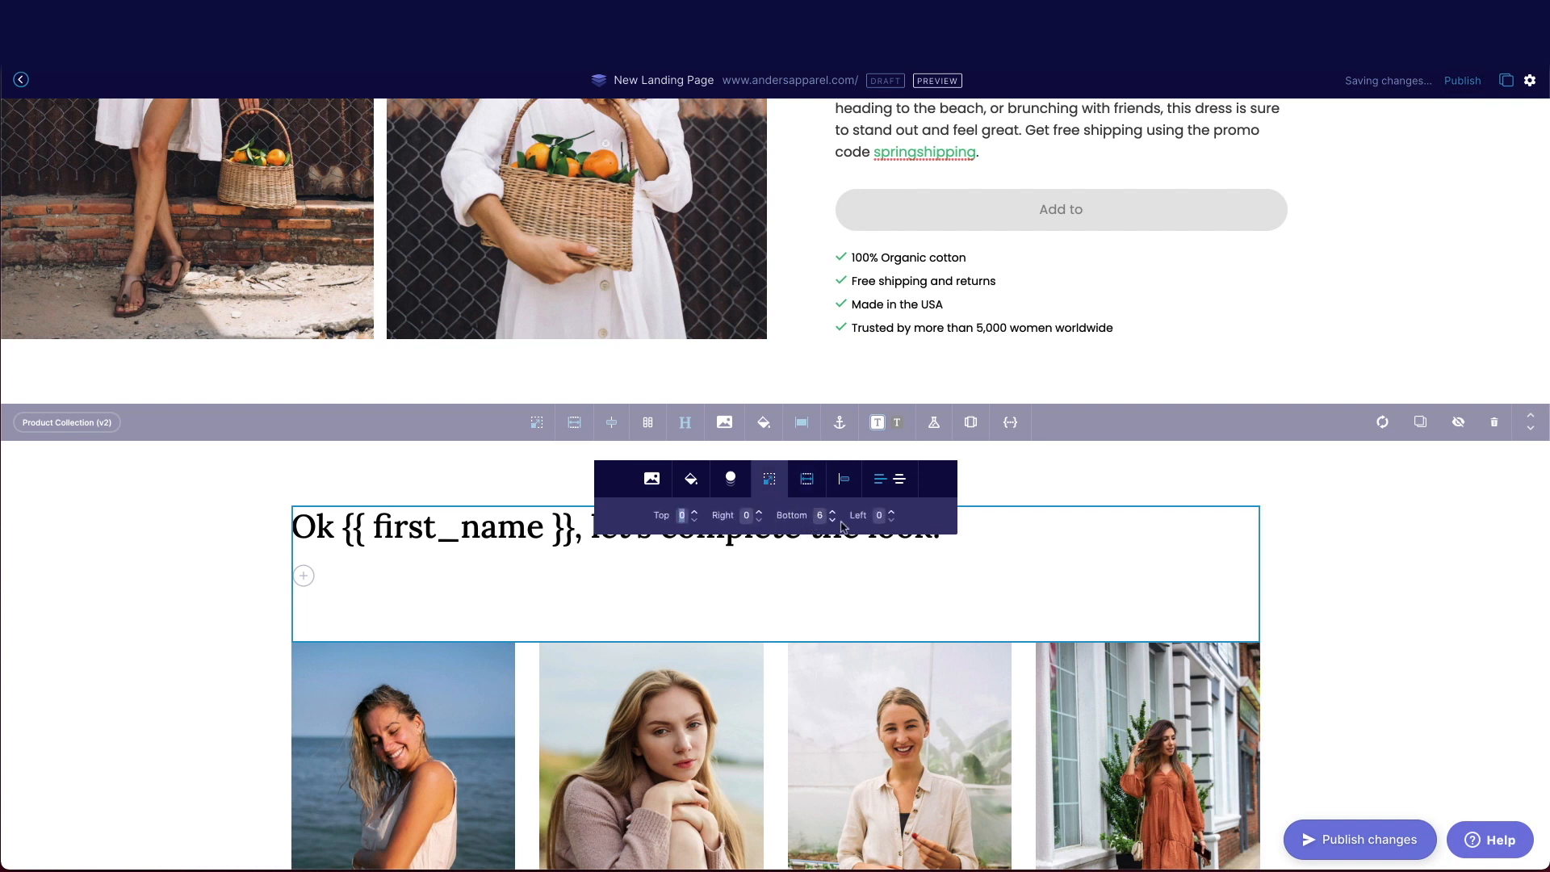
left_click(833, 519)
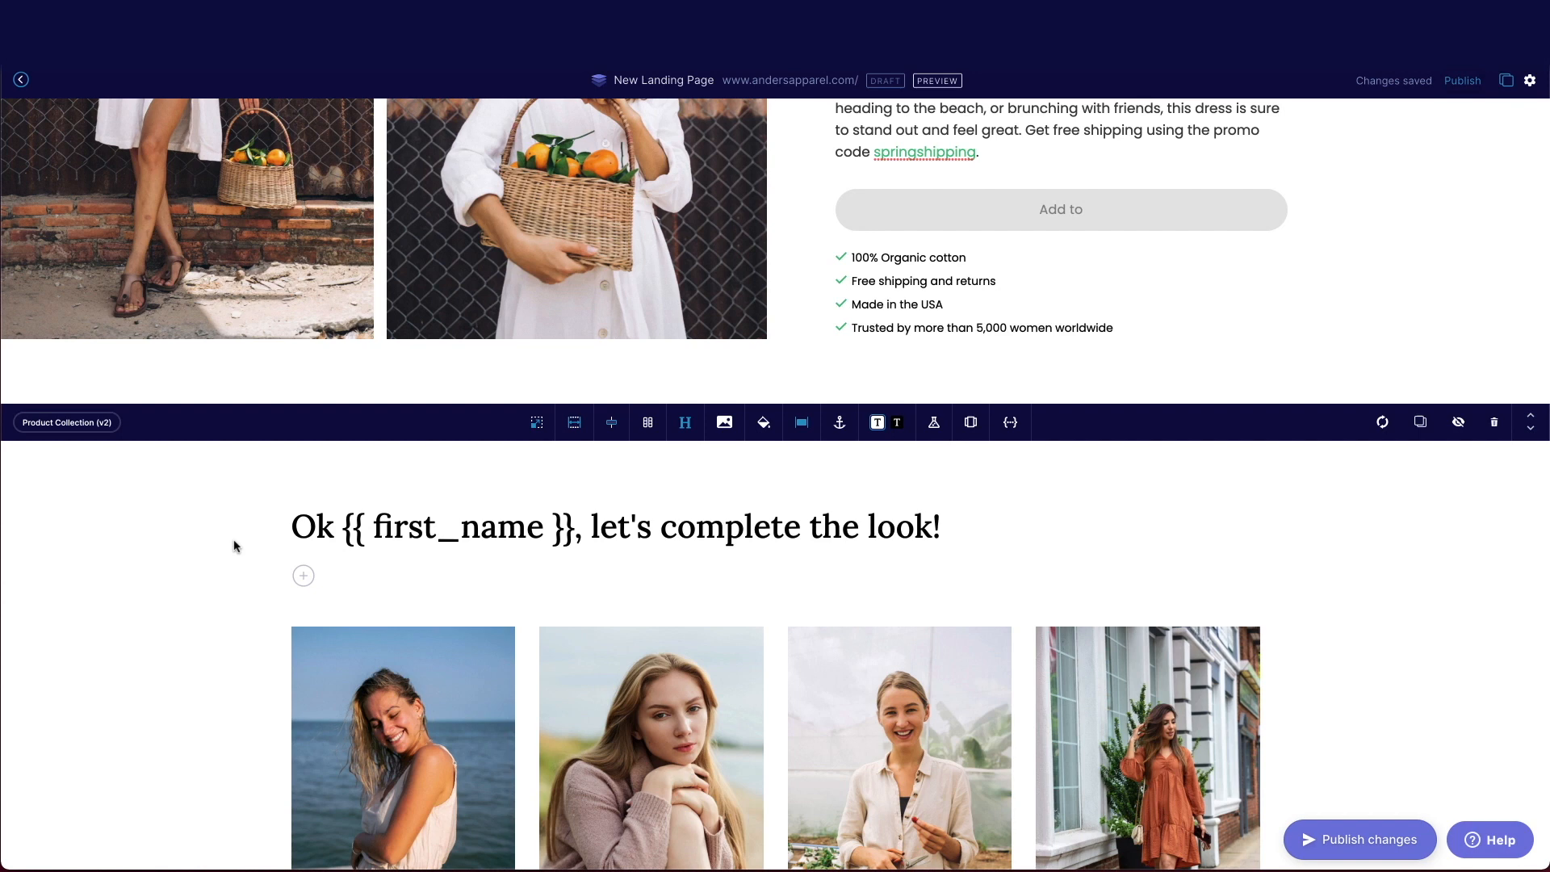
Add a new Anders insider sign-up section with a chosen layout below the recommended products
scroll("down", 3)
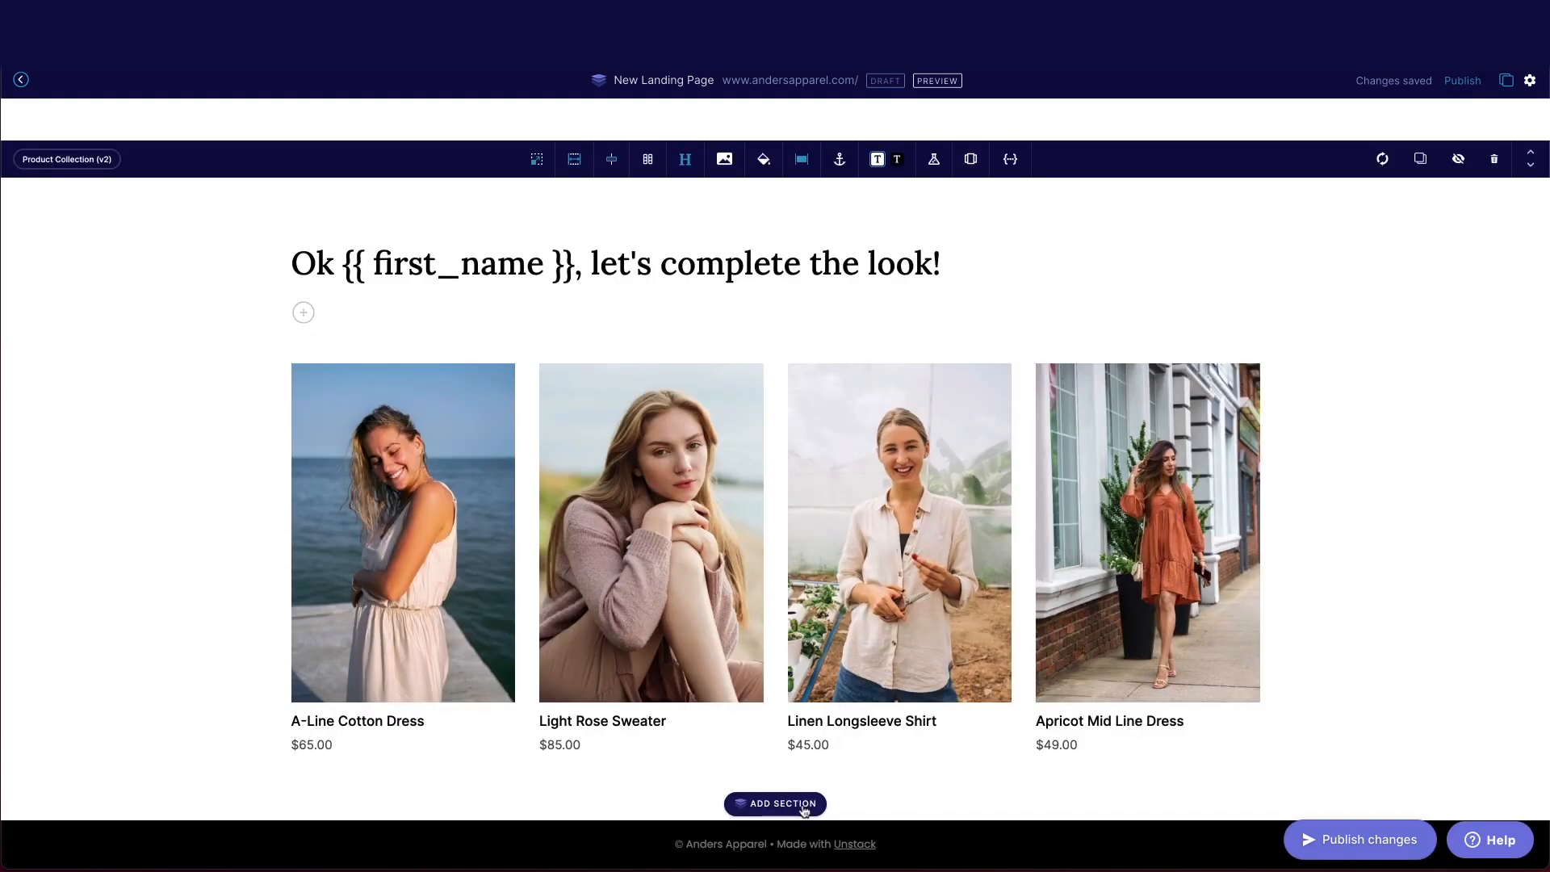
left_click(775, 803)
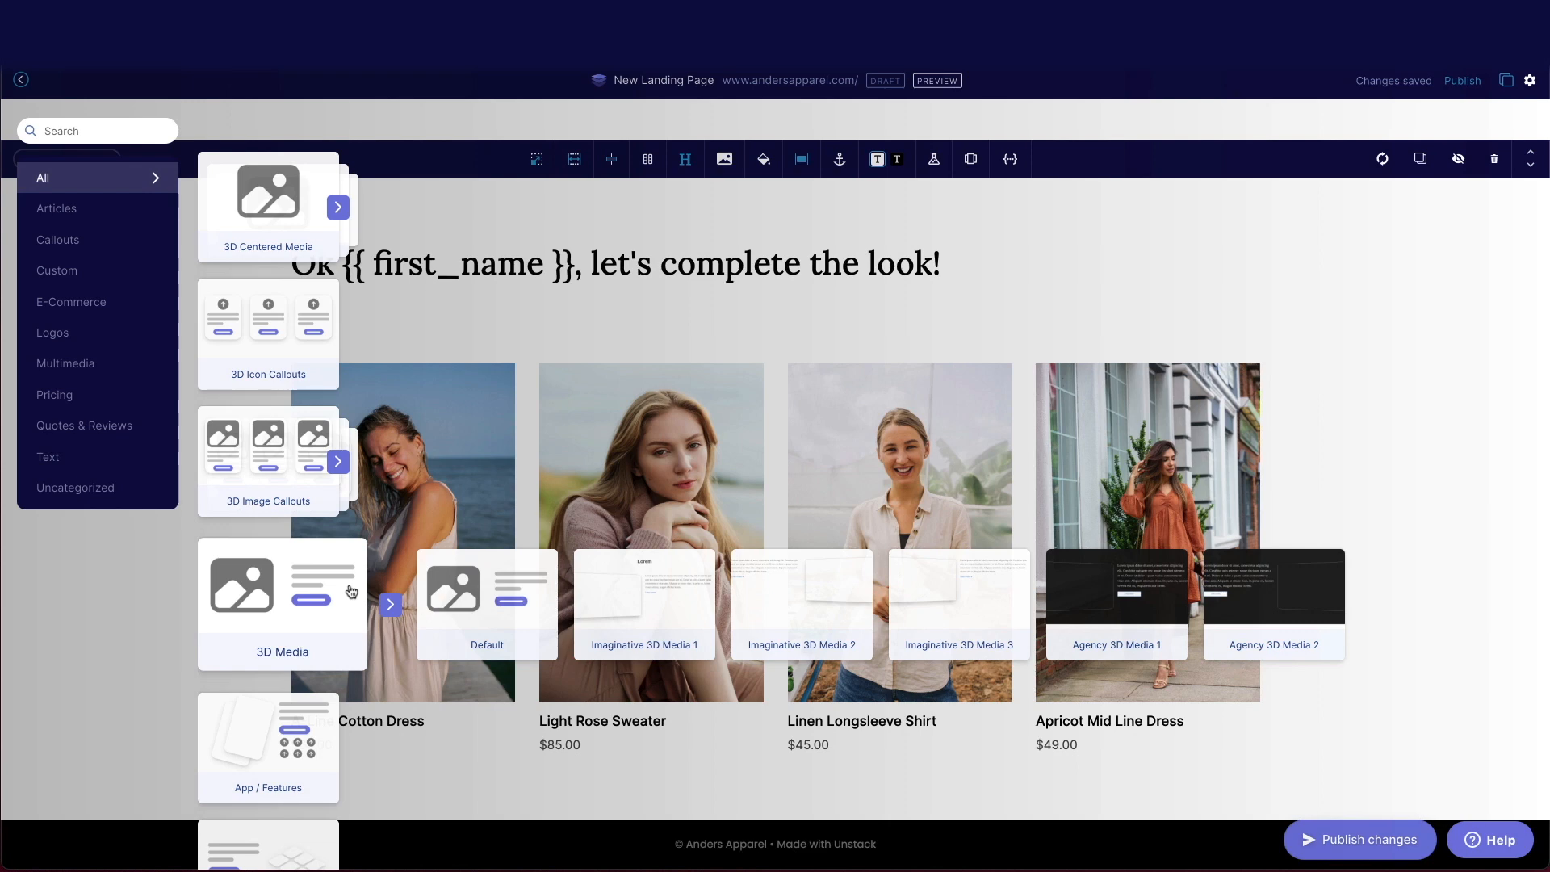
left_click(48, 457)
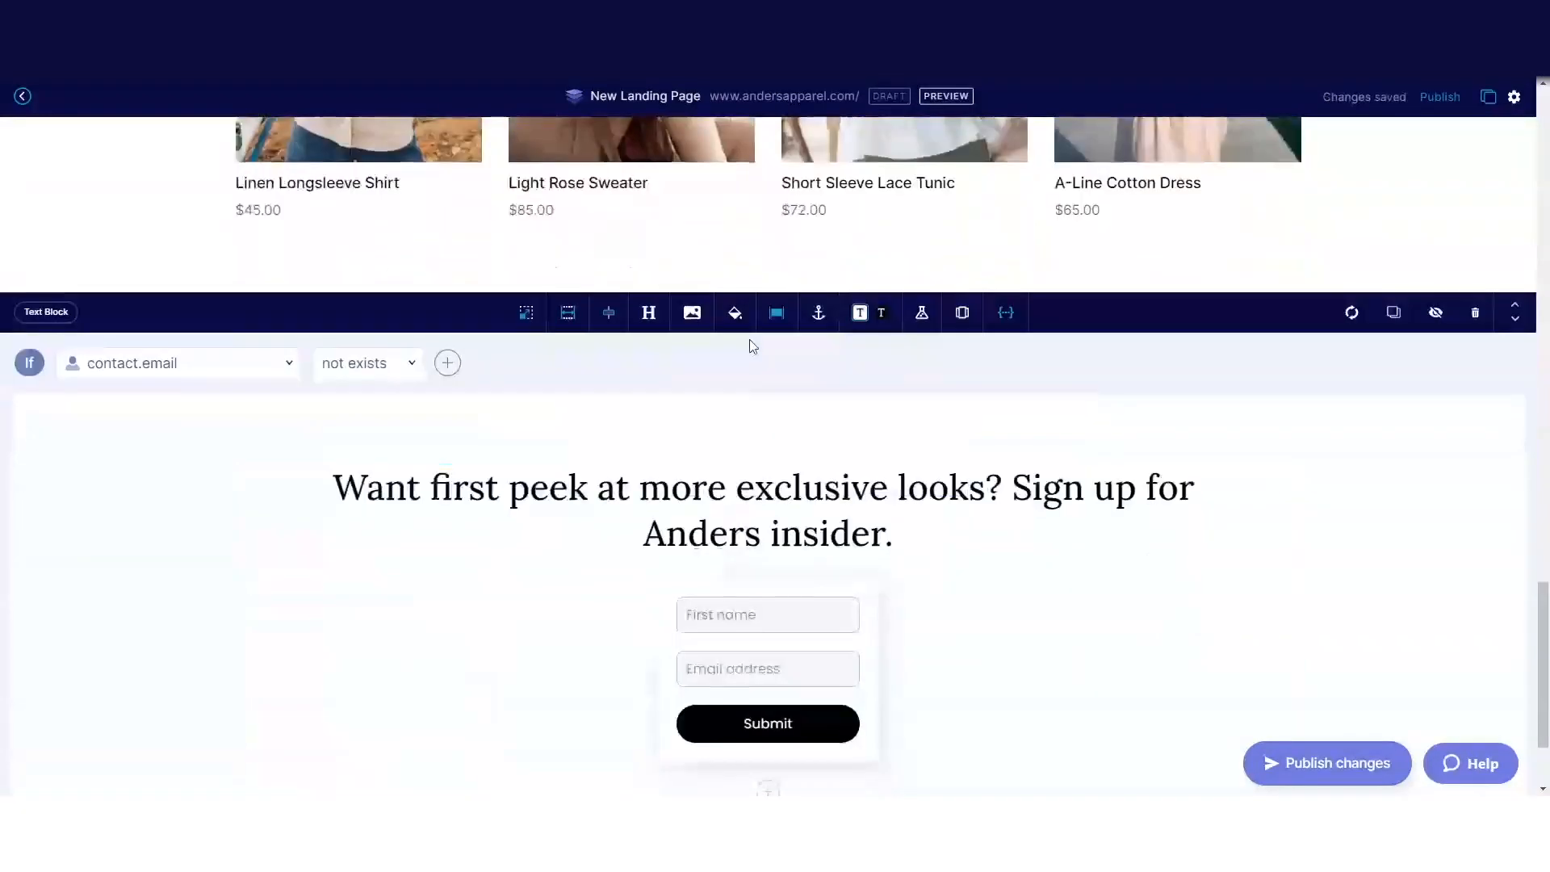
Set the sign-up section background to #000000 and switch to light text
left_click(735, 313)
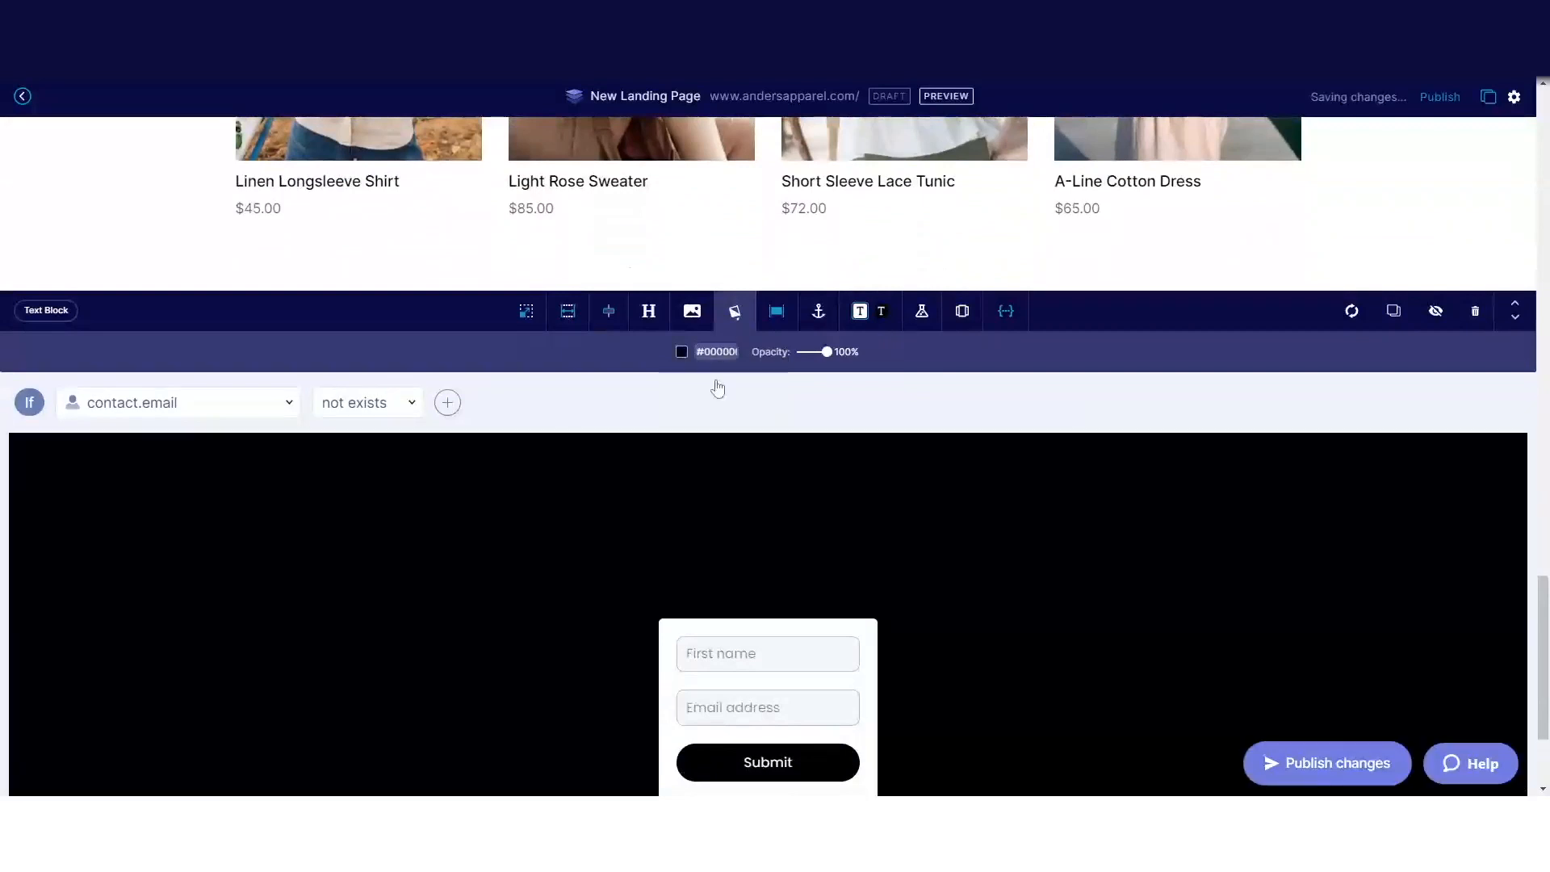
mouse_move(880, 311)
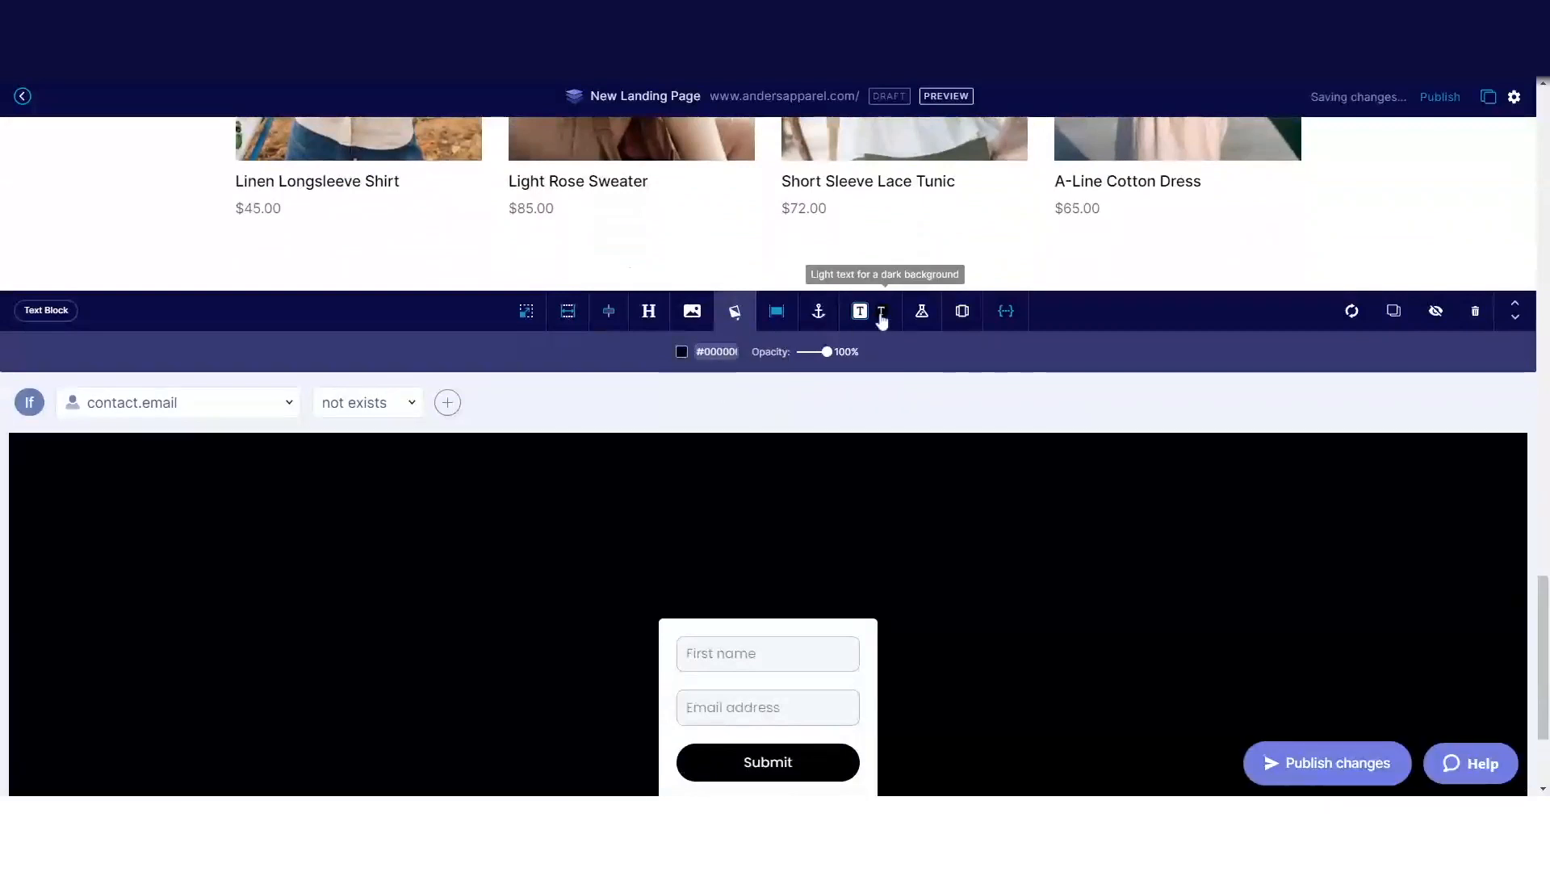
left_click(880, 310)
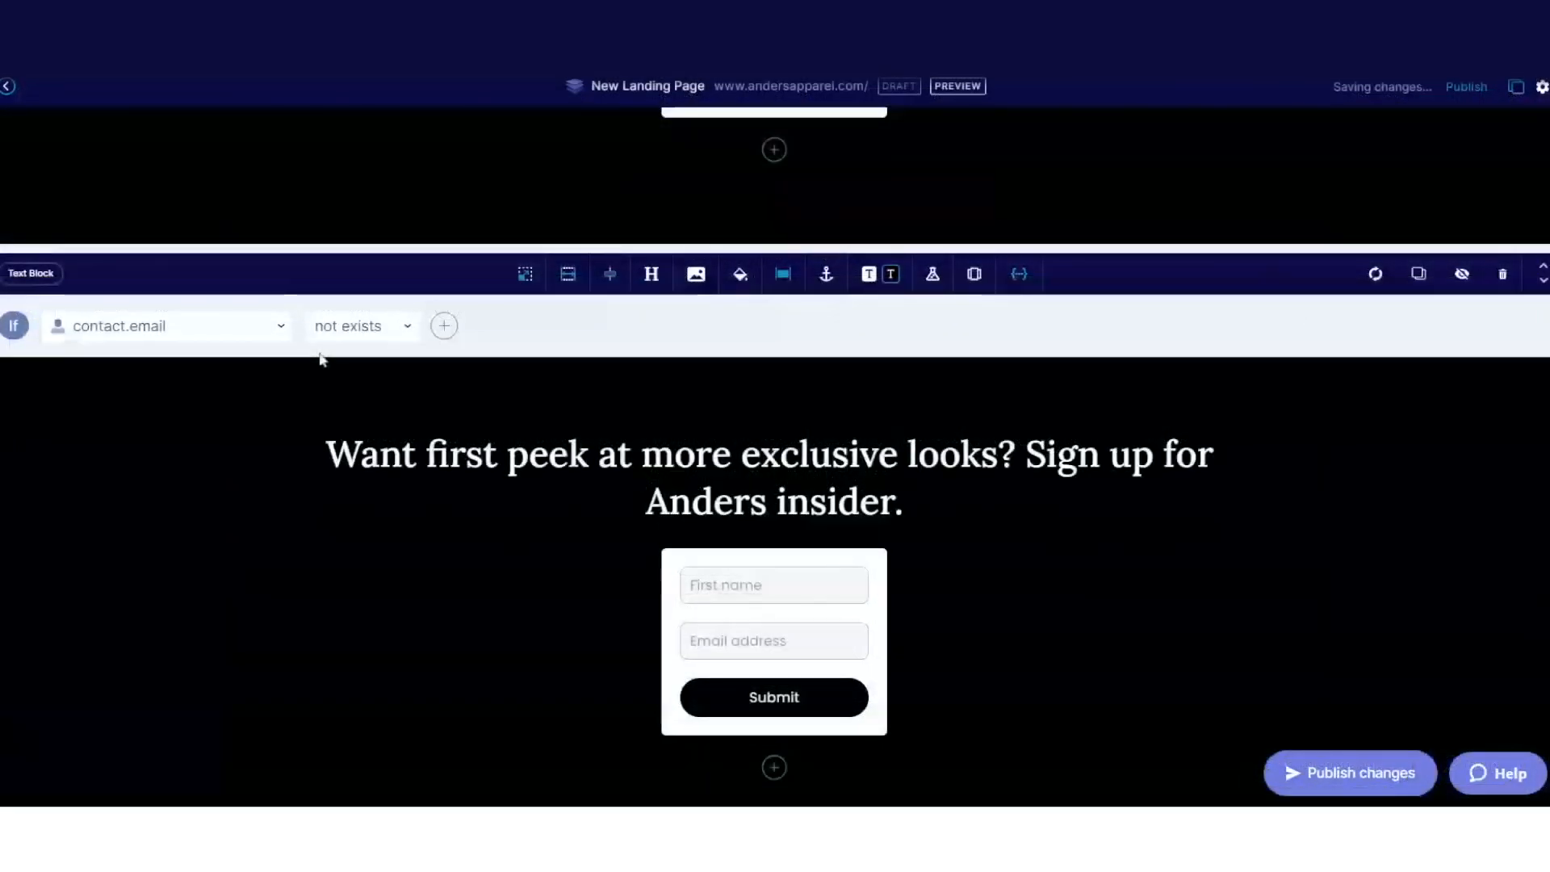
Set the display rule to contact.email exists AND contact.phone not exists
left_click(361, 325)
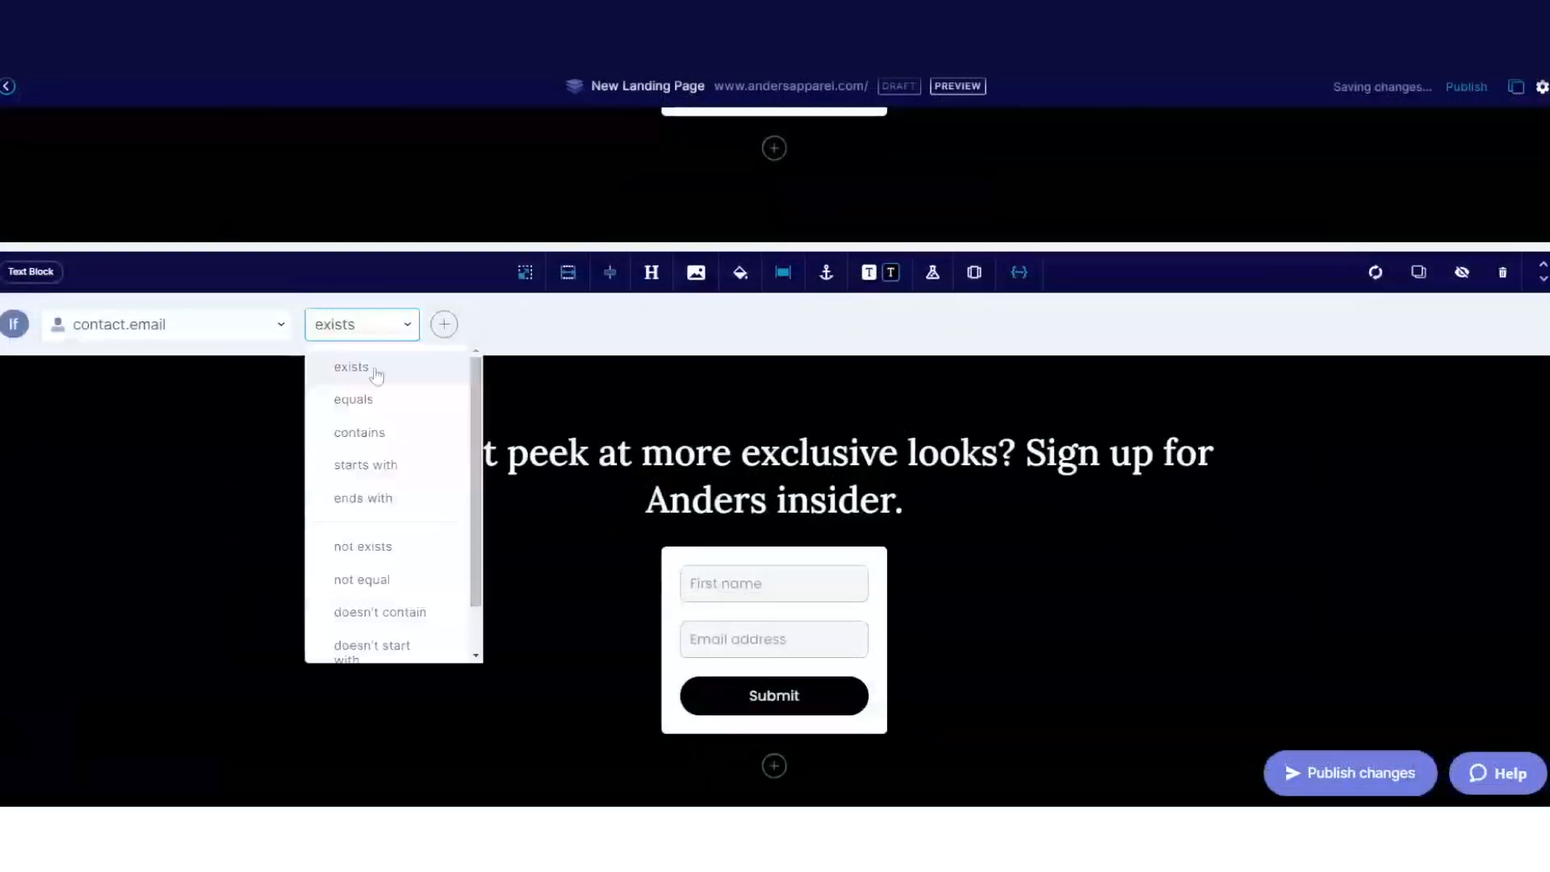
left_click(444, 325)
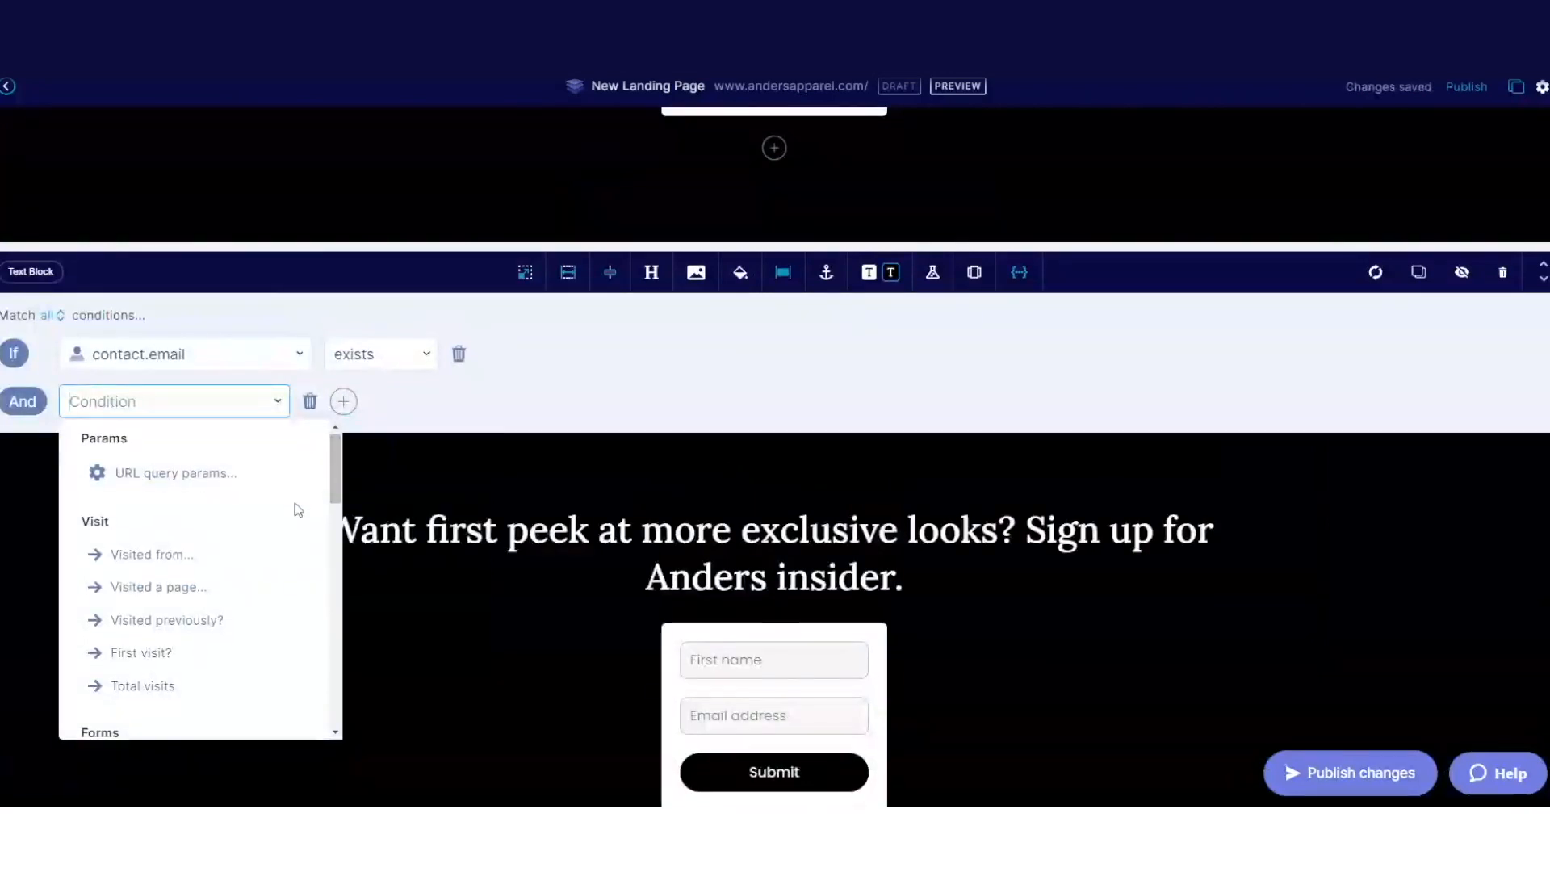
scroll("down", 3)
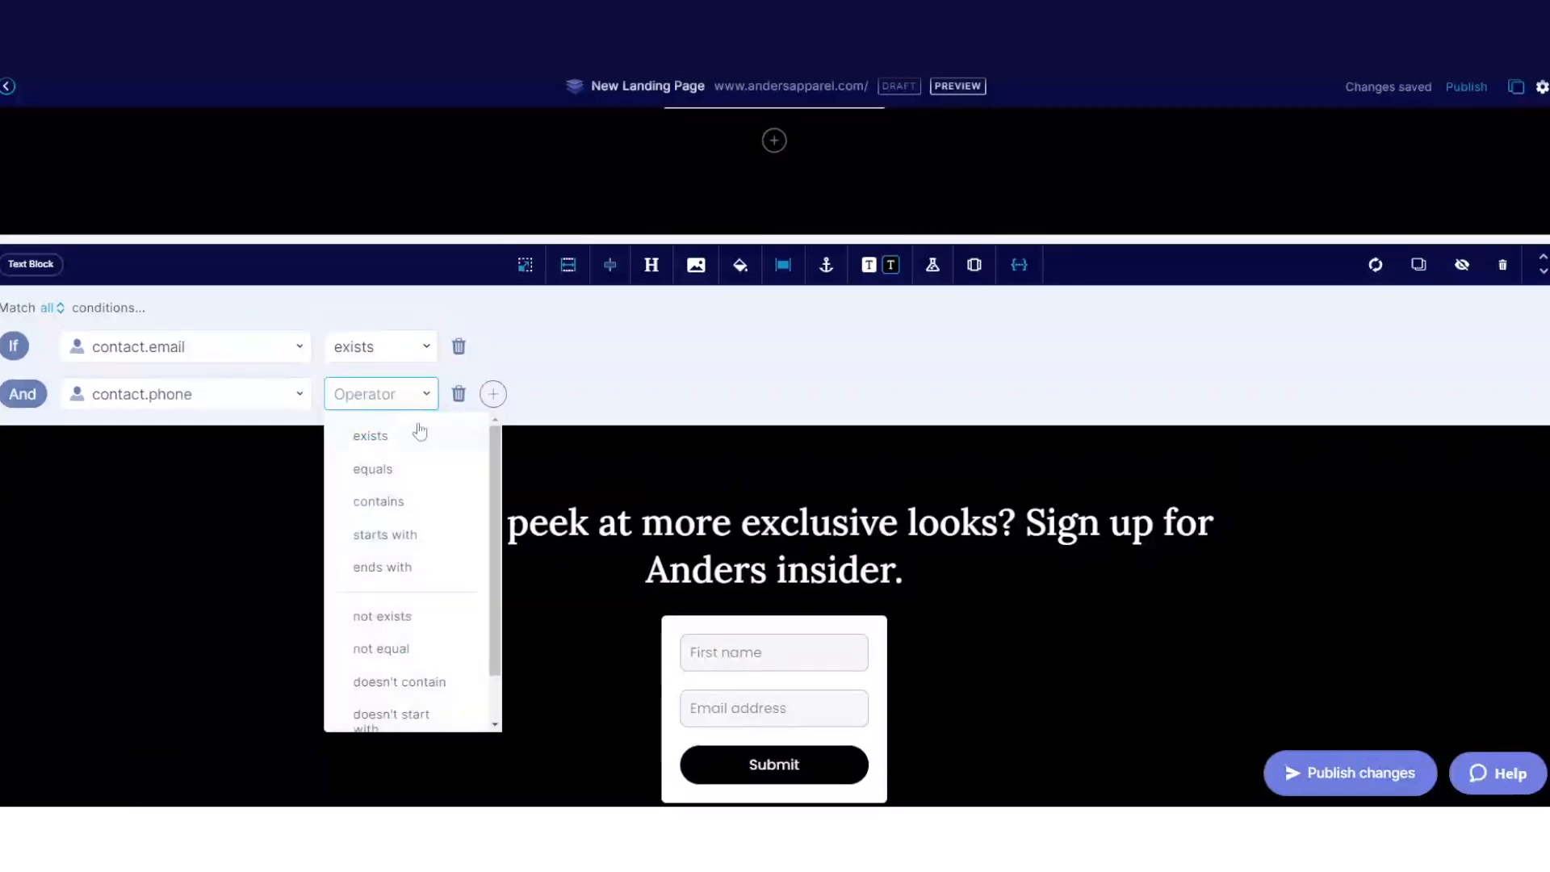
left_click(382, 616)
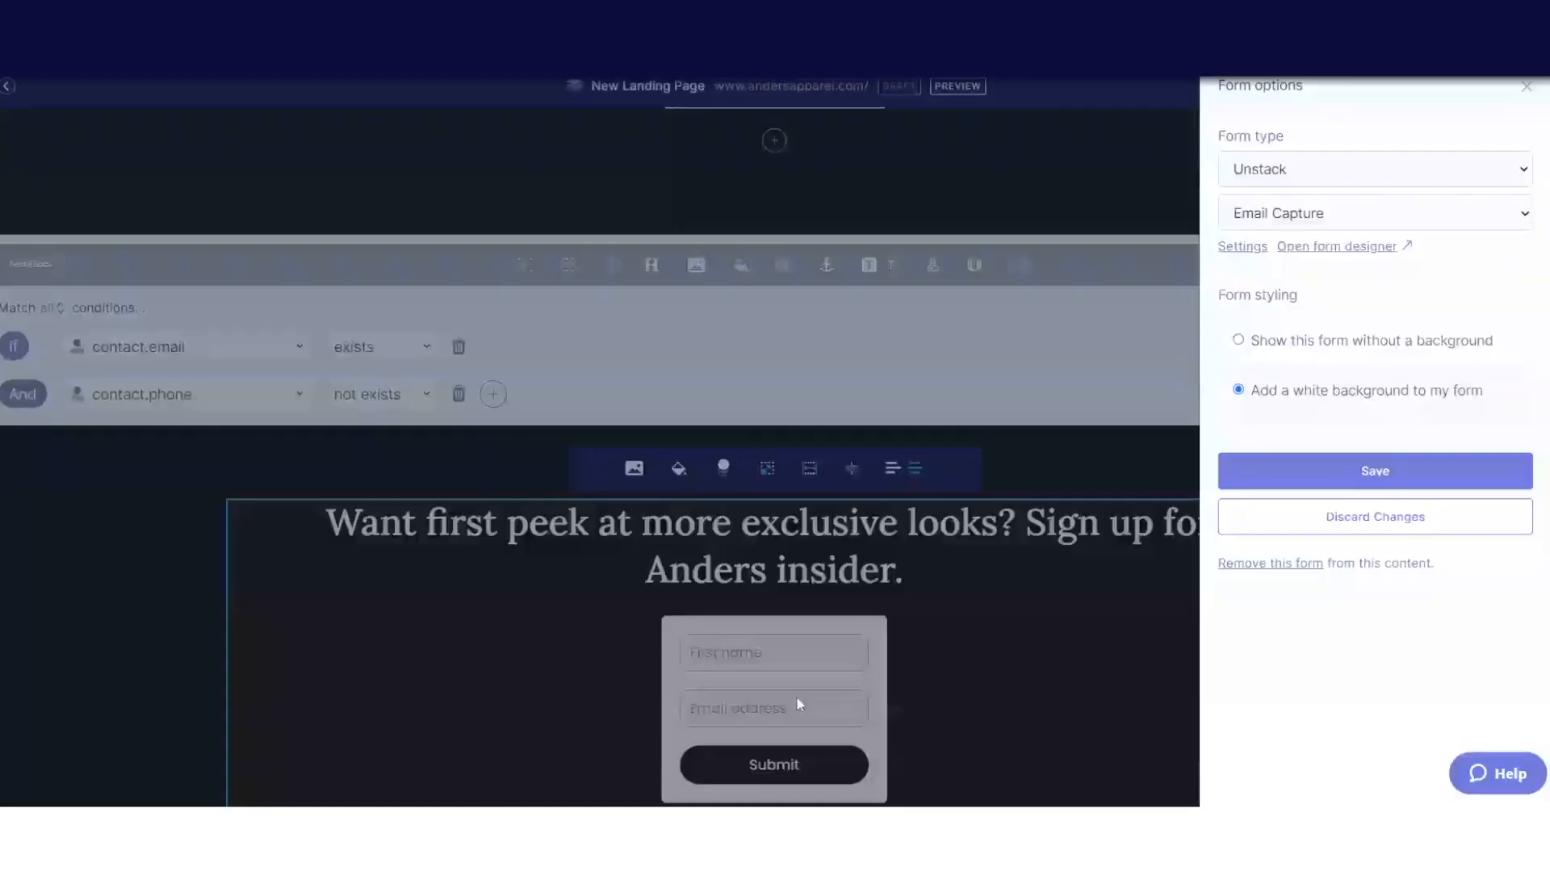
Change the sign-up form type from Email Capture to SMS Capture and save
left_click(1372, 213)
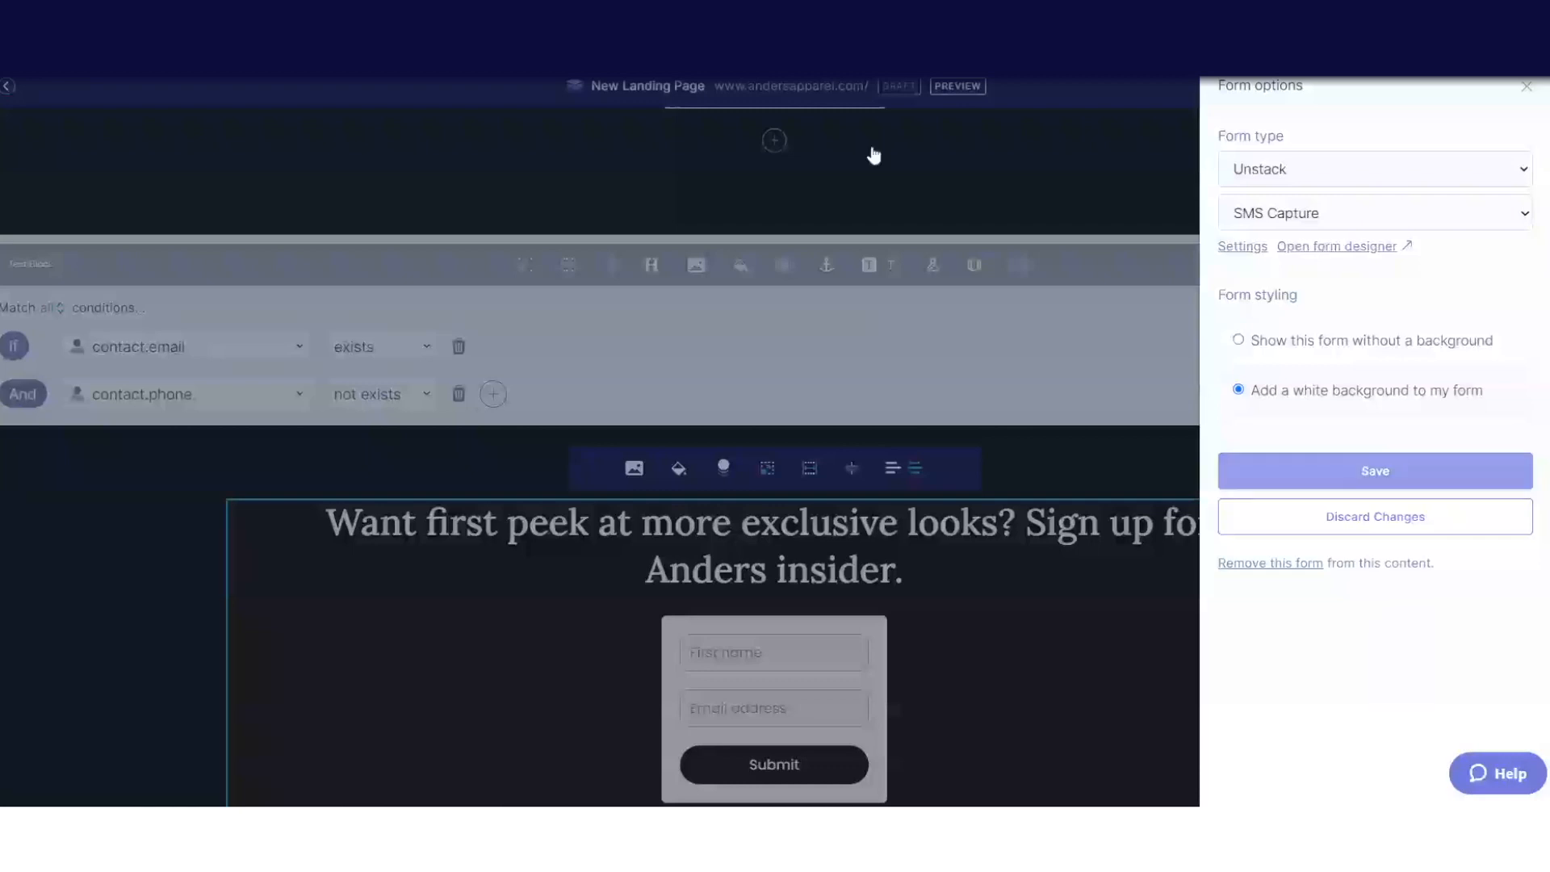
left_click(1373, 471)
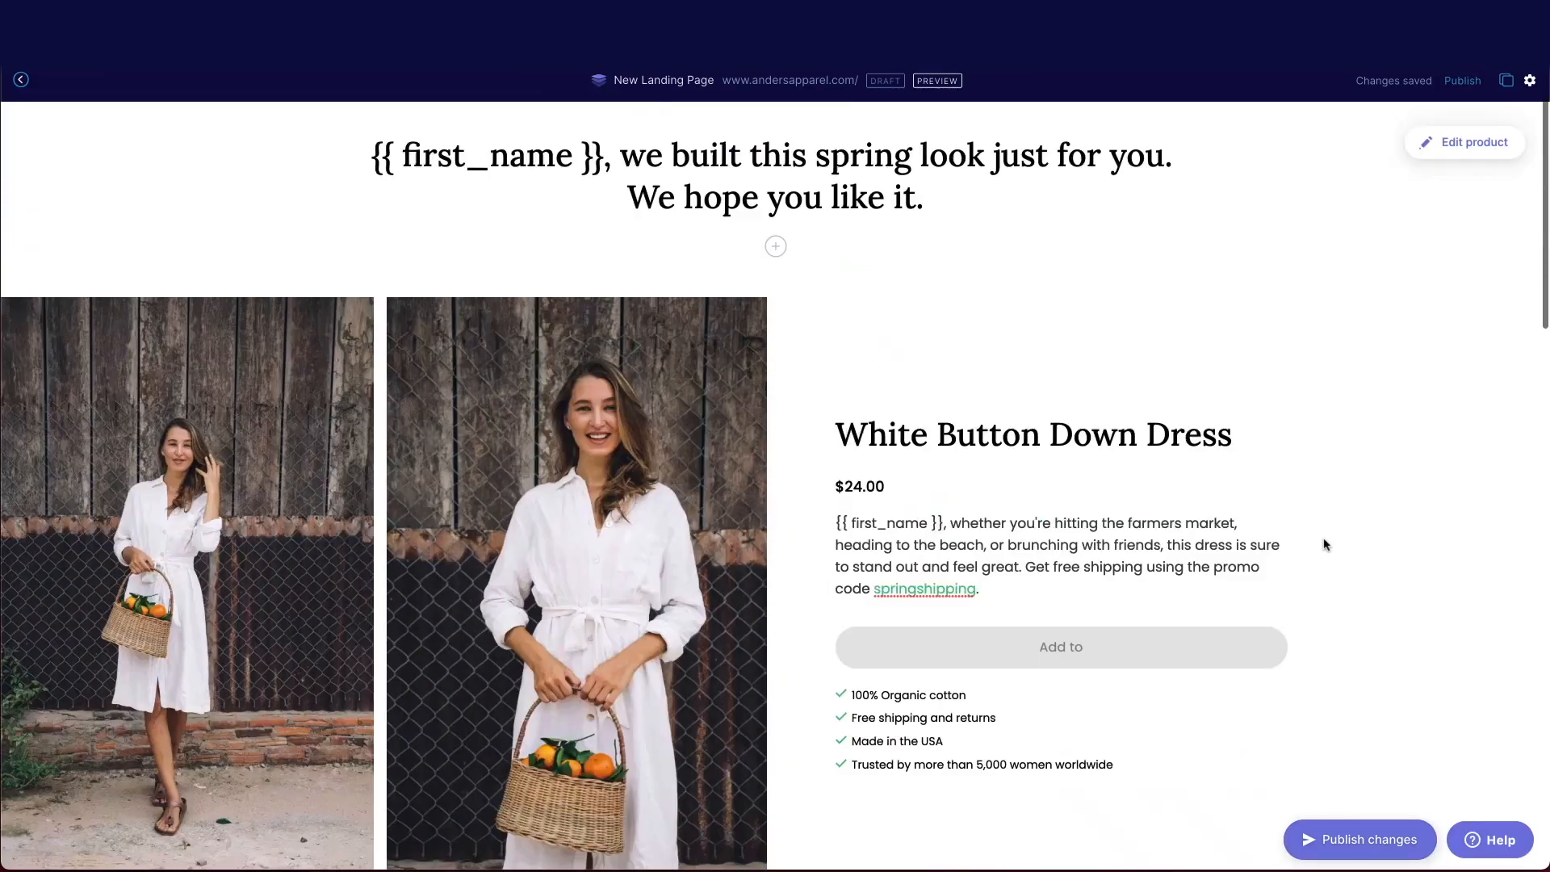
Name the page 'Spring Demo Recreate' in page settings and publish it
left_click(1529, 80)
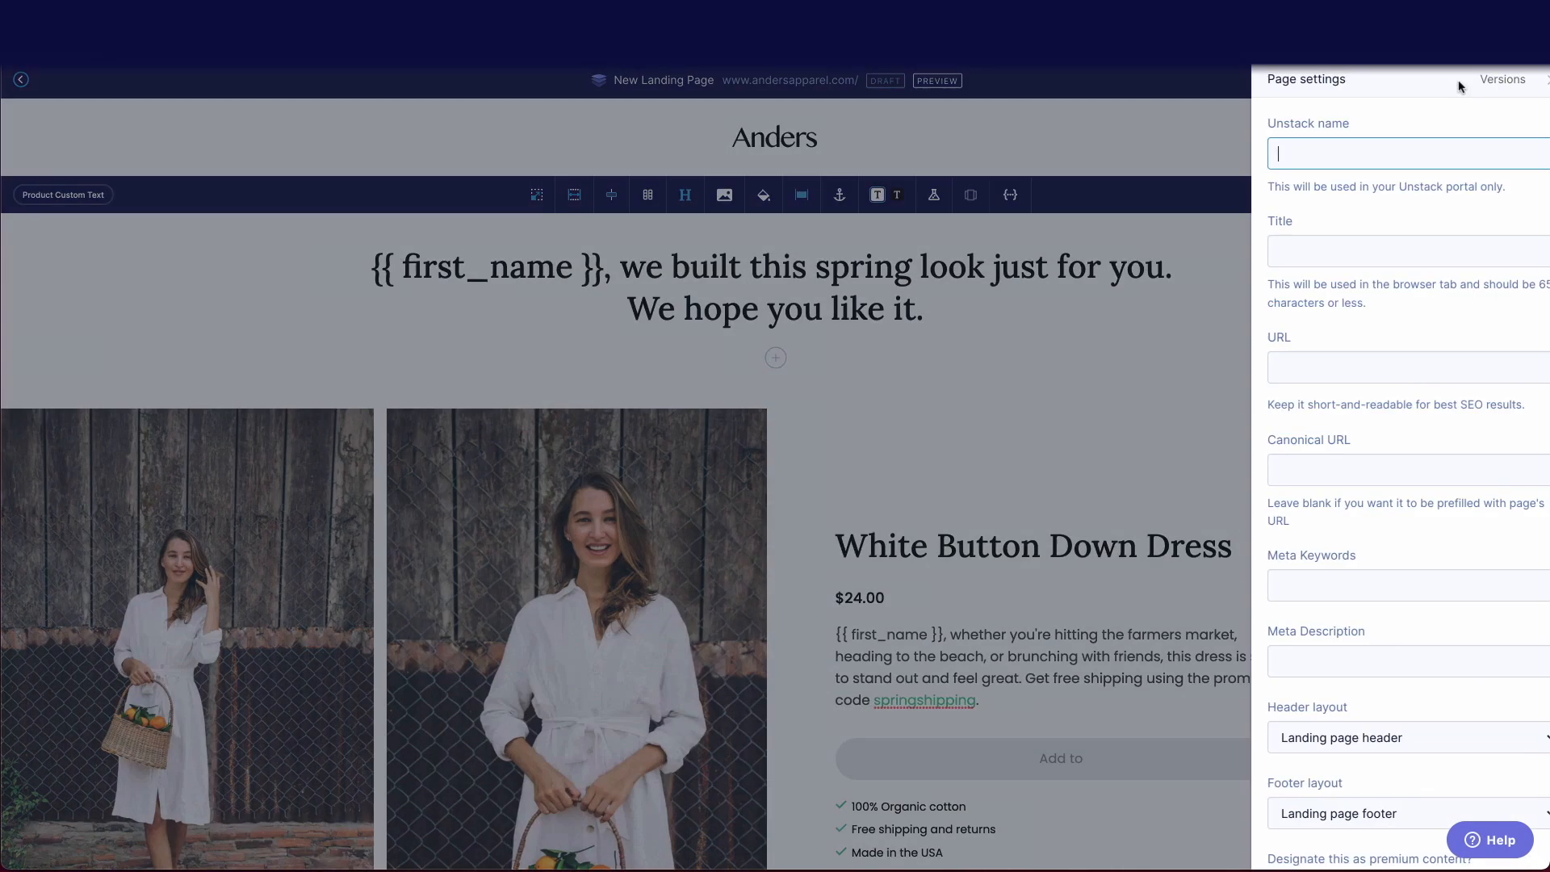
type("Spring D")
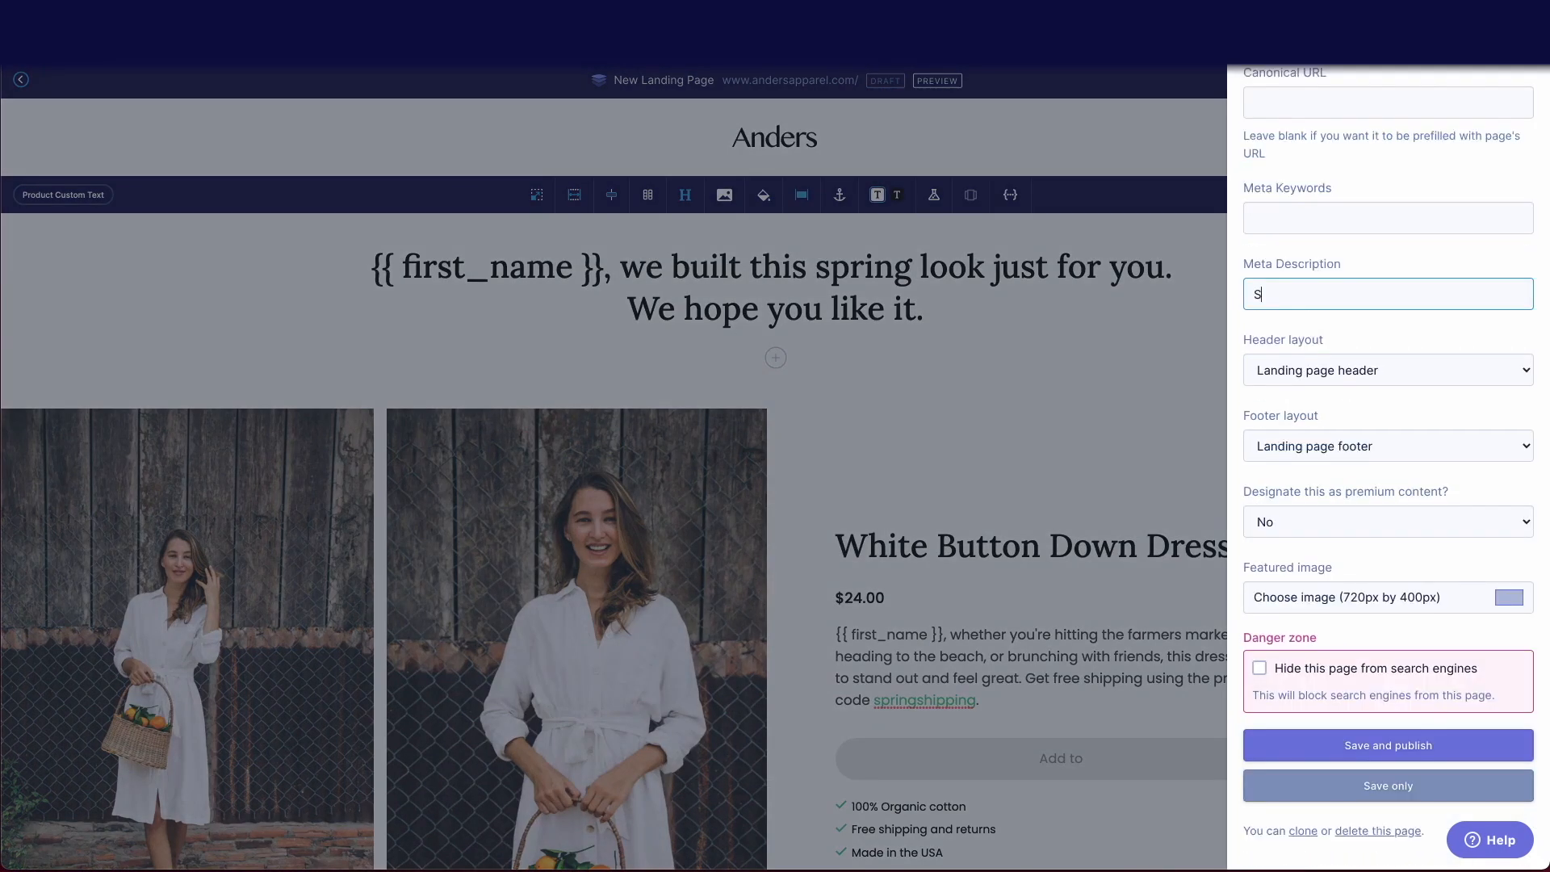
type("pring Demo")
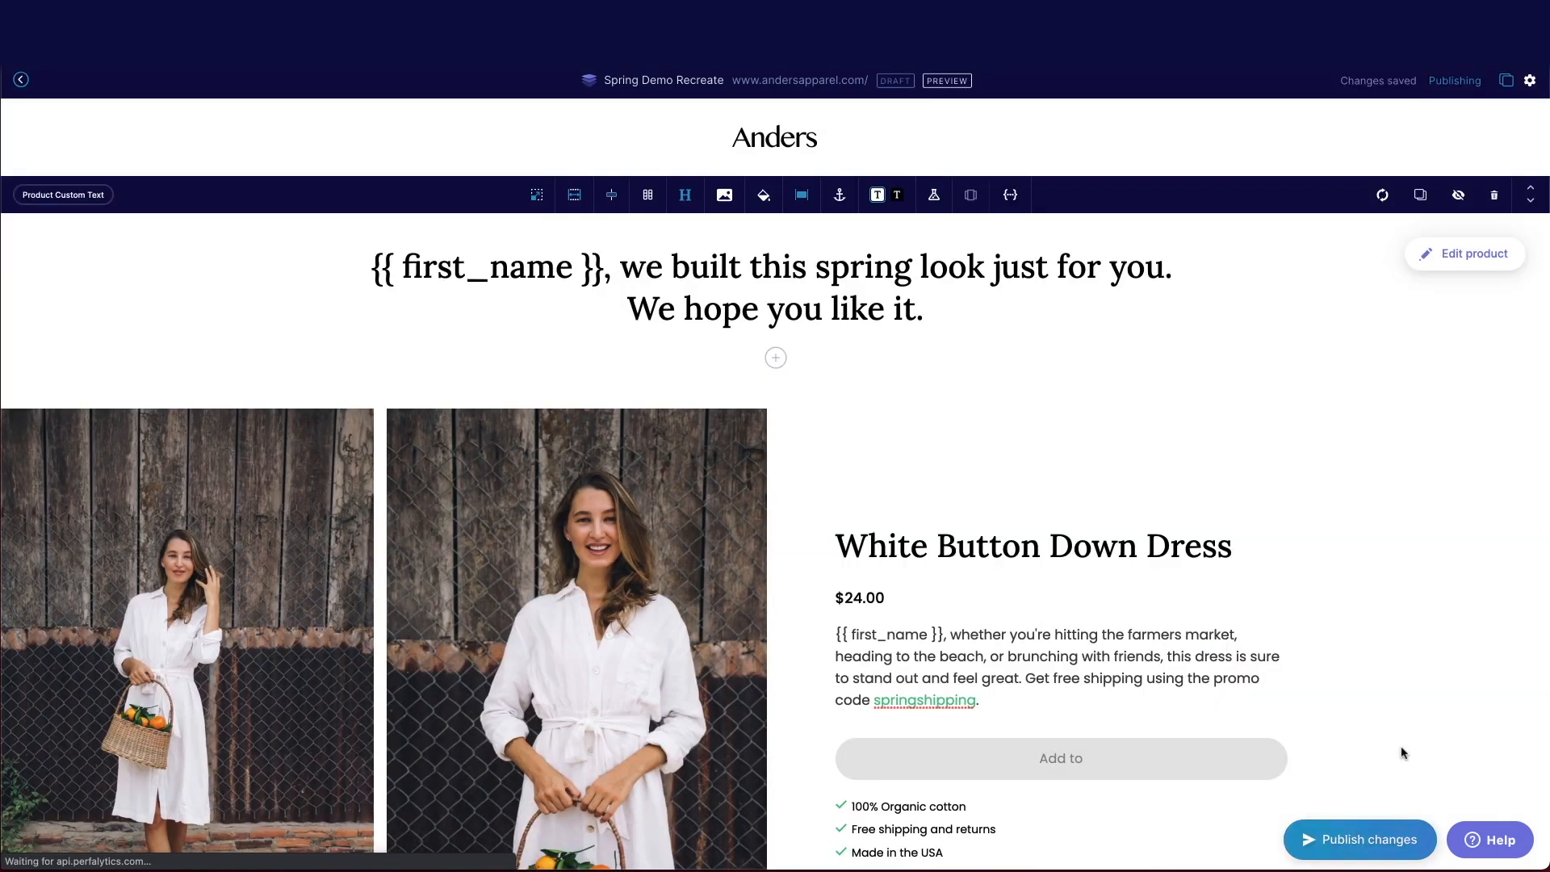
left_click(1360, 838)
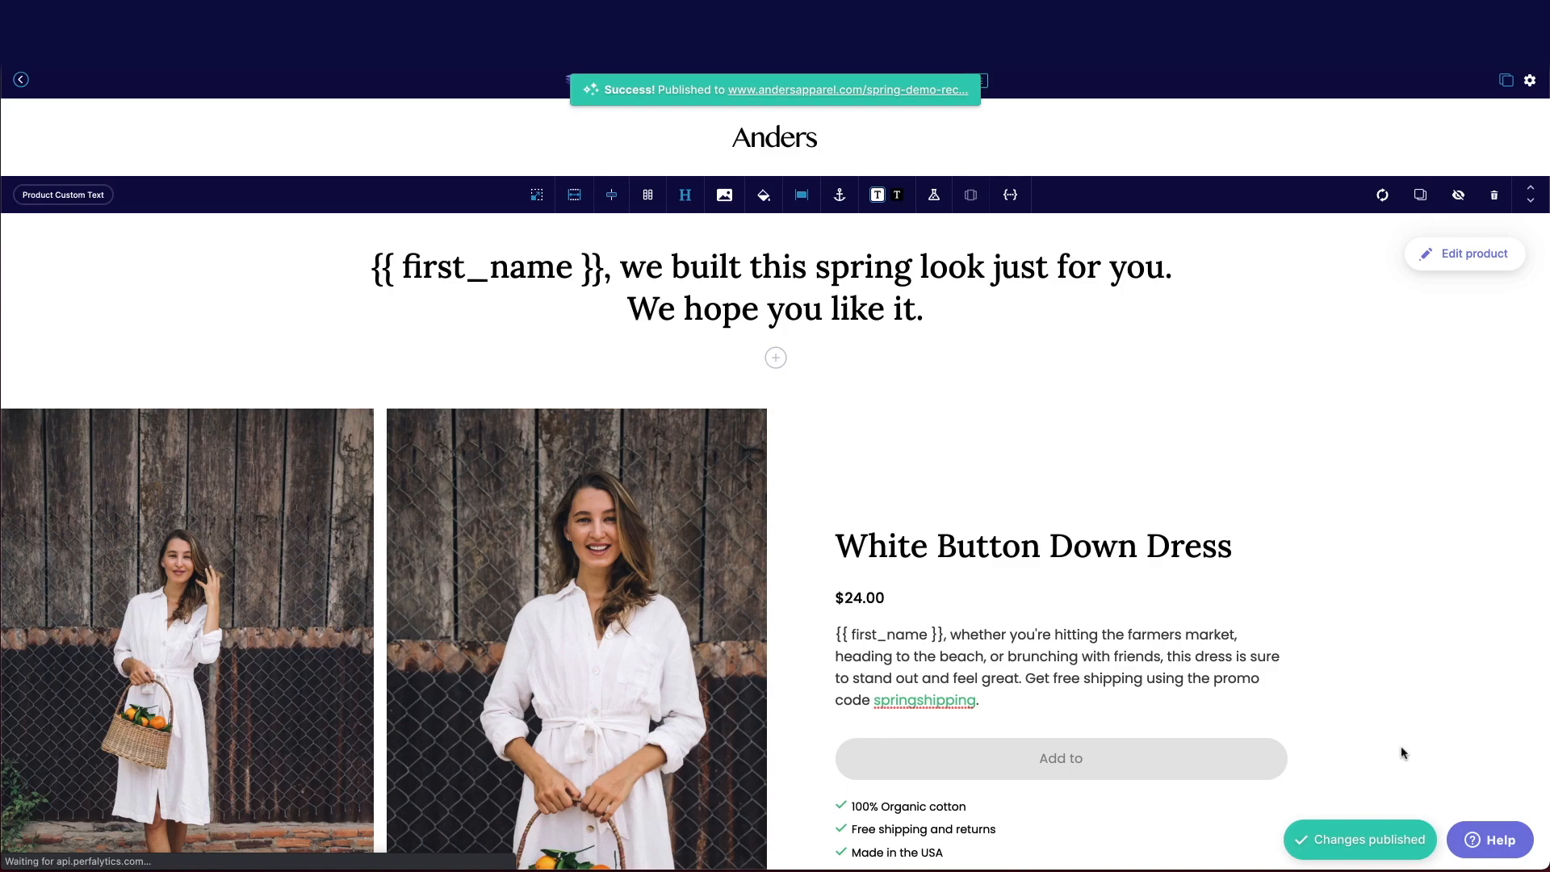